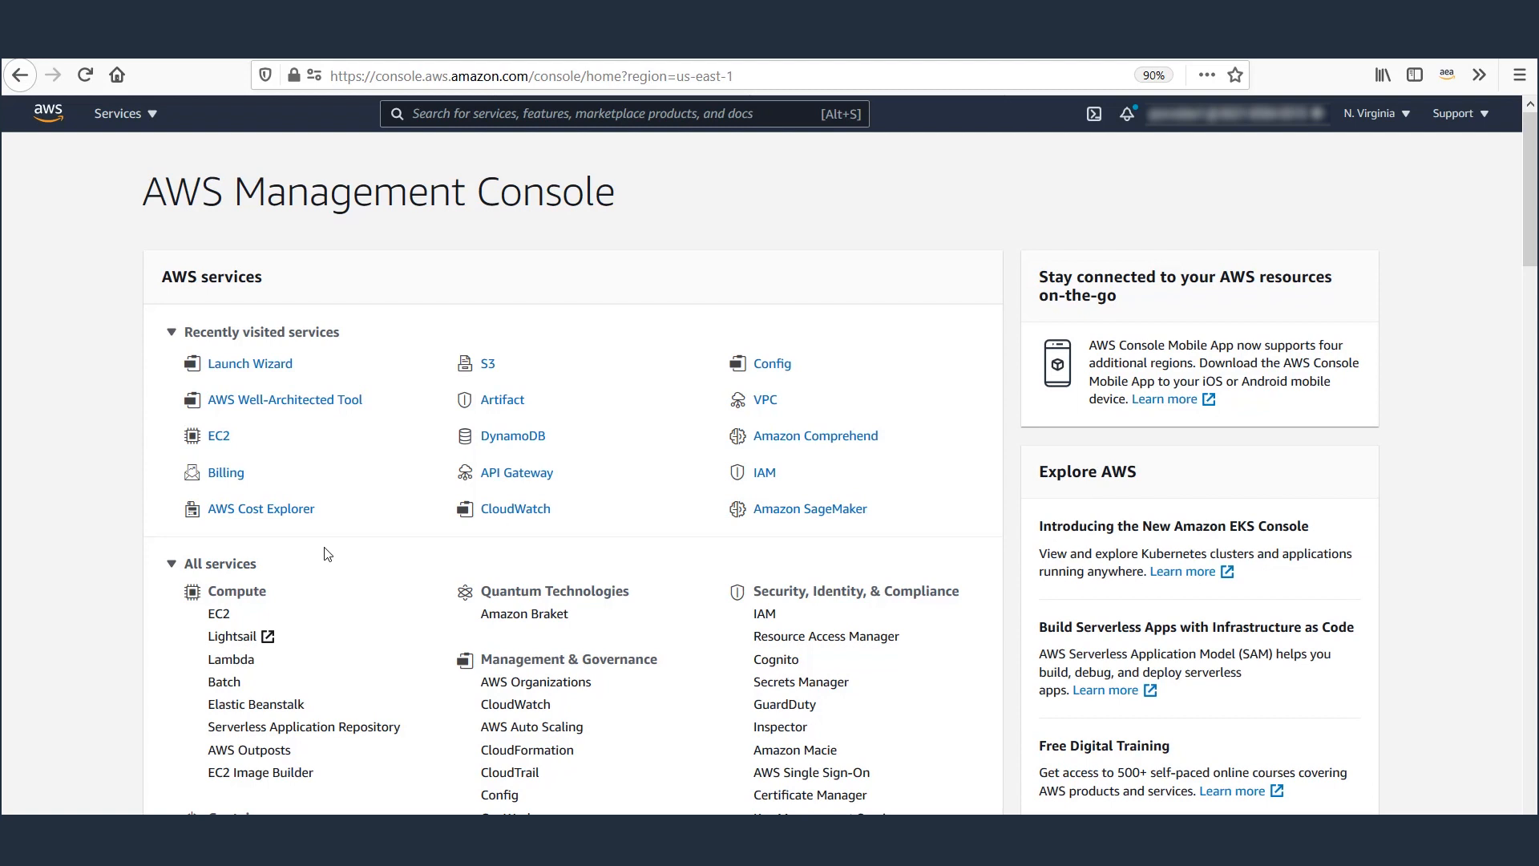
mouse_move(502, 454)
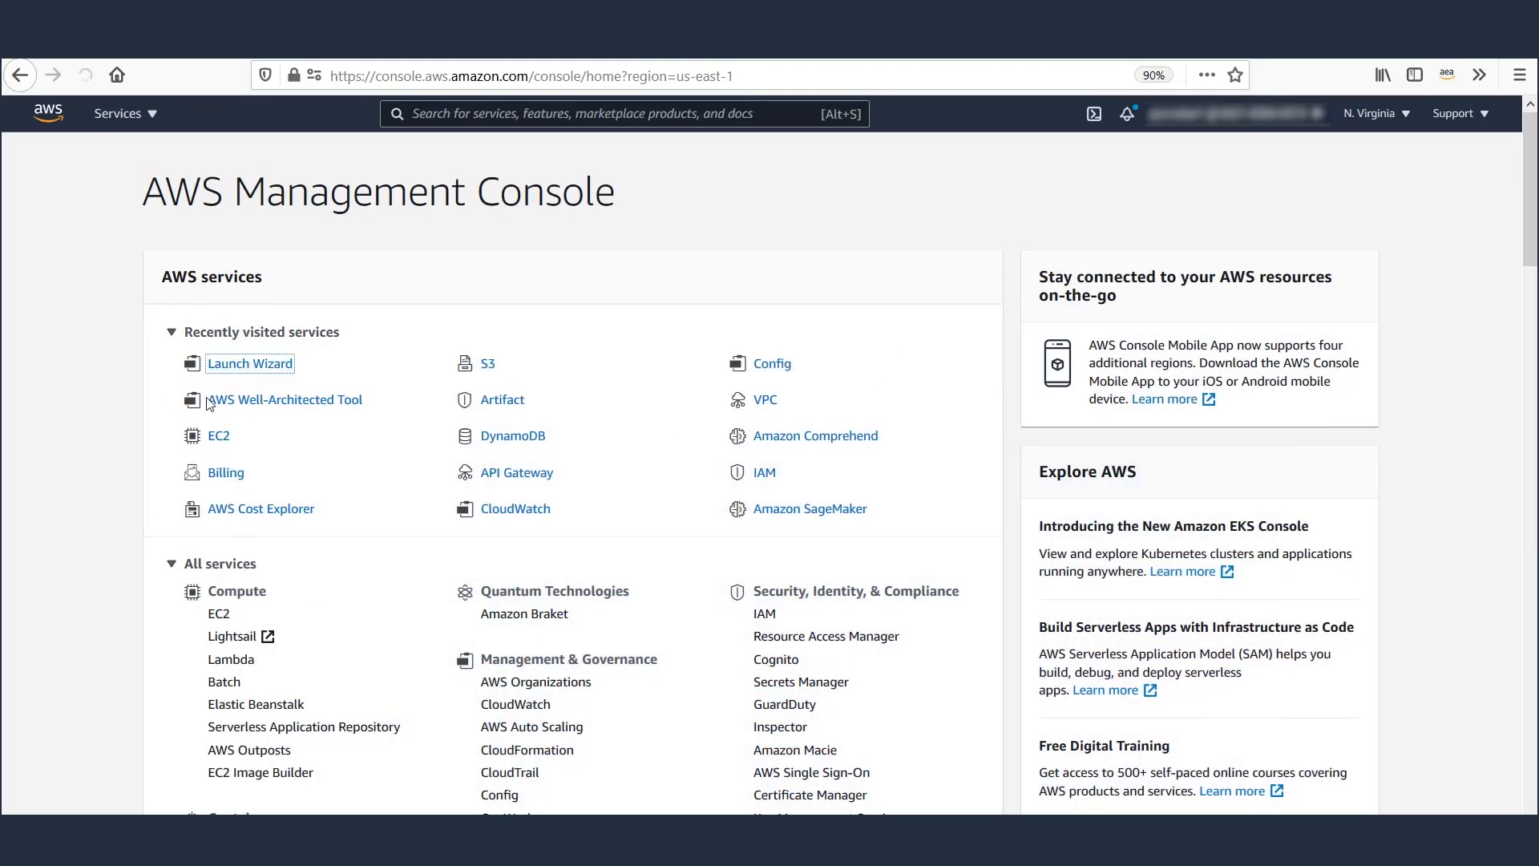
Create a new SAP deployment from Launch Wizard and land on the IAM roles review.
left_click(250, 364)
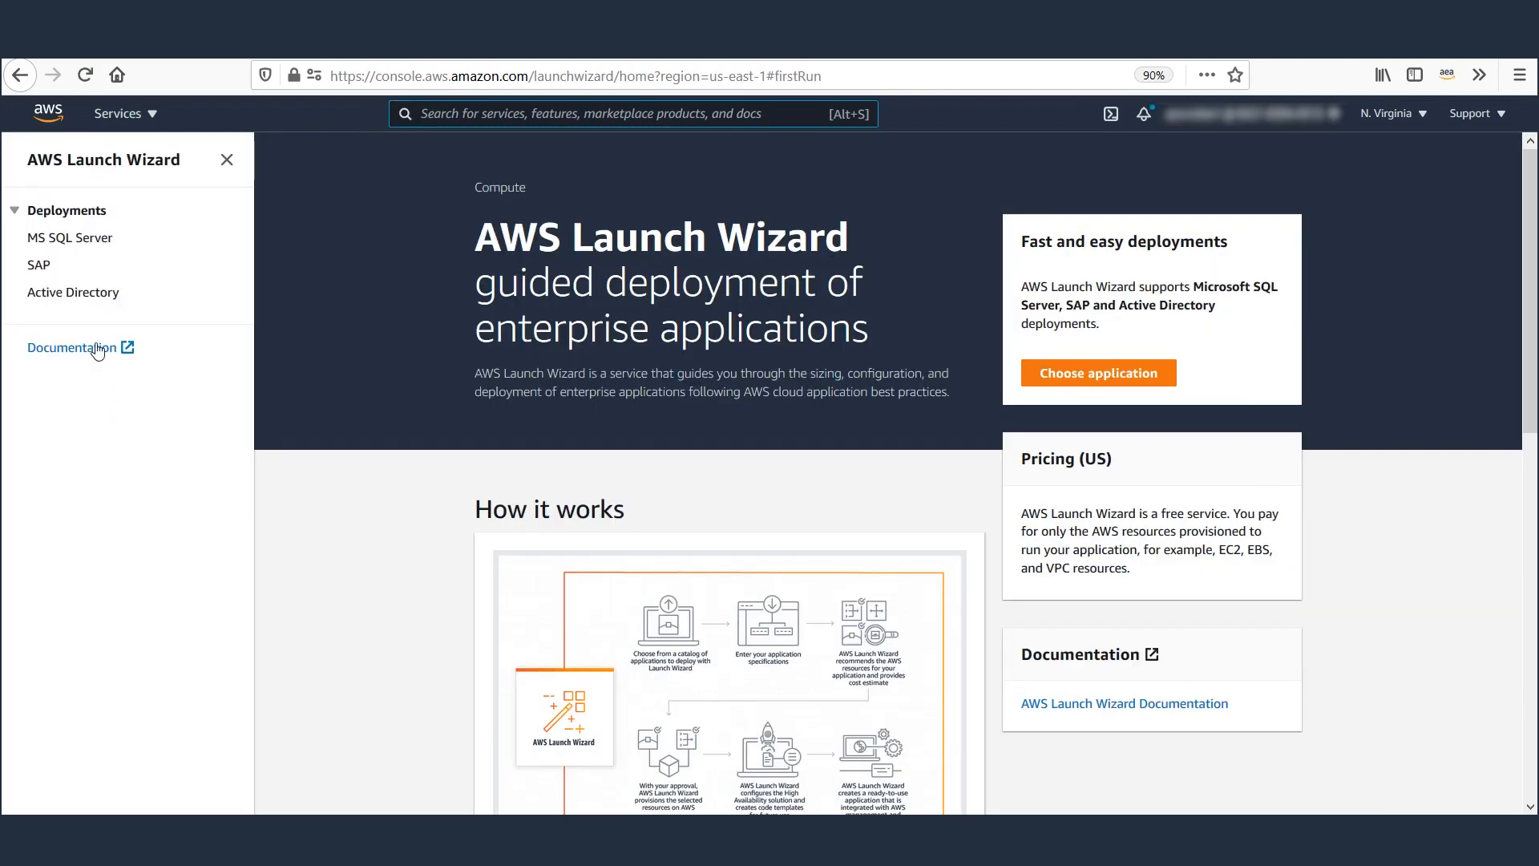
left_click(39, 265)
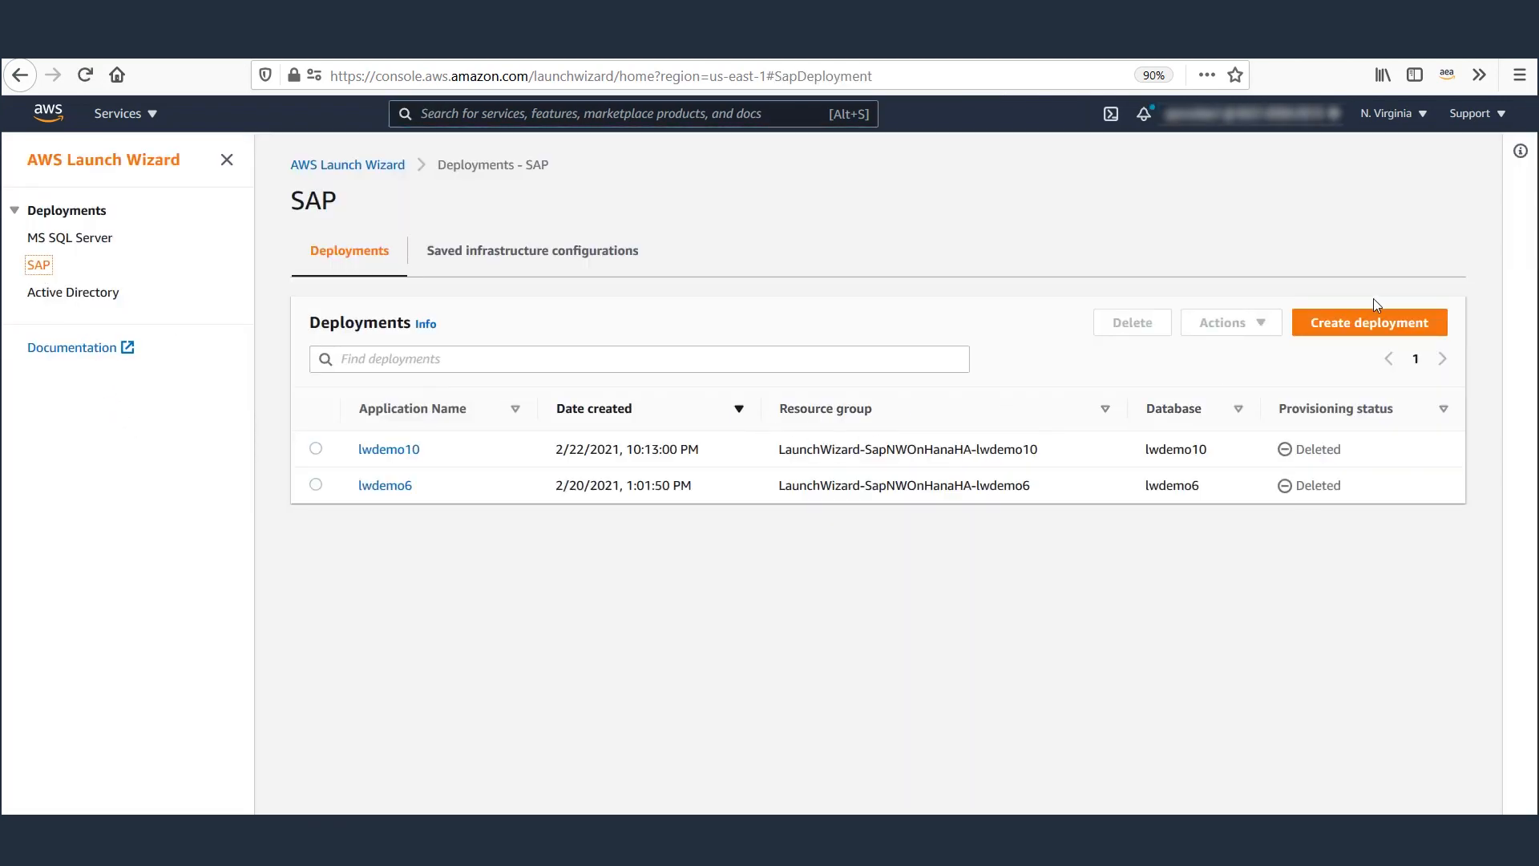
left_click(1367, 323)
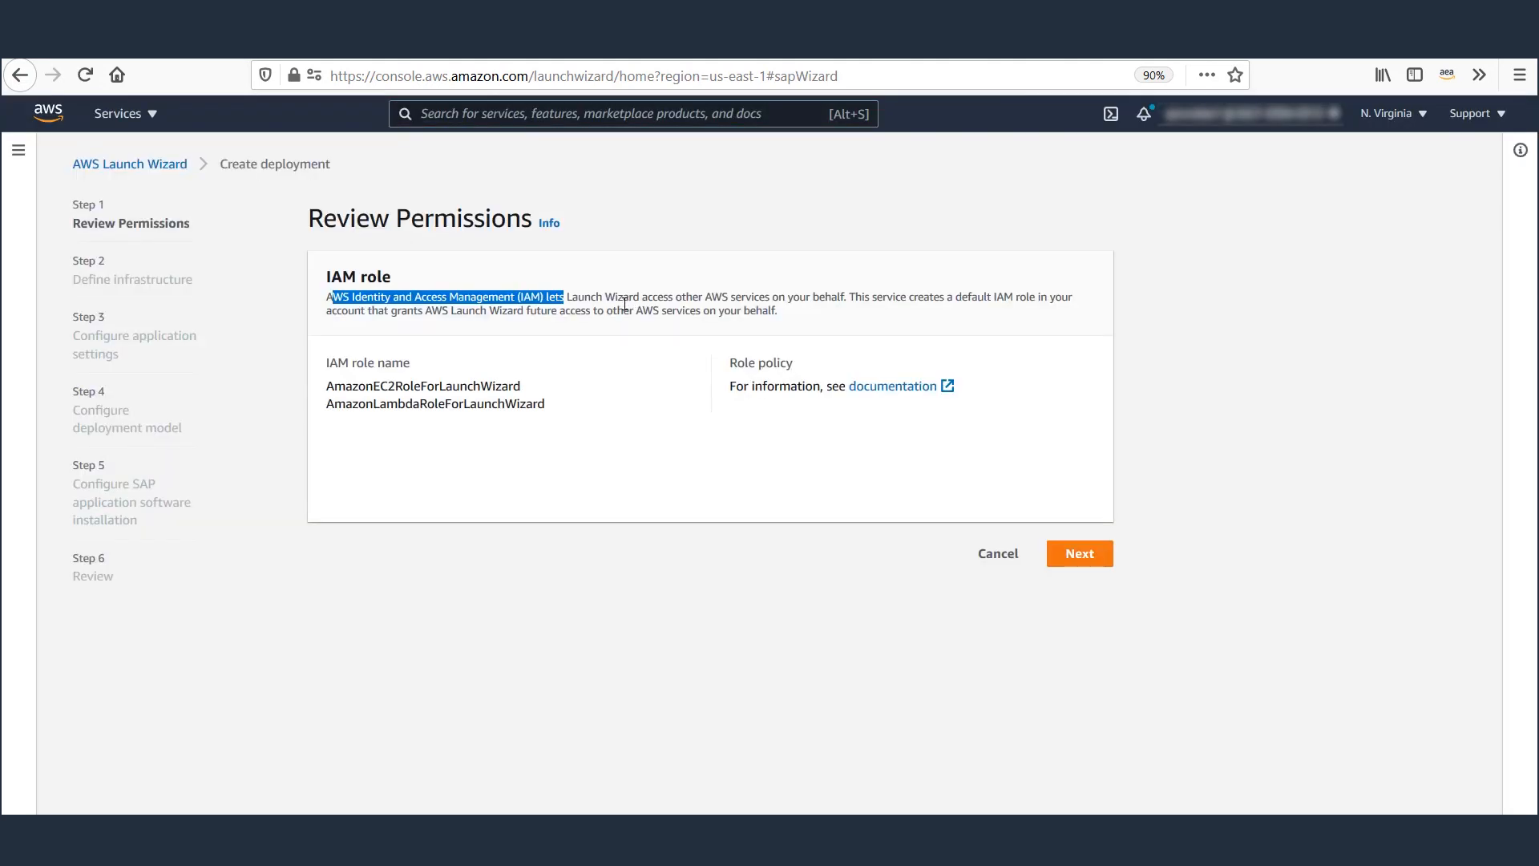
left_click(629, 334)
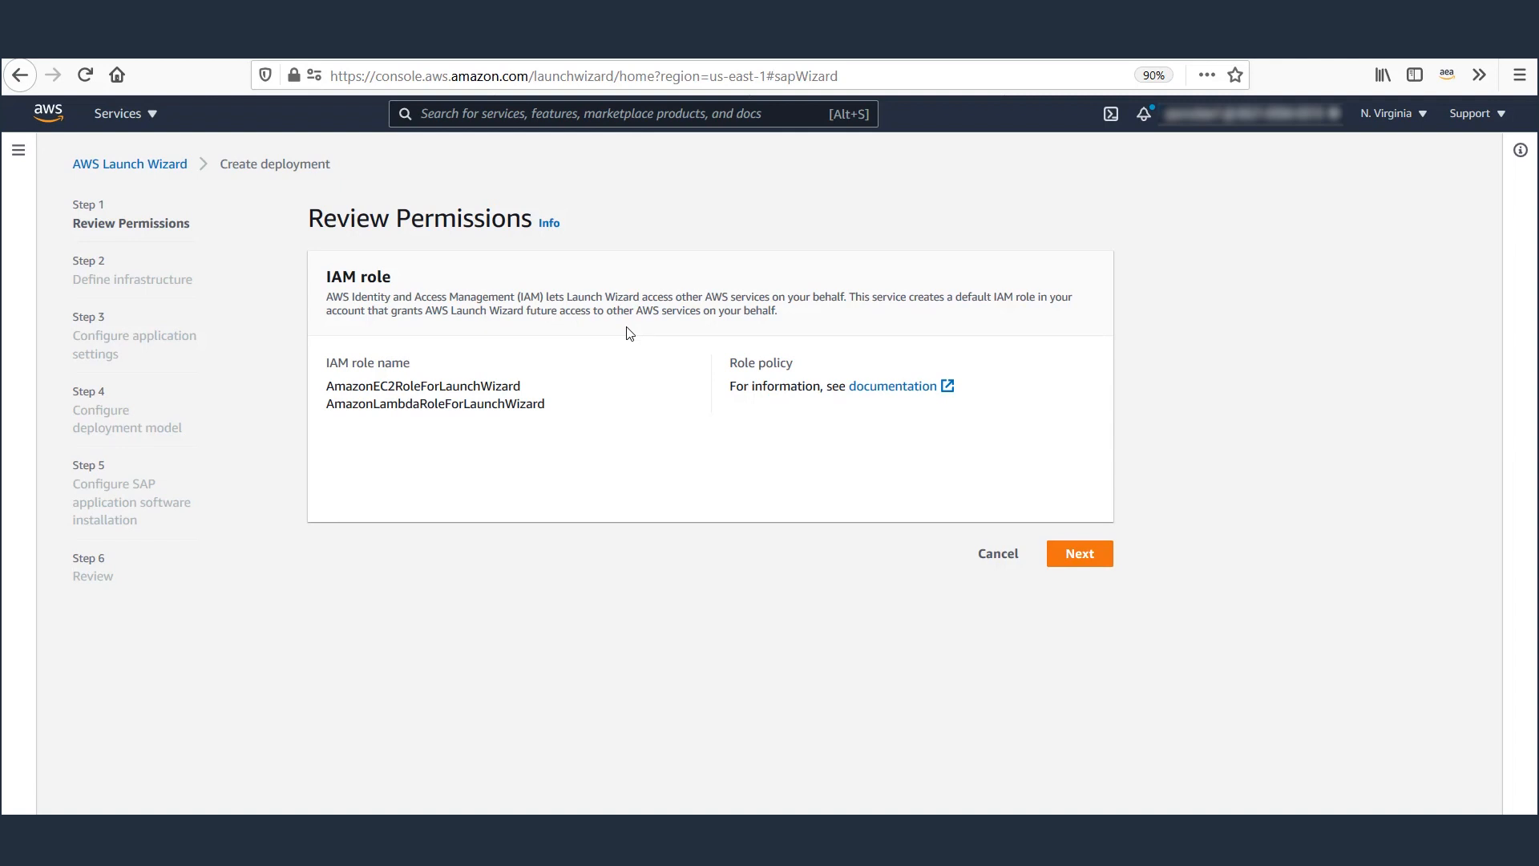
mouse_move(892, 387)
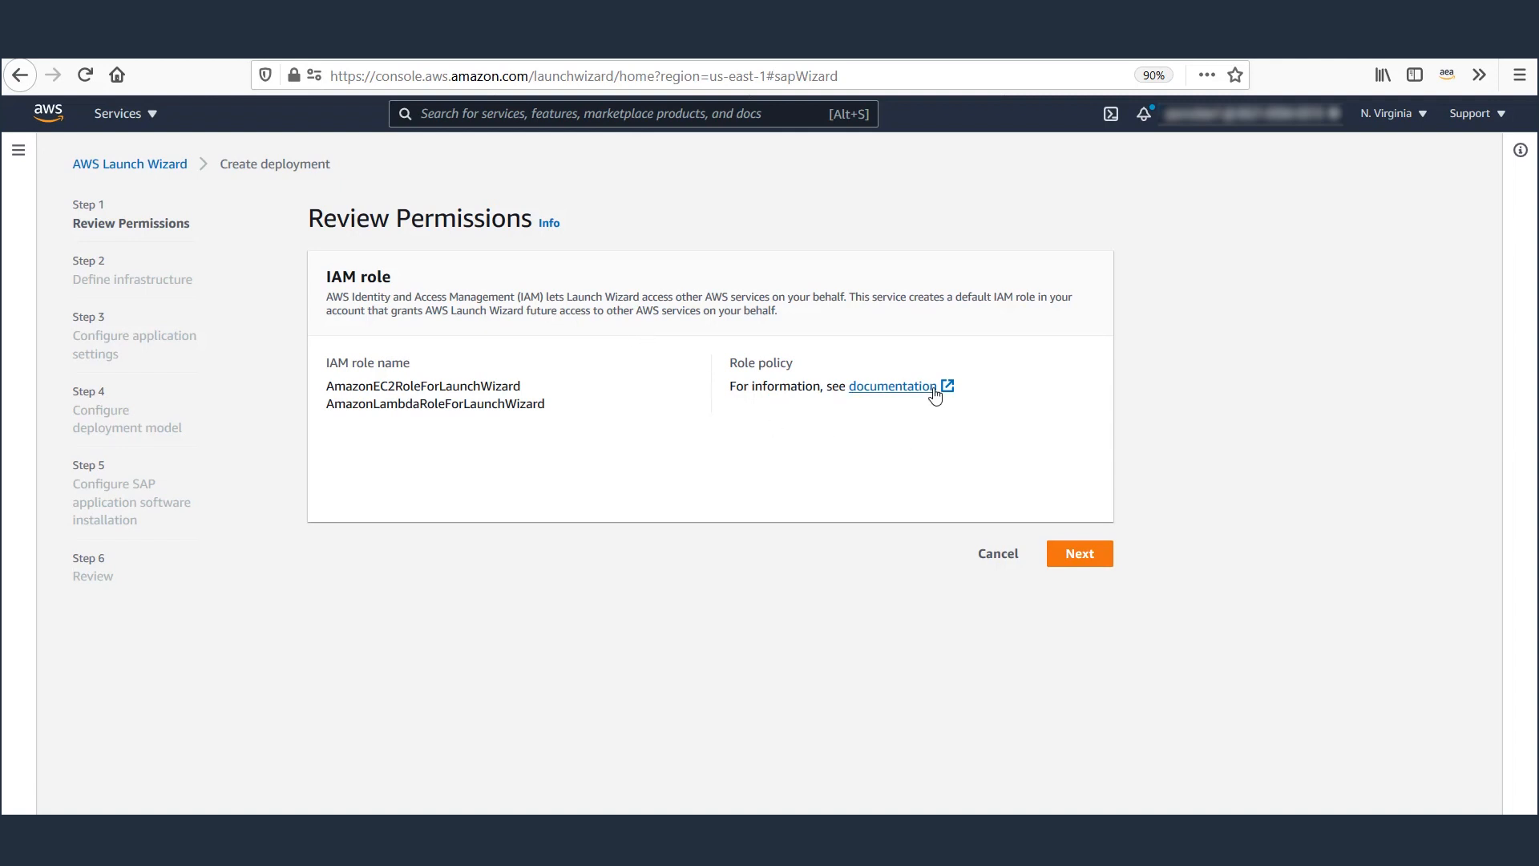
mouse_move(1079, 554)
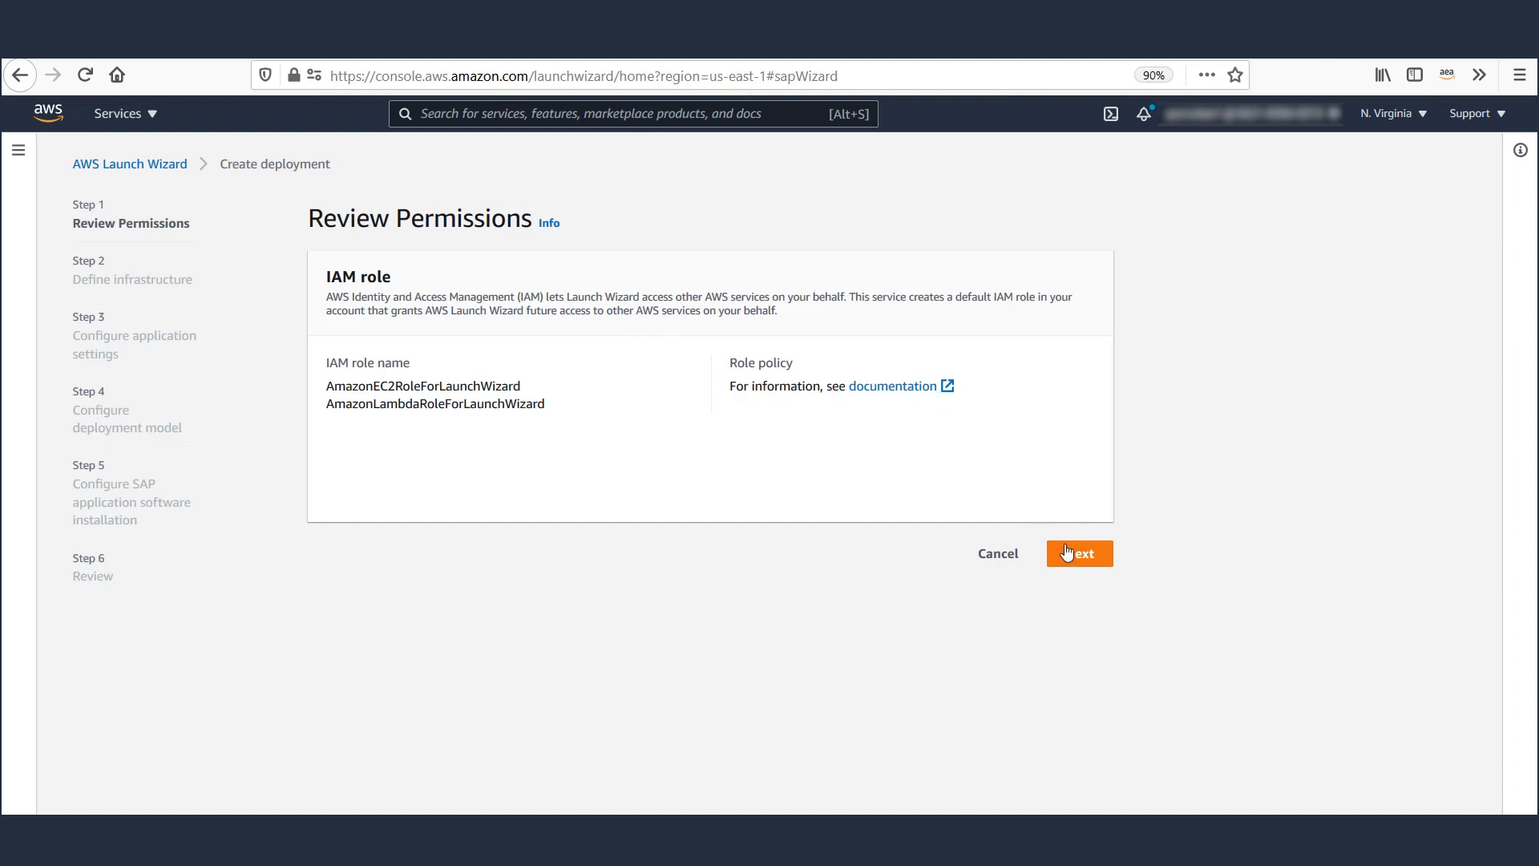
Accept the permissions and scroll into the infrastructure definition fields for lwdemo1.
left_click(1080, 553)
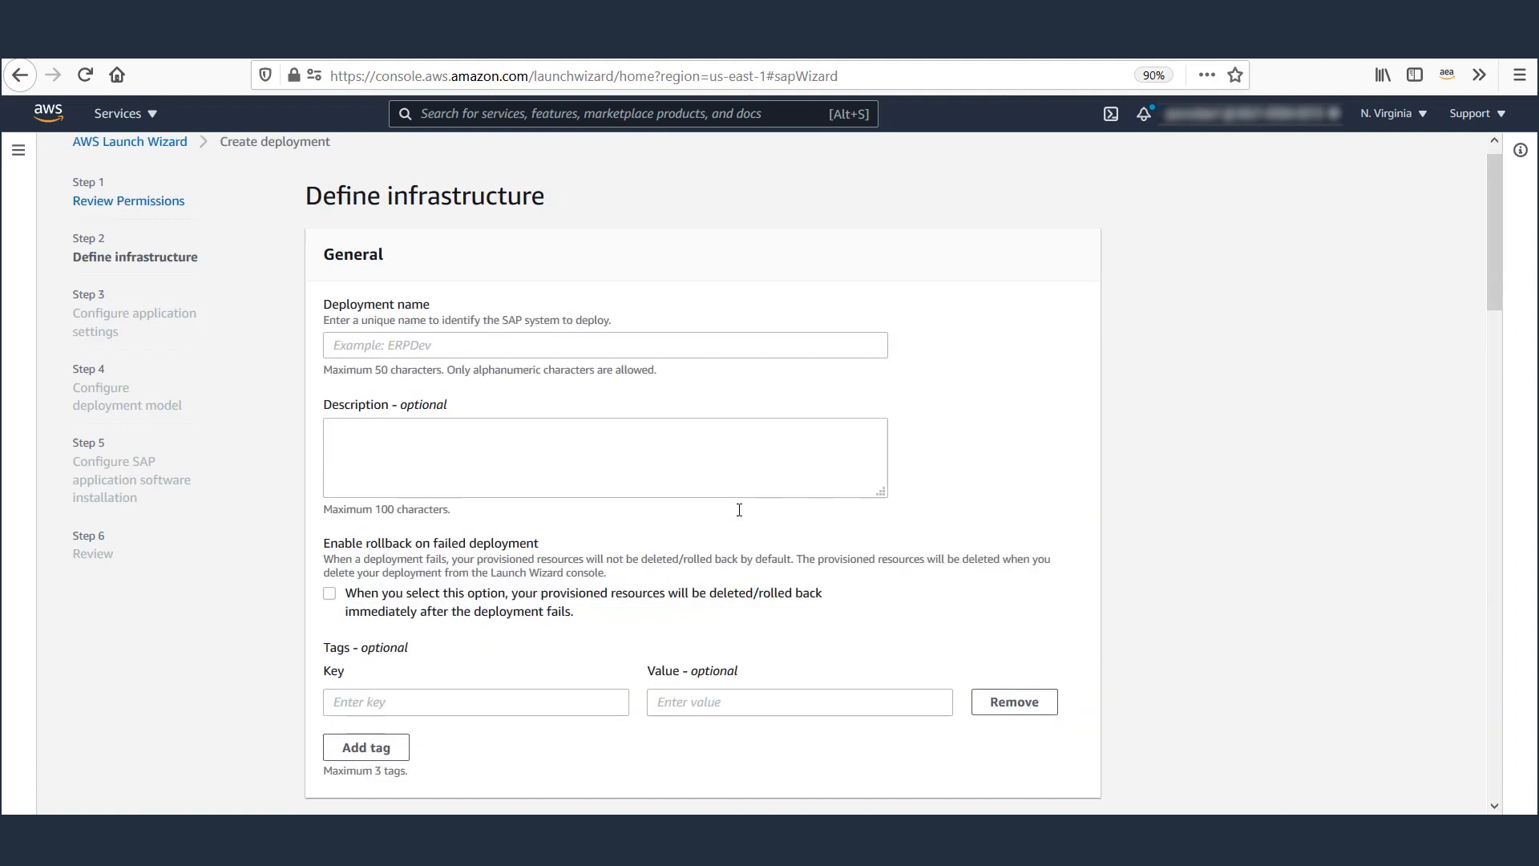
scroll("down", 3)
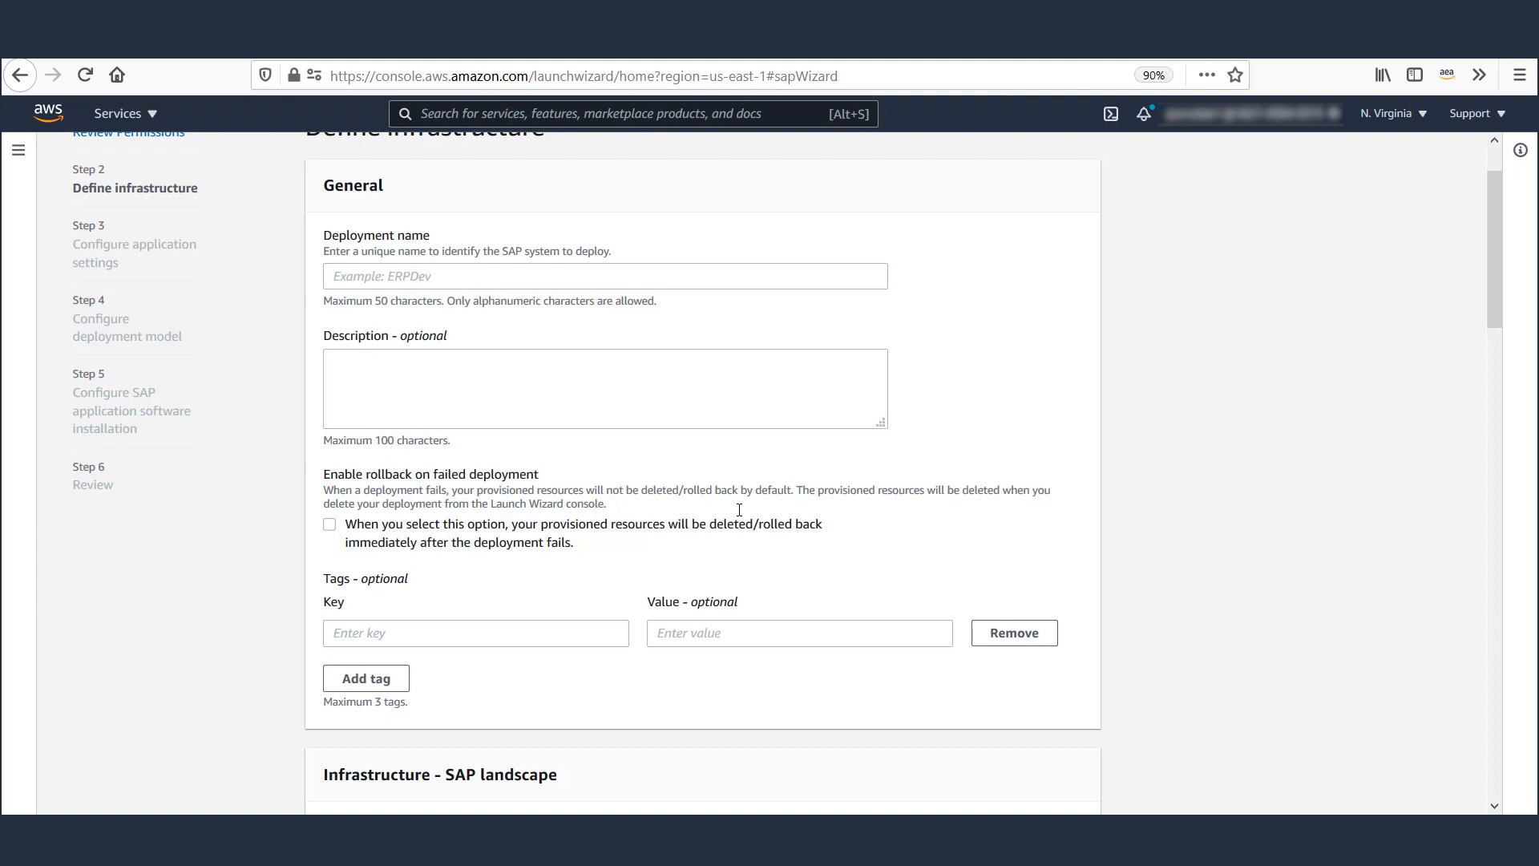
mouse_move(440, 464)
type("This is a demo")
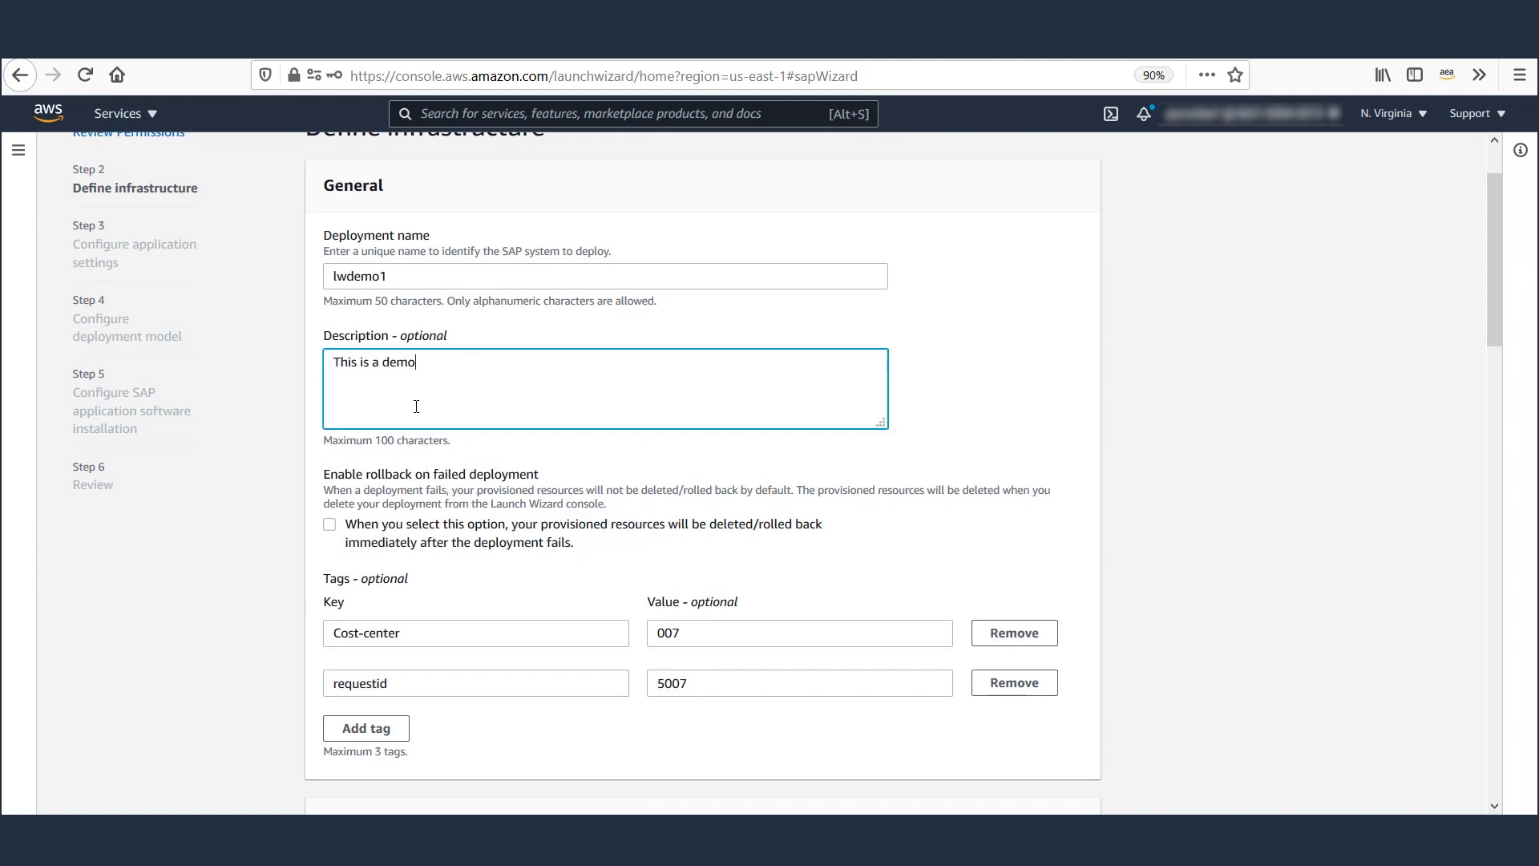
scroll("down", 3)
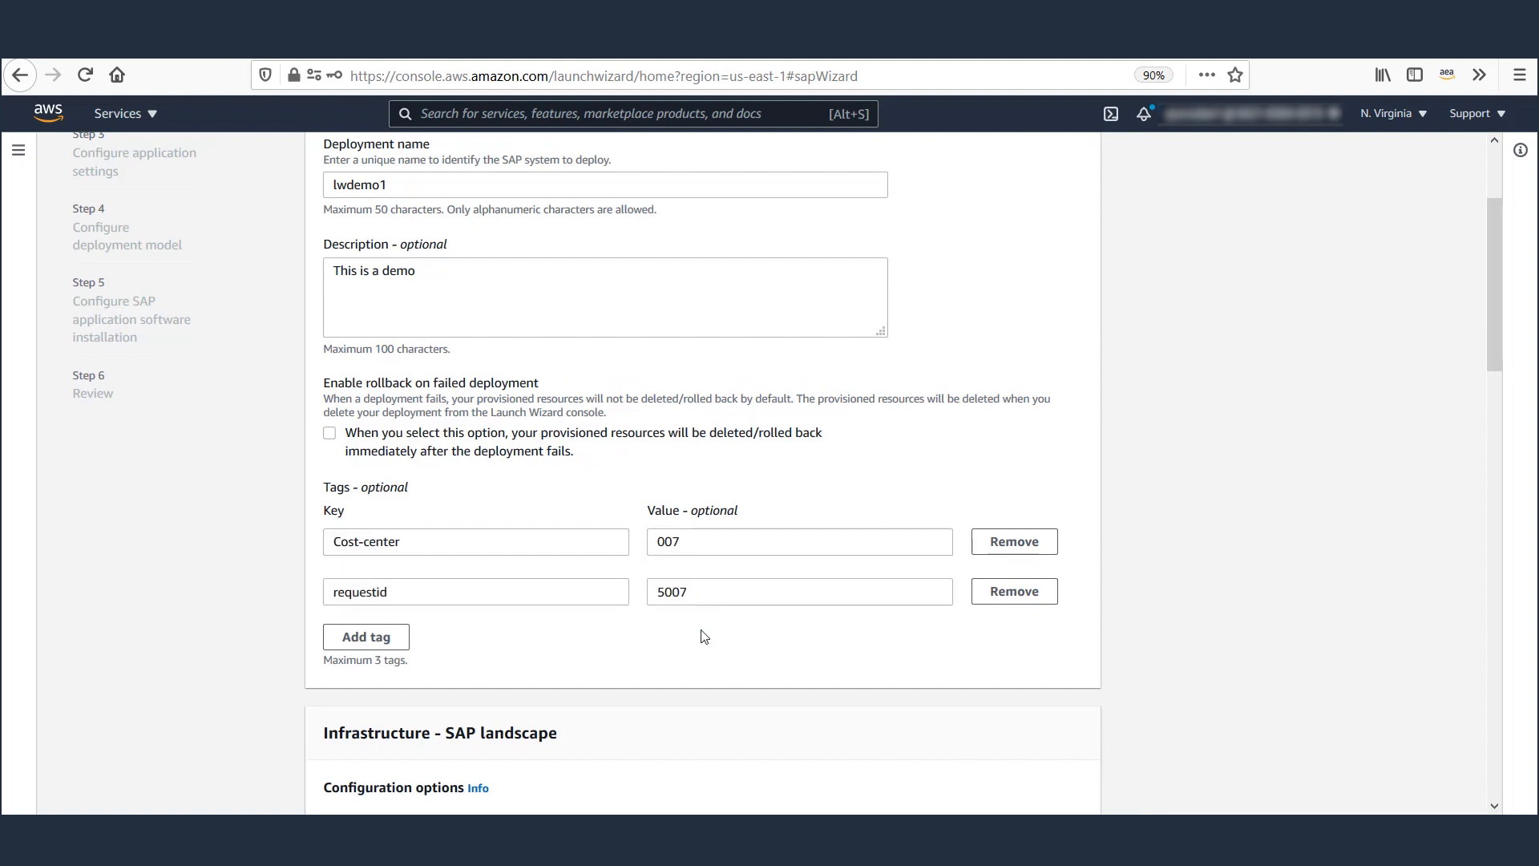
scroll("down", 3)
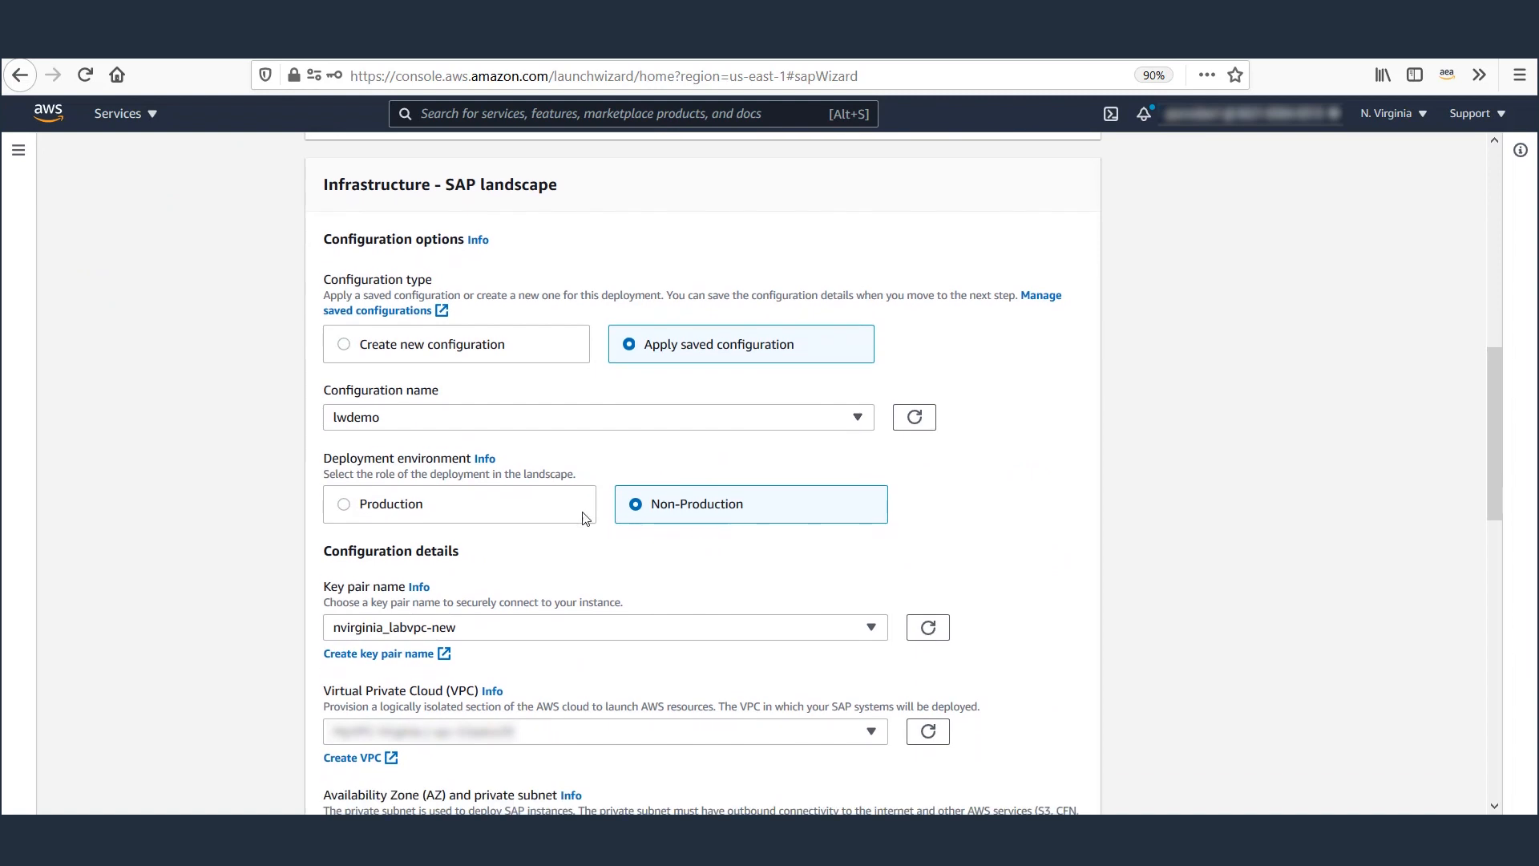
mouse_move(675, 417)
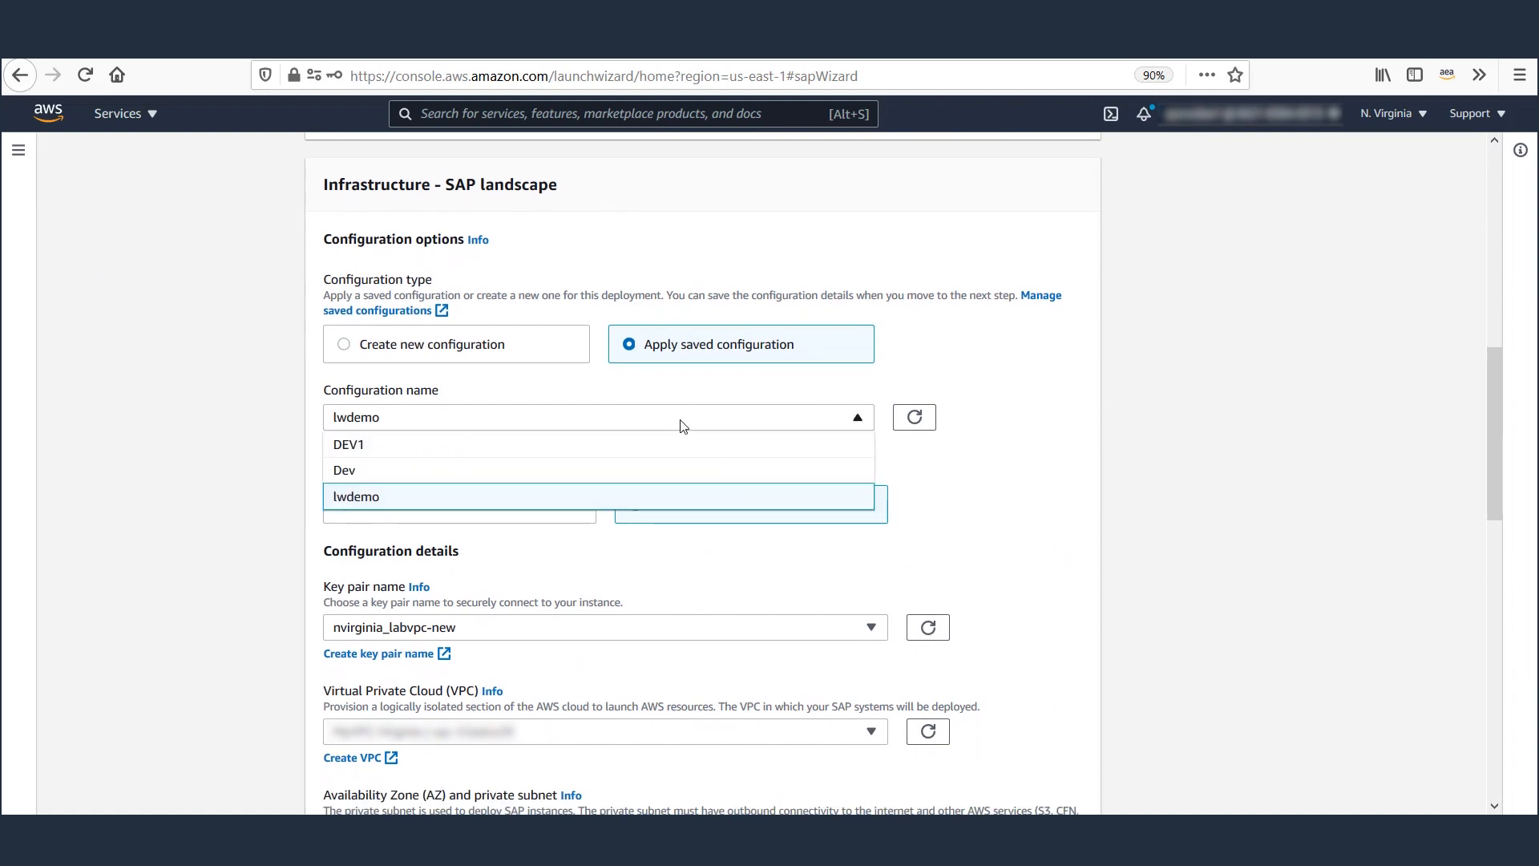
left_click(356, 495)
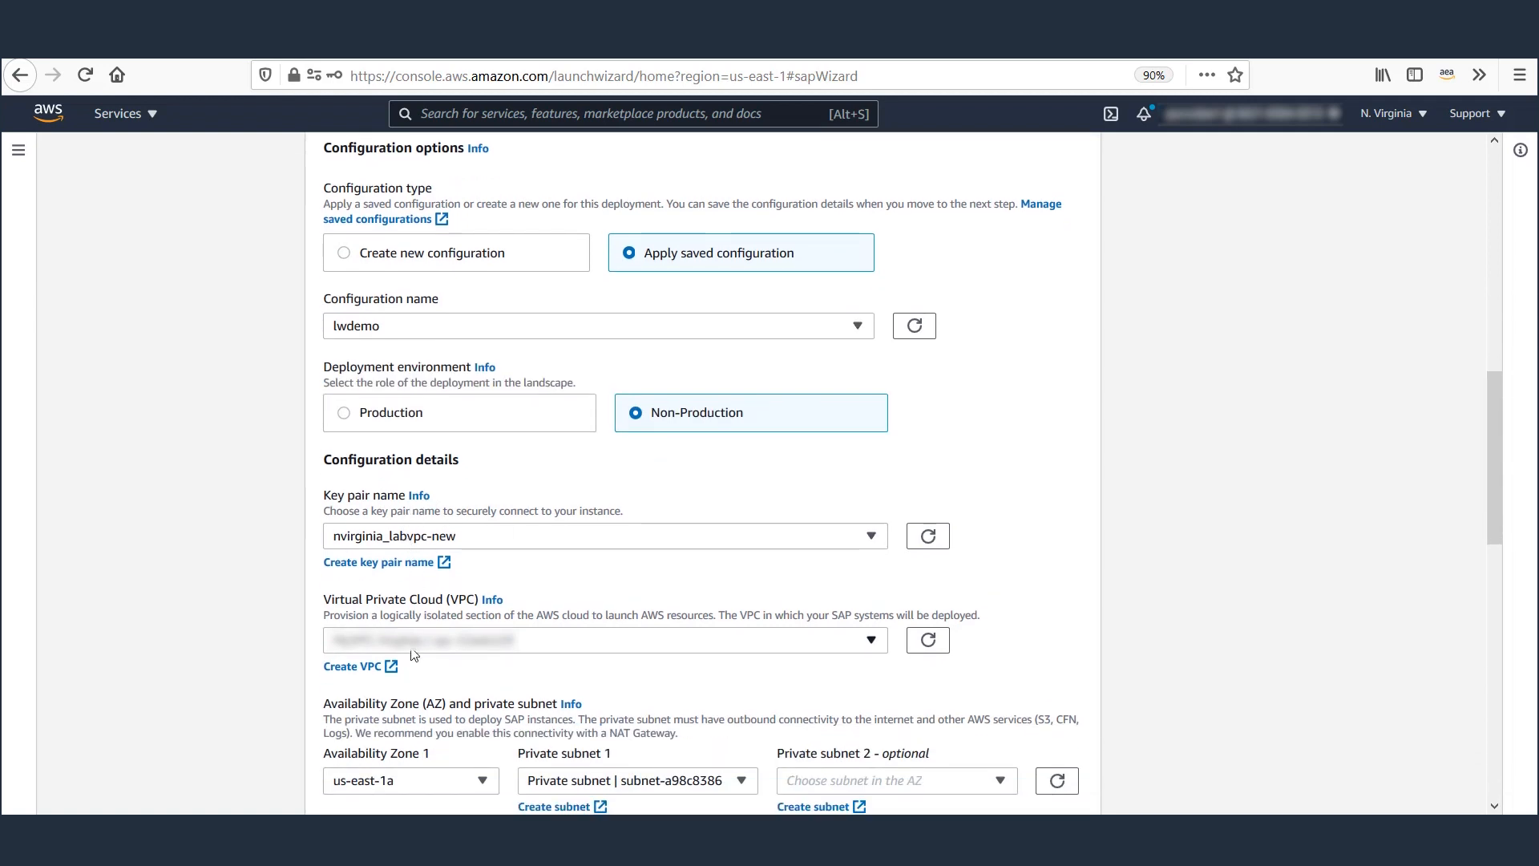
scroll("down", 3)
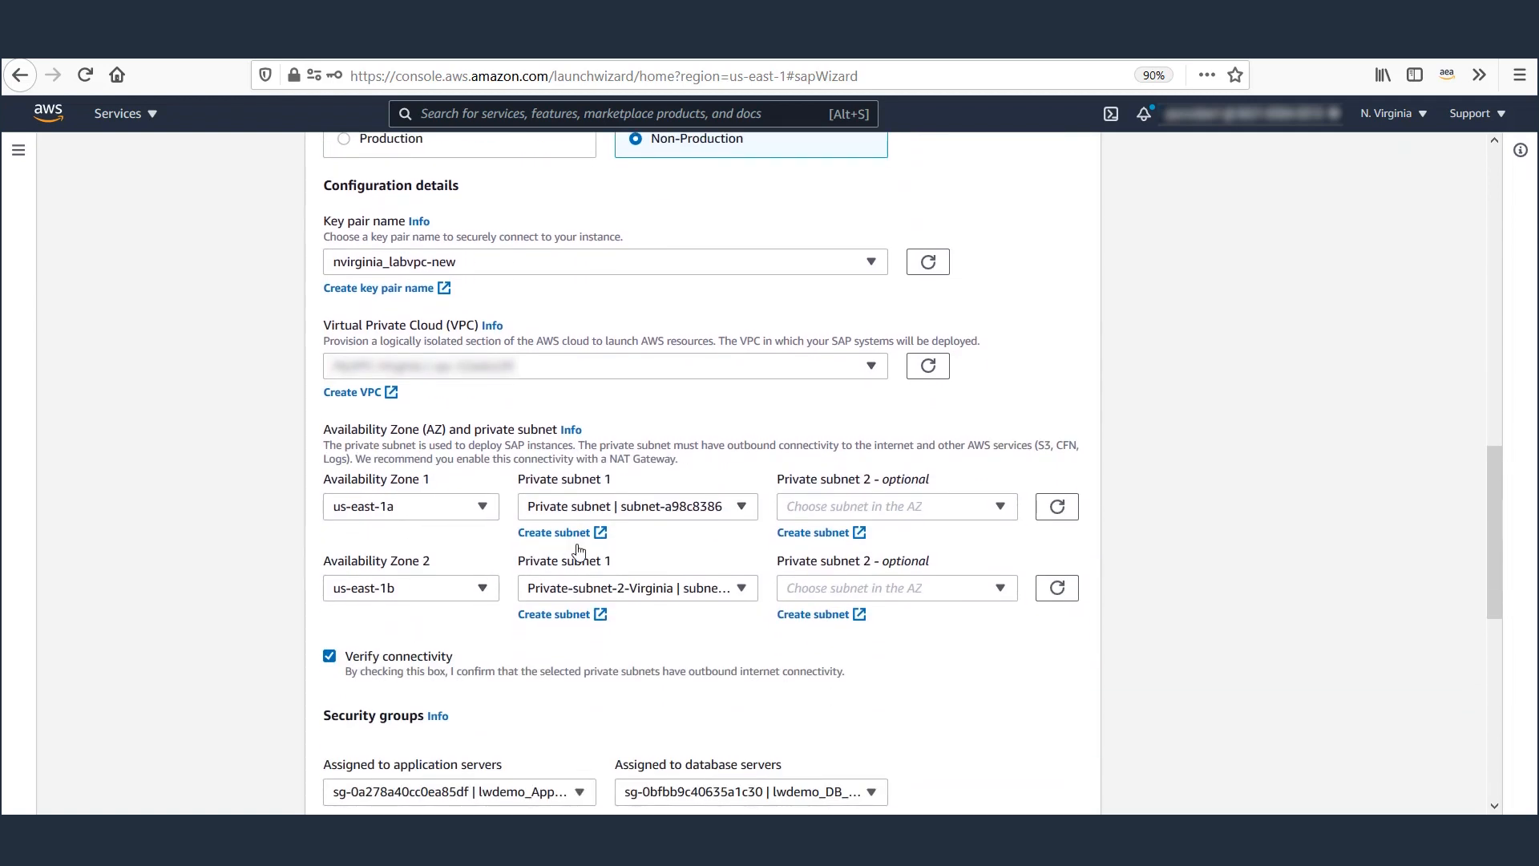
scroll("down", 3)
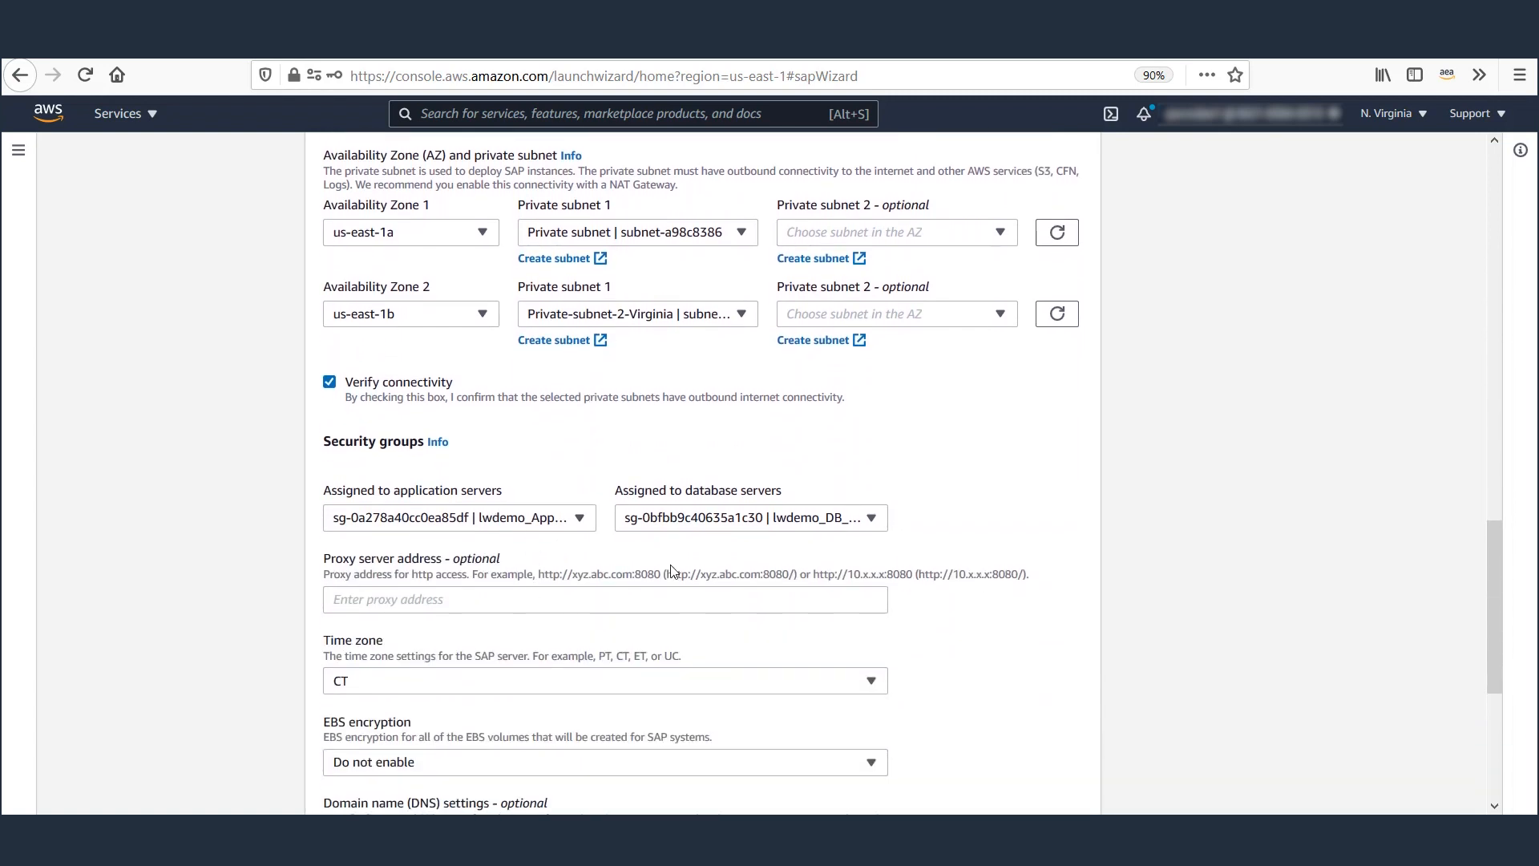
scroll("down", 3)
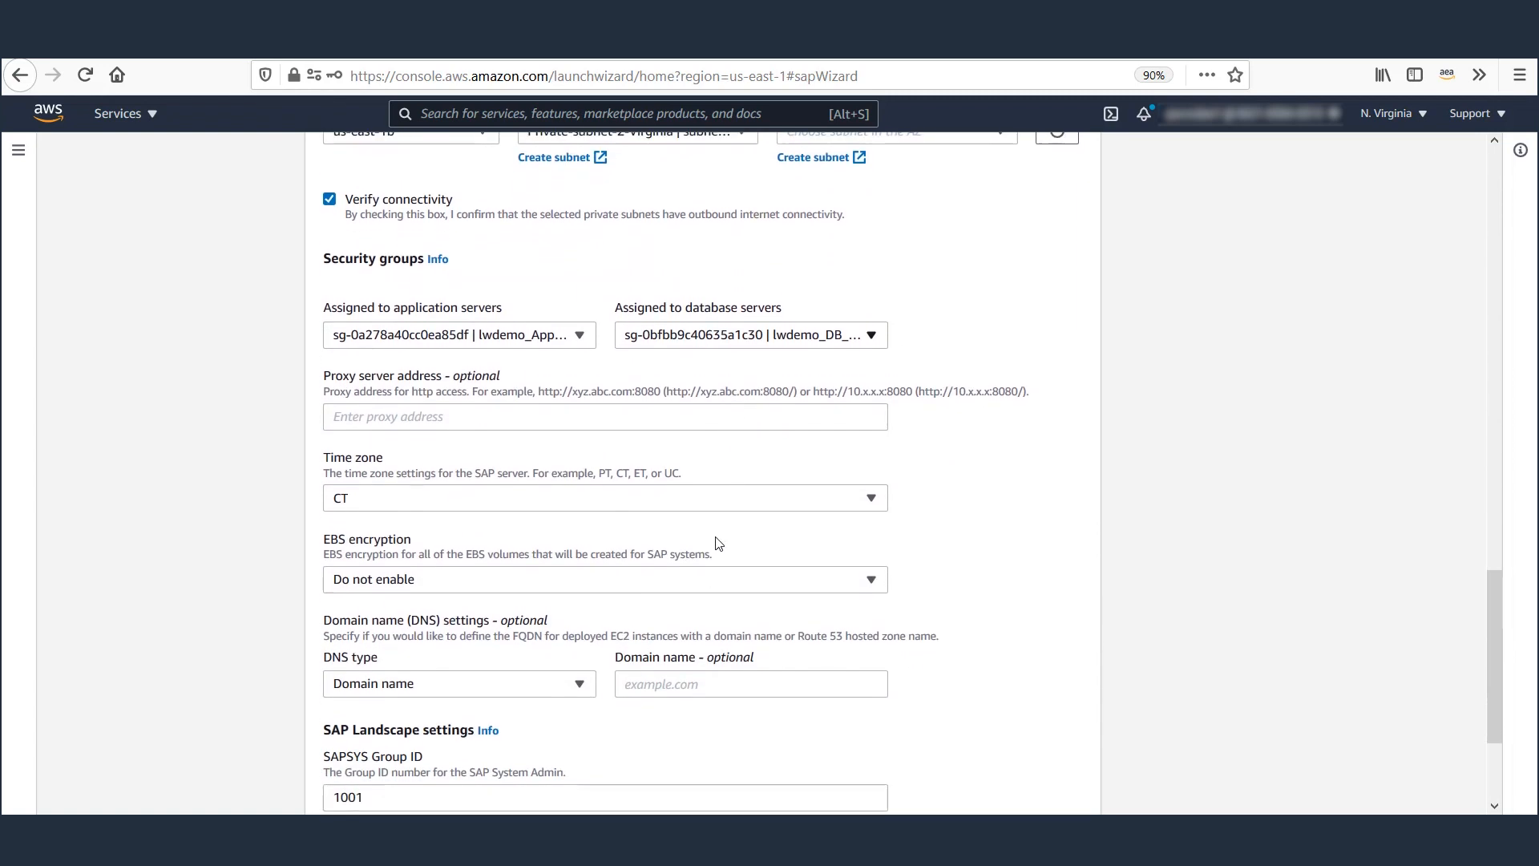
double_click(367, 539)
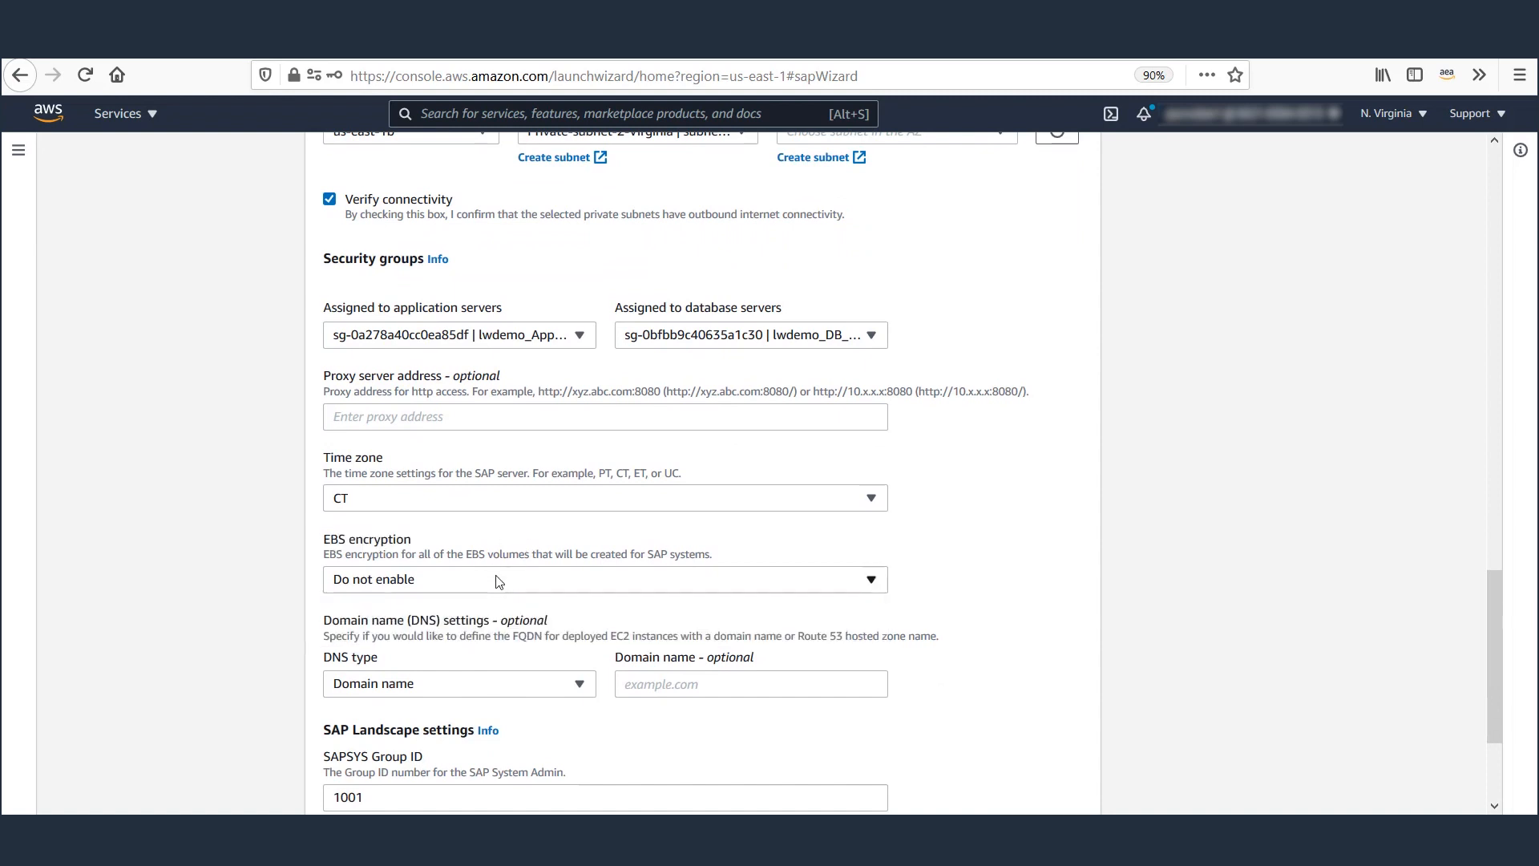
scroll("down", 3)
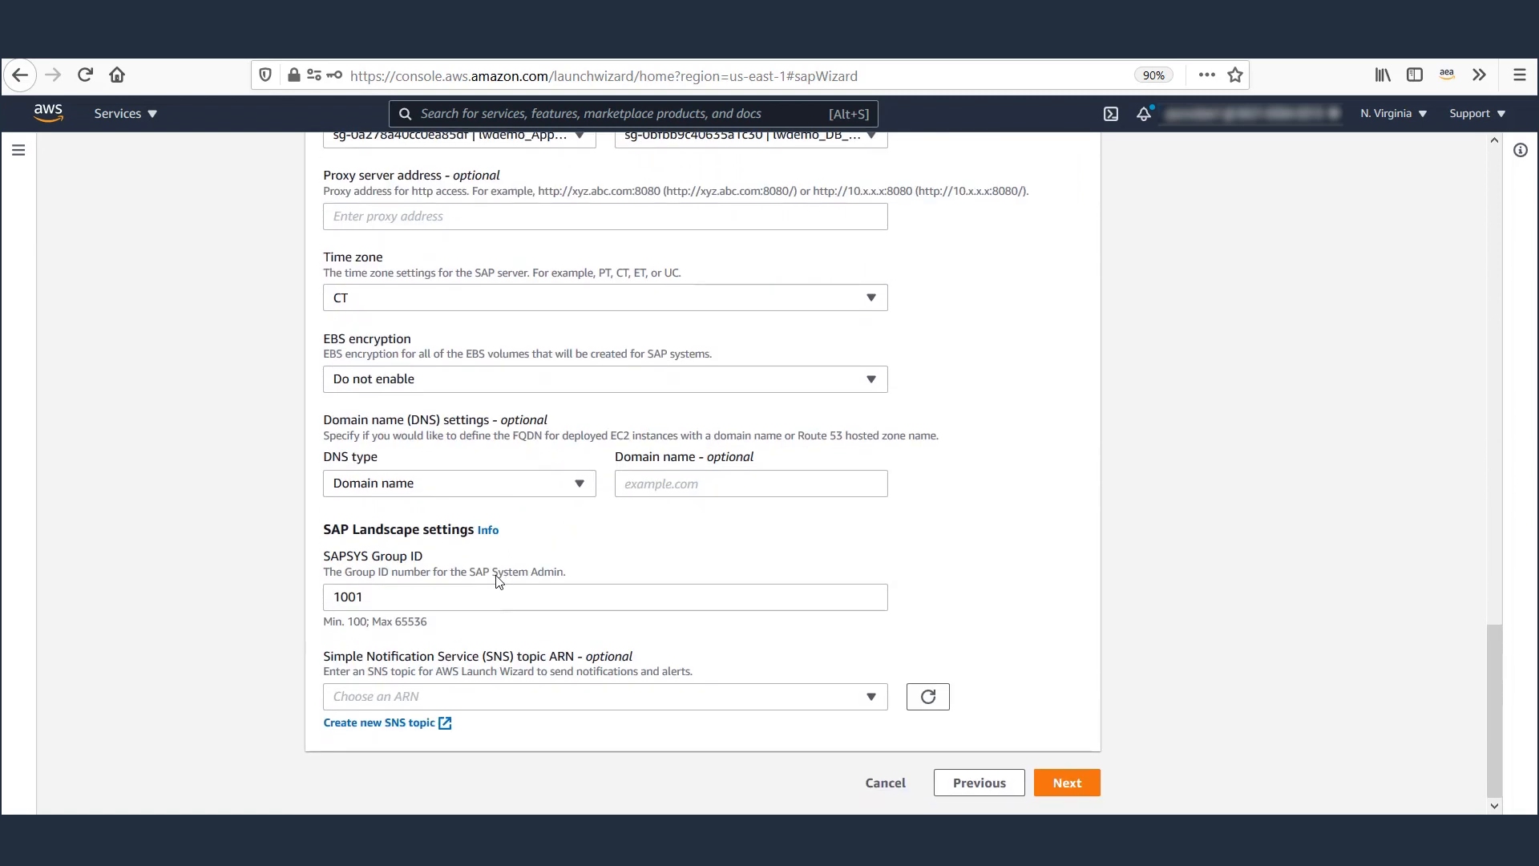
mouse_move(1067, 782)
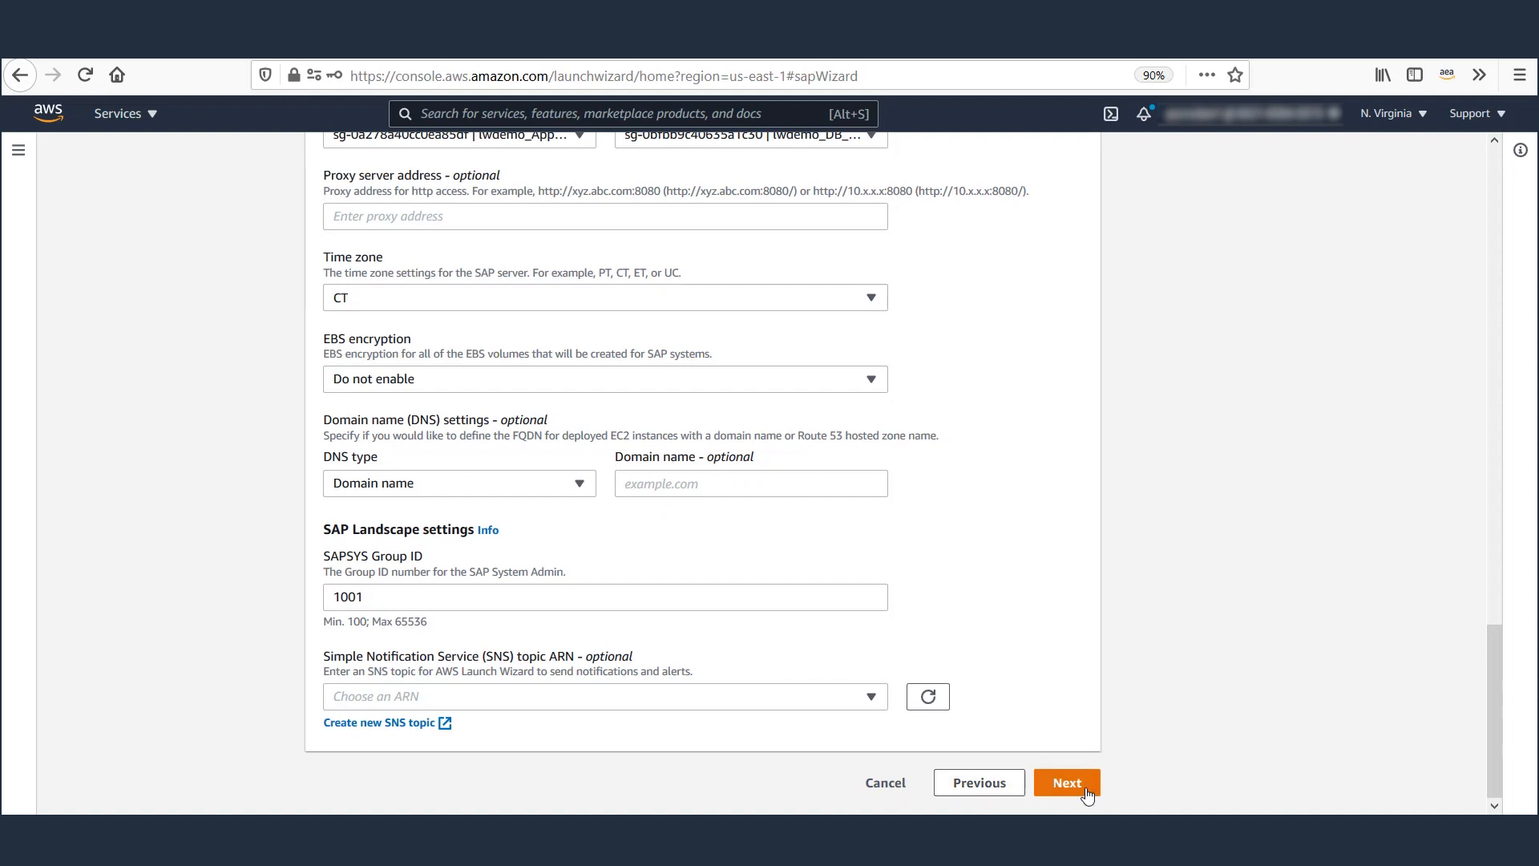
Continue to application settings and scroll past SAPSID S4H and admin ID 1003.
left_click(1066, 783)
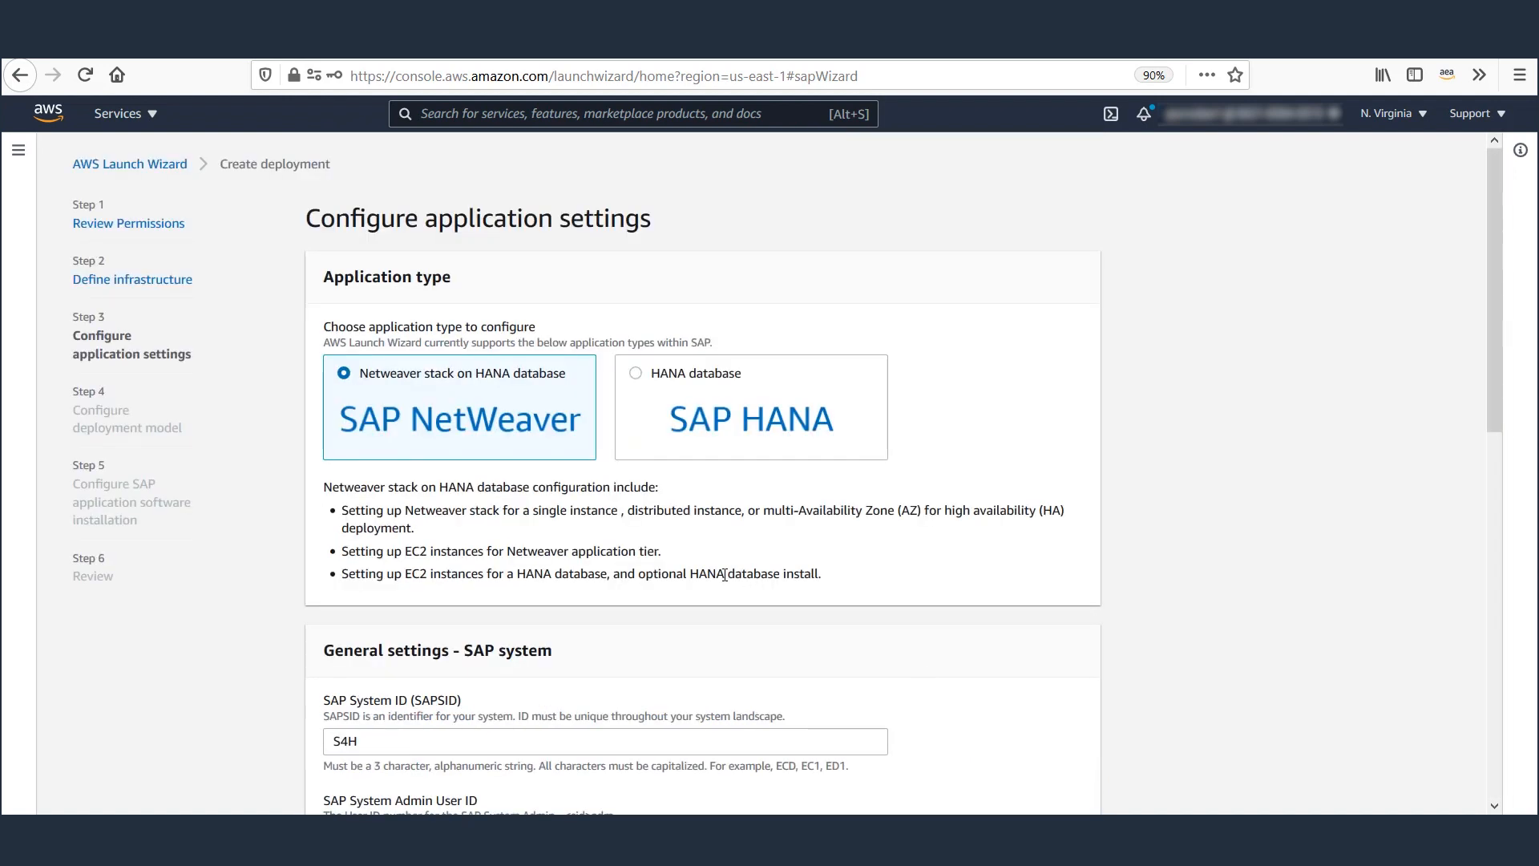
double_click(460, 374)
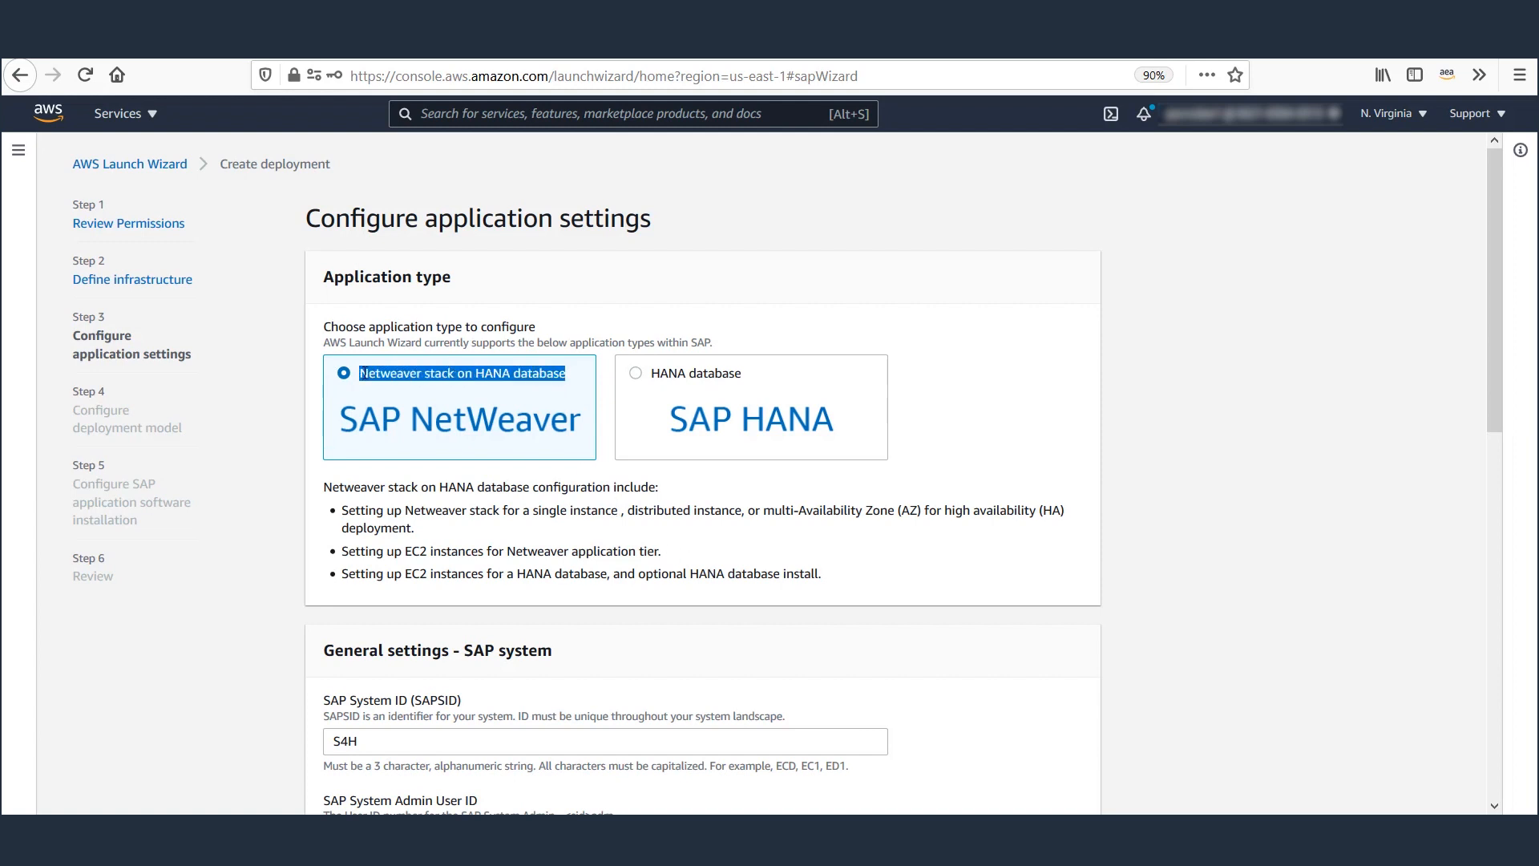
scroll("down", 3)
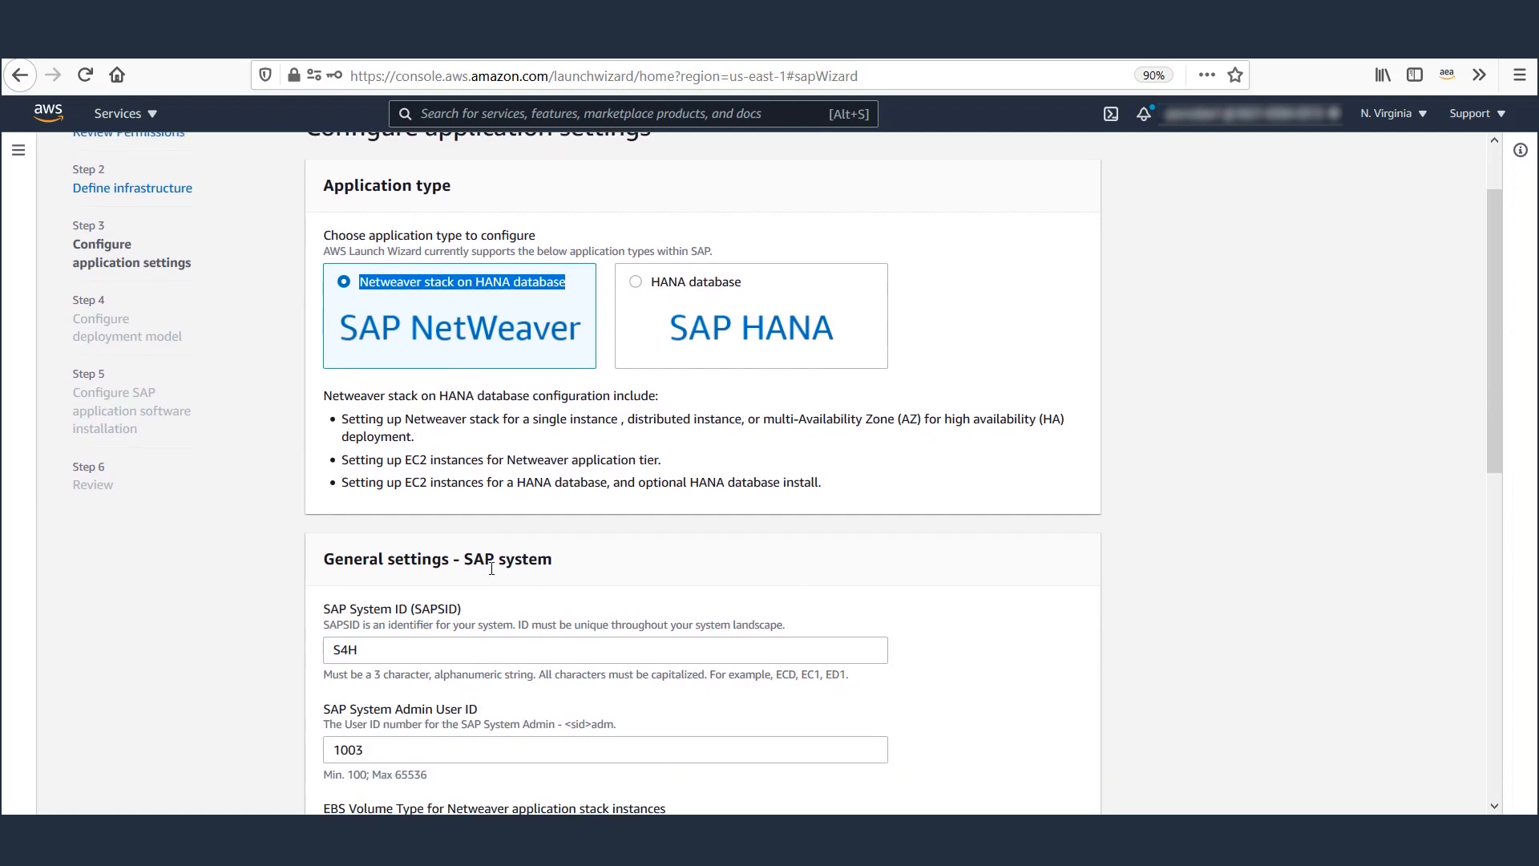
scroll("down", 3)
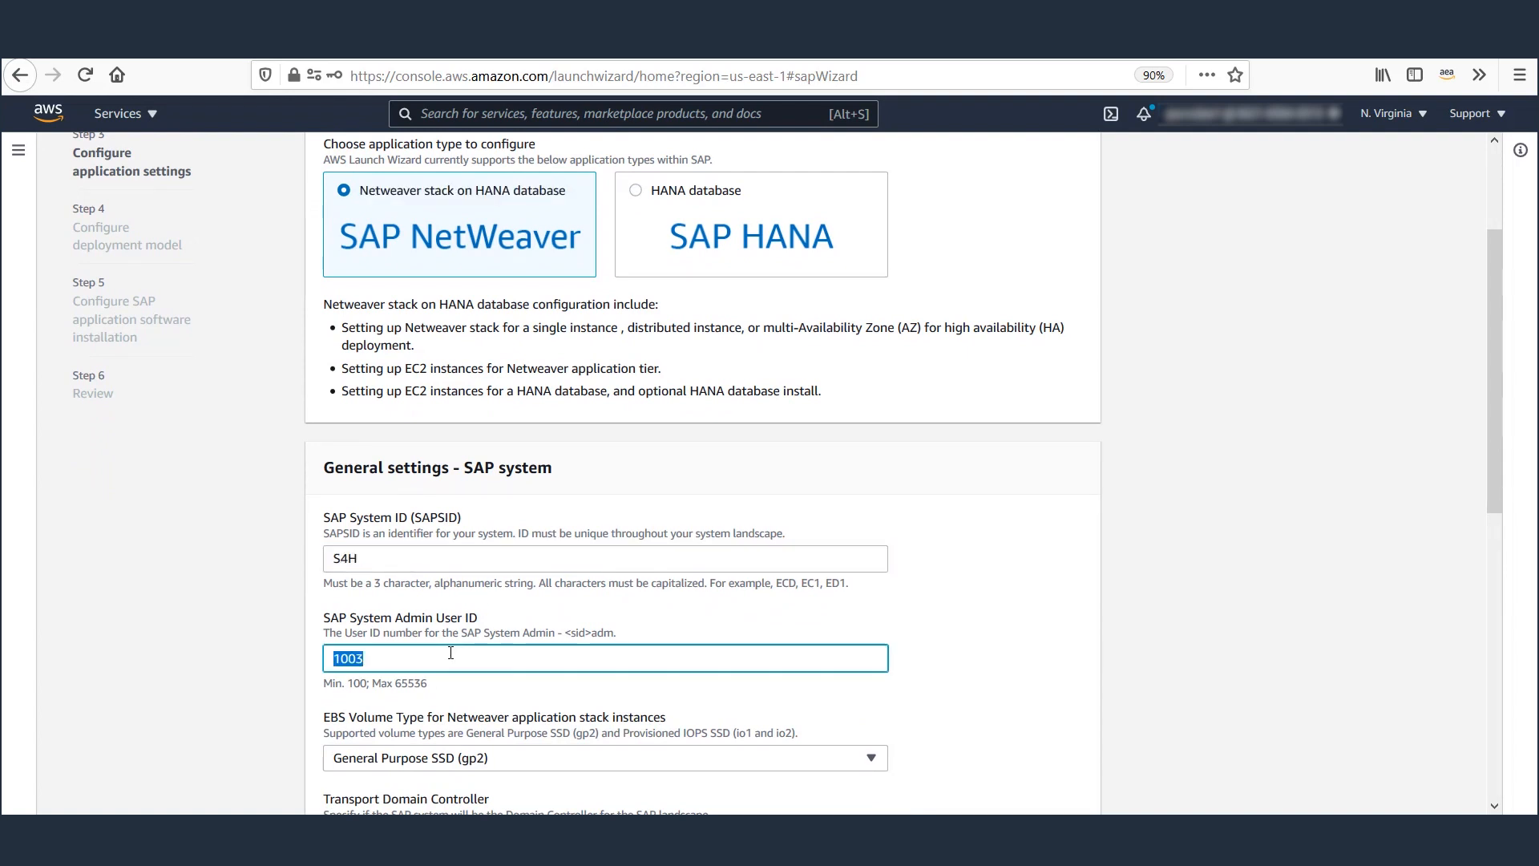
scroll("down", 3)
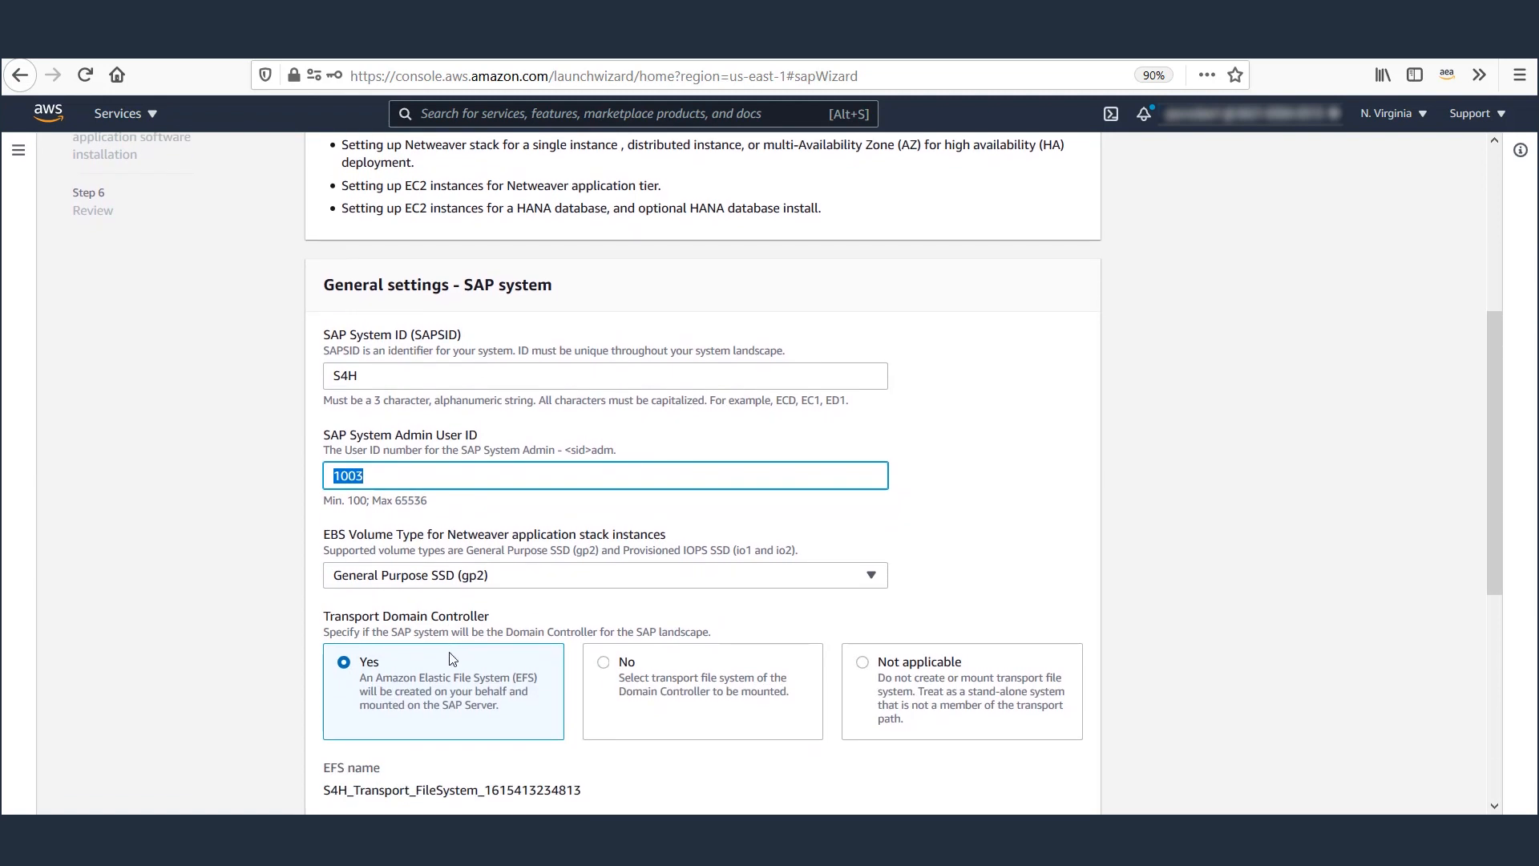
scroll("down", 3)
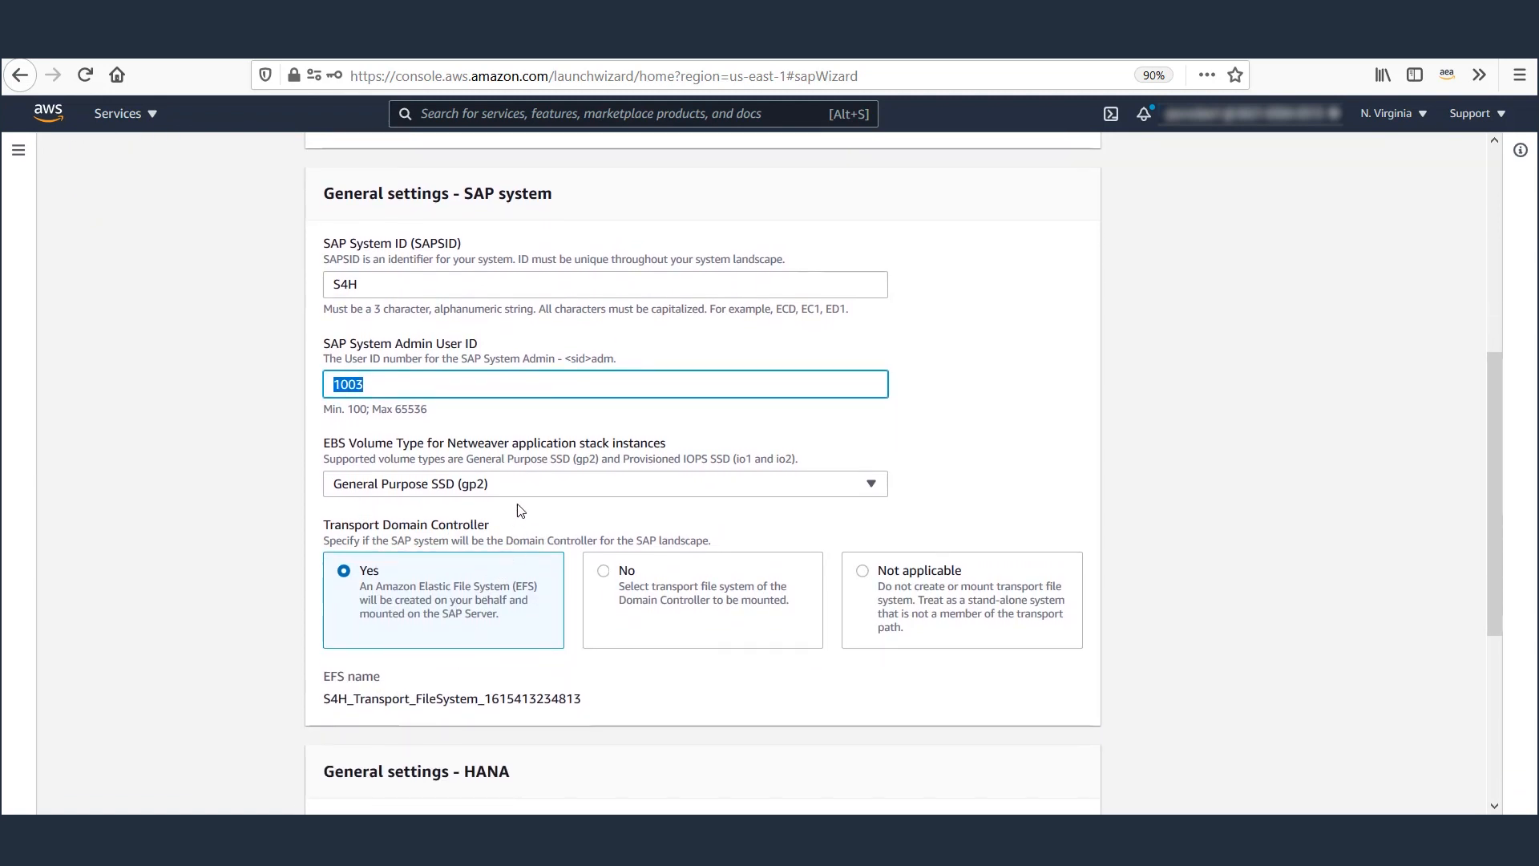
scroll("down", 3)
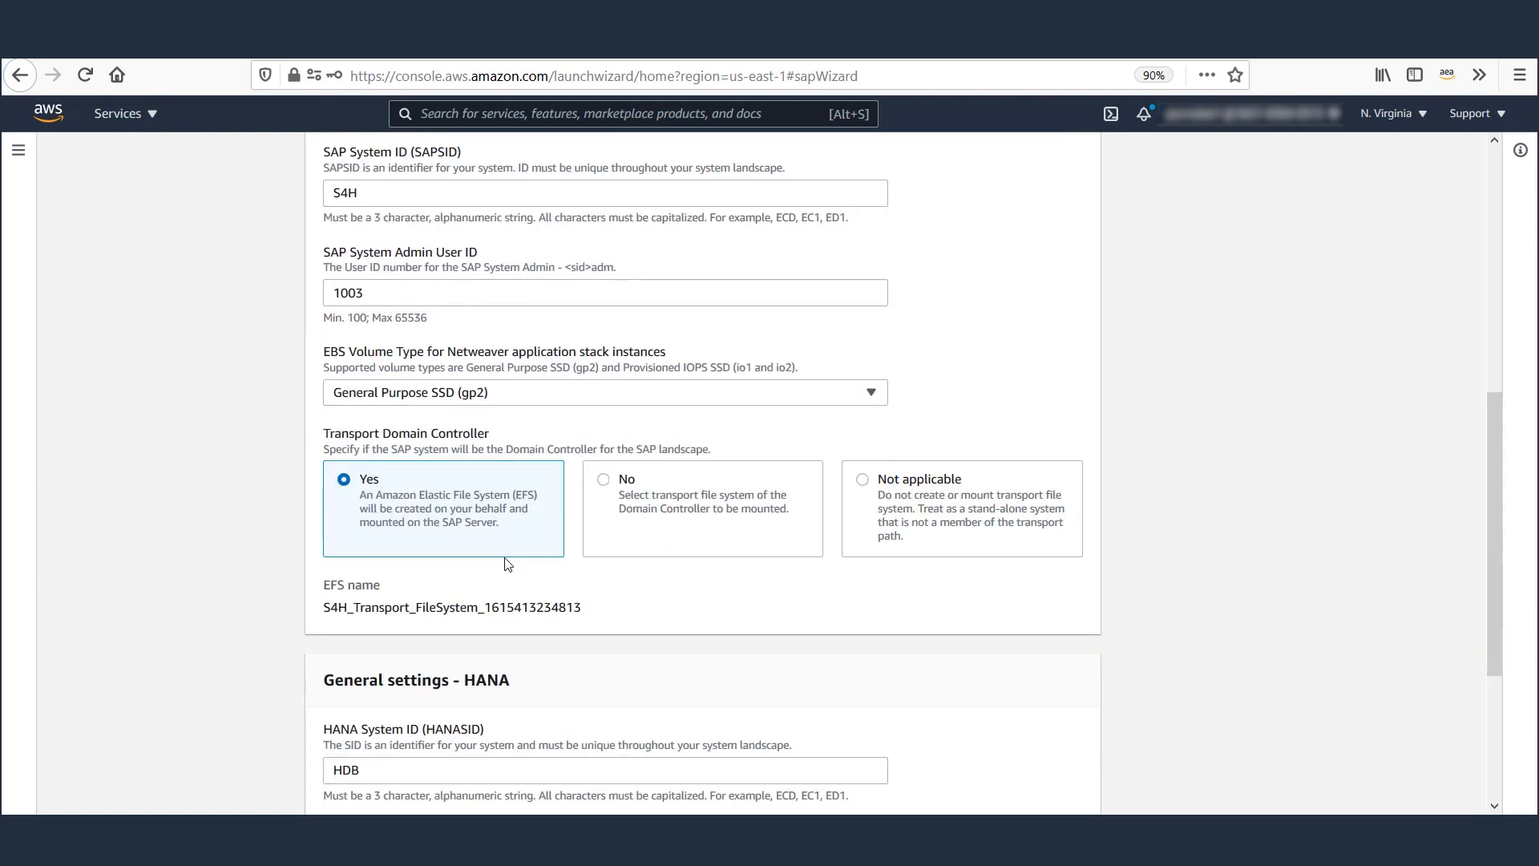
mouse_move(550, 561)
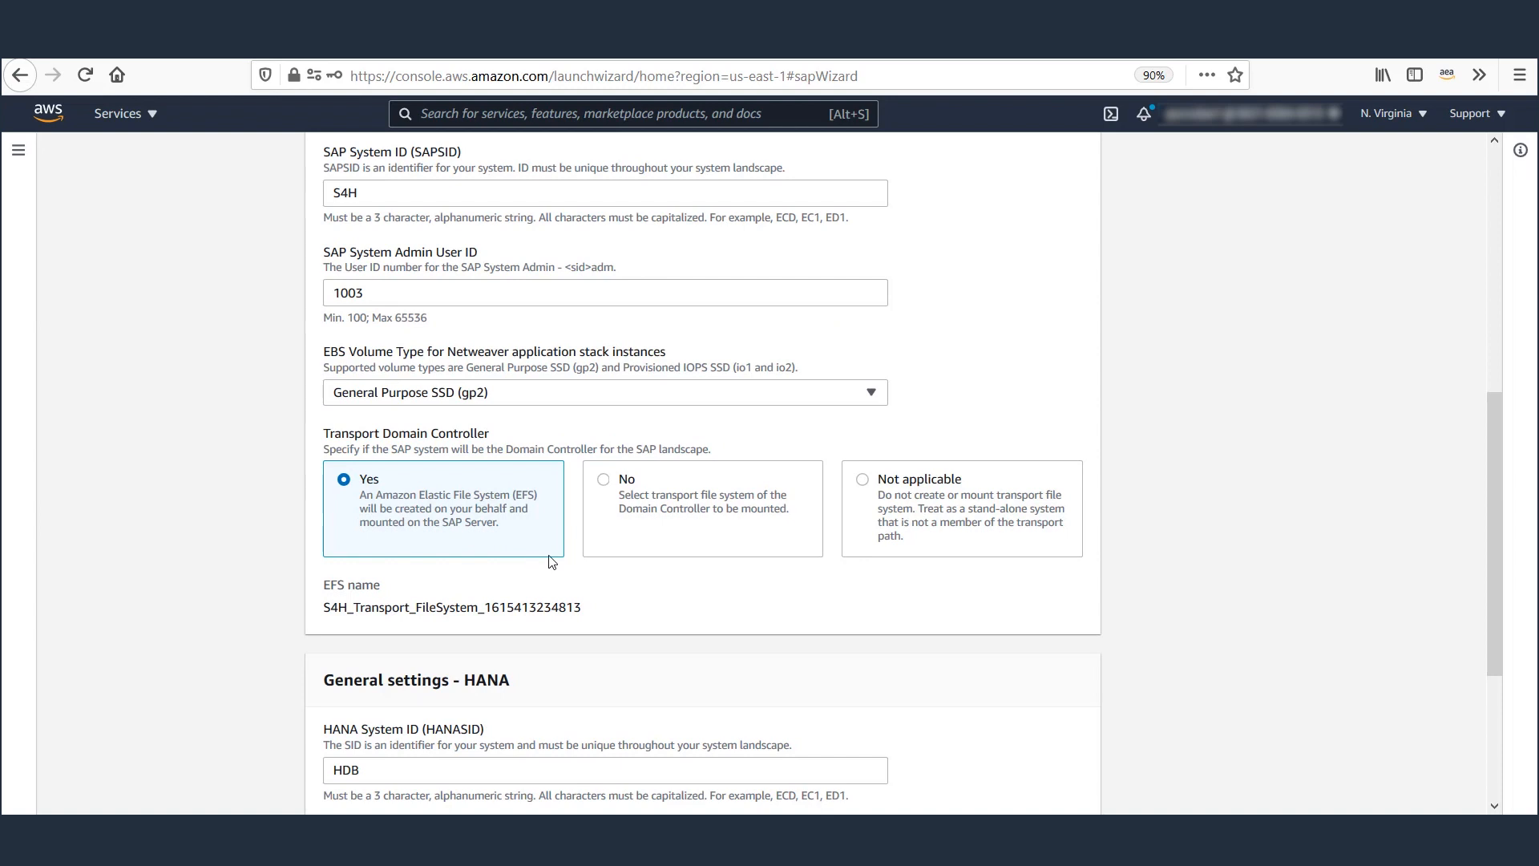
Briefly choose mounting an existing transport EFS, then revert to creating a new one.
left_click(604, 479)
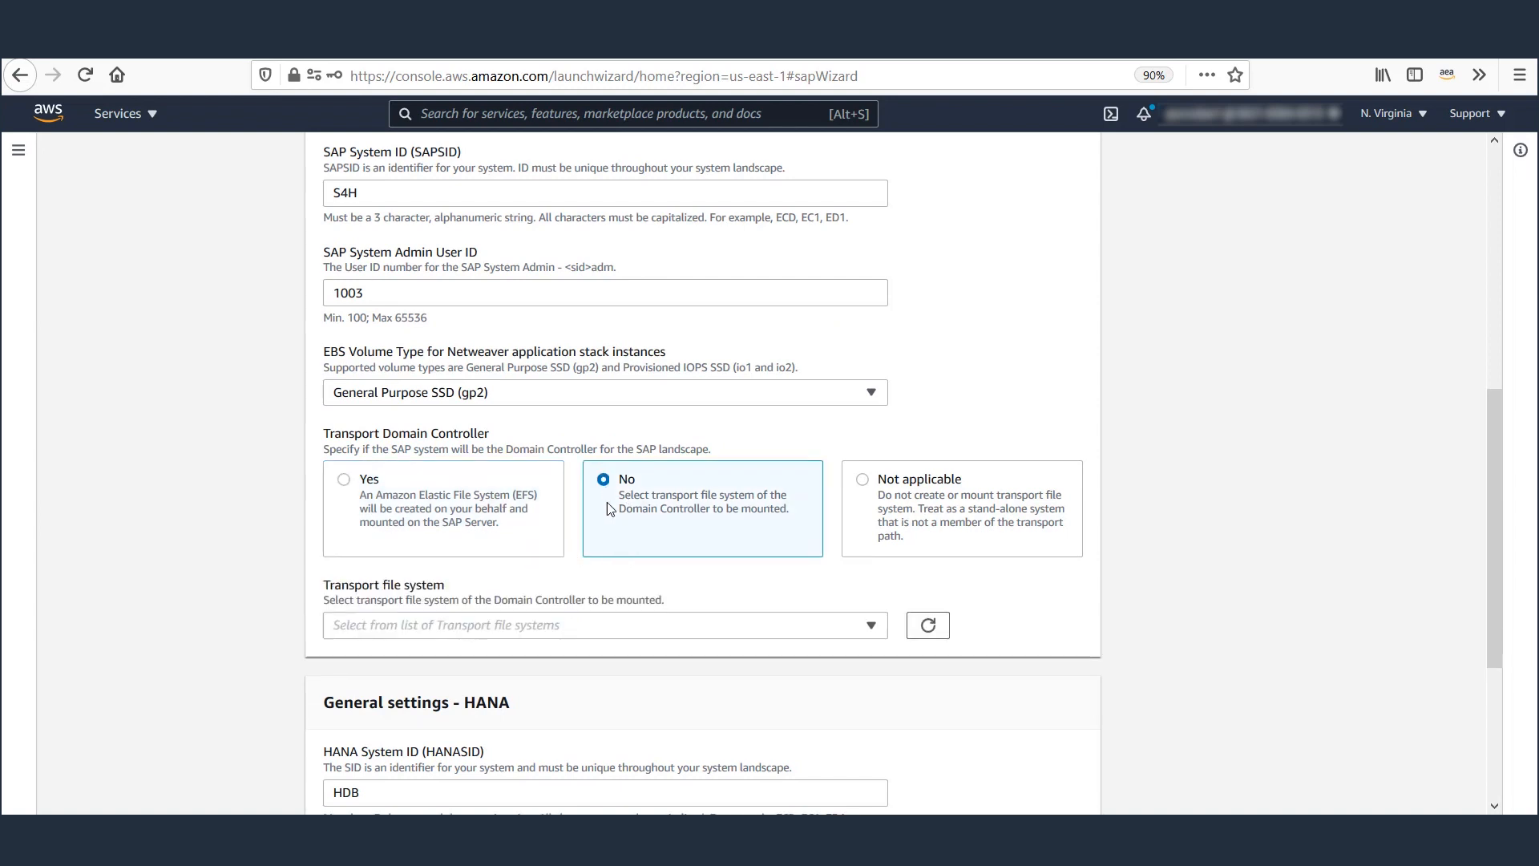
mouse_move(582, 625)
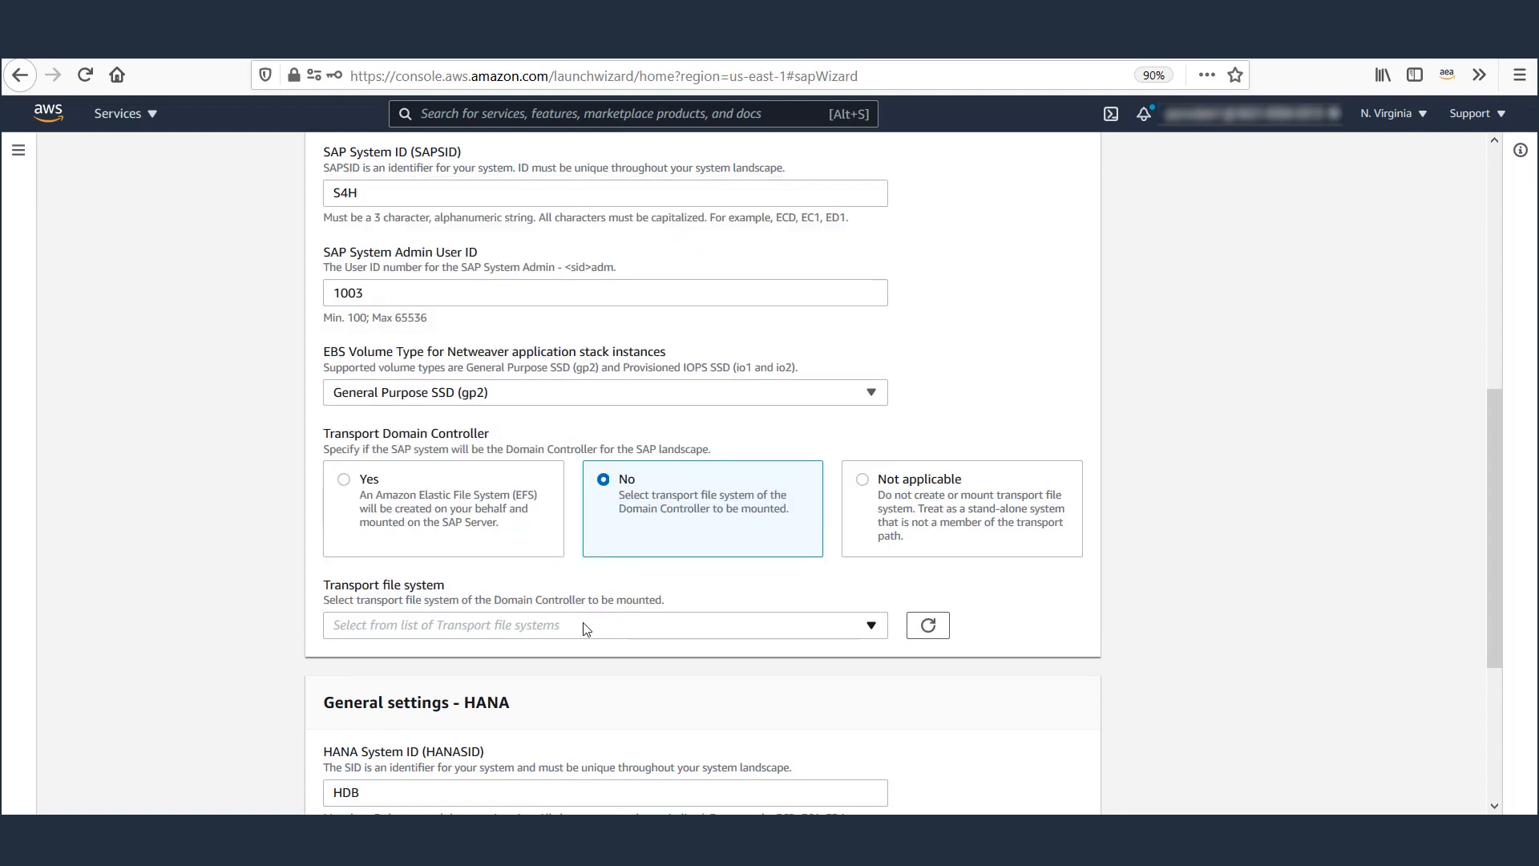
mouse_move(350, 483)
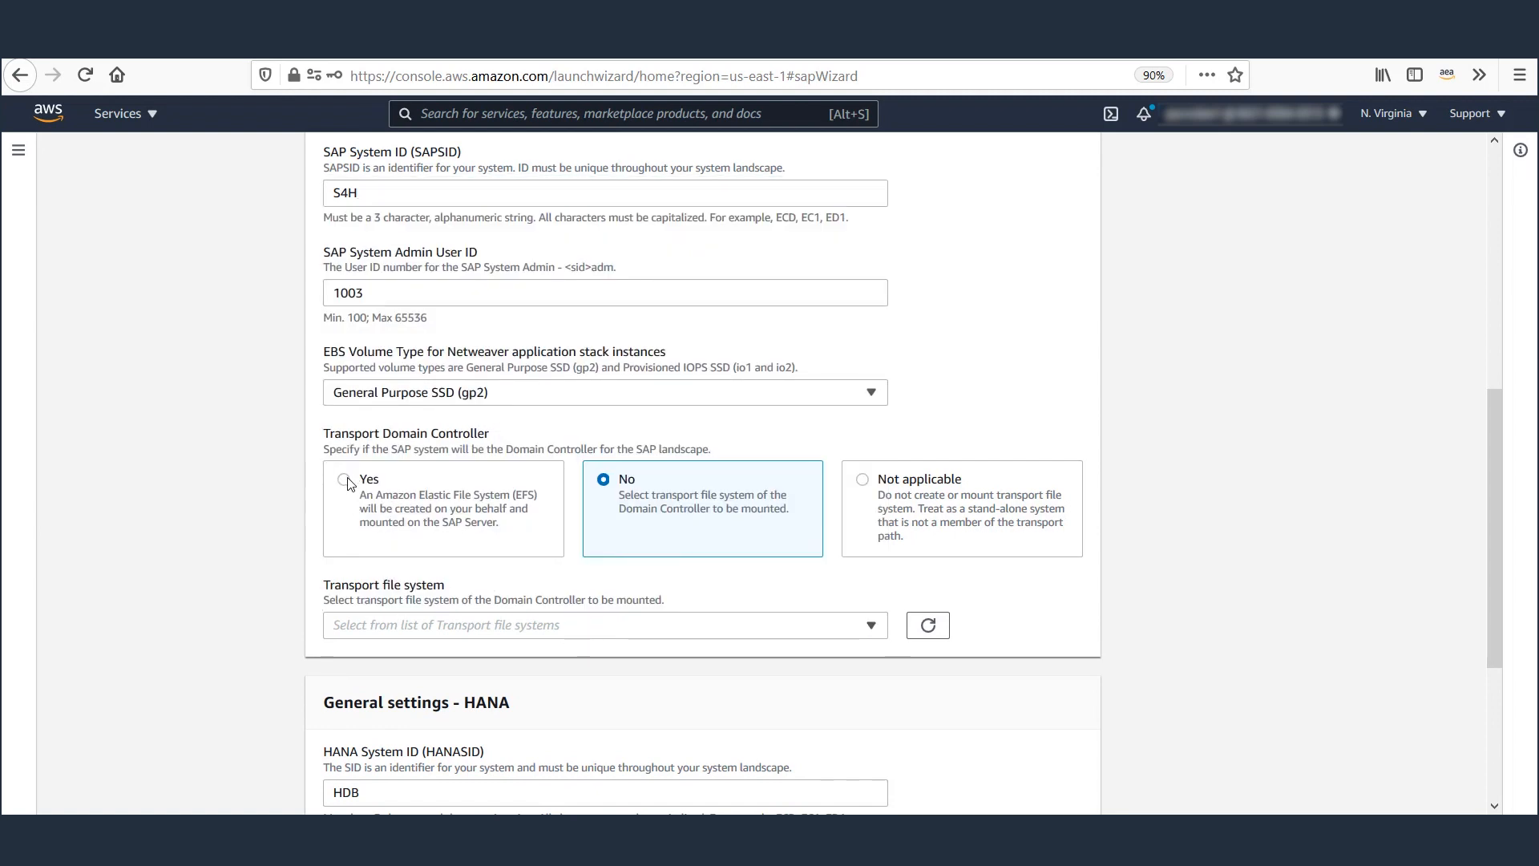
left_click(343, 480)
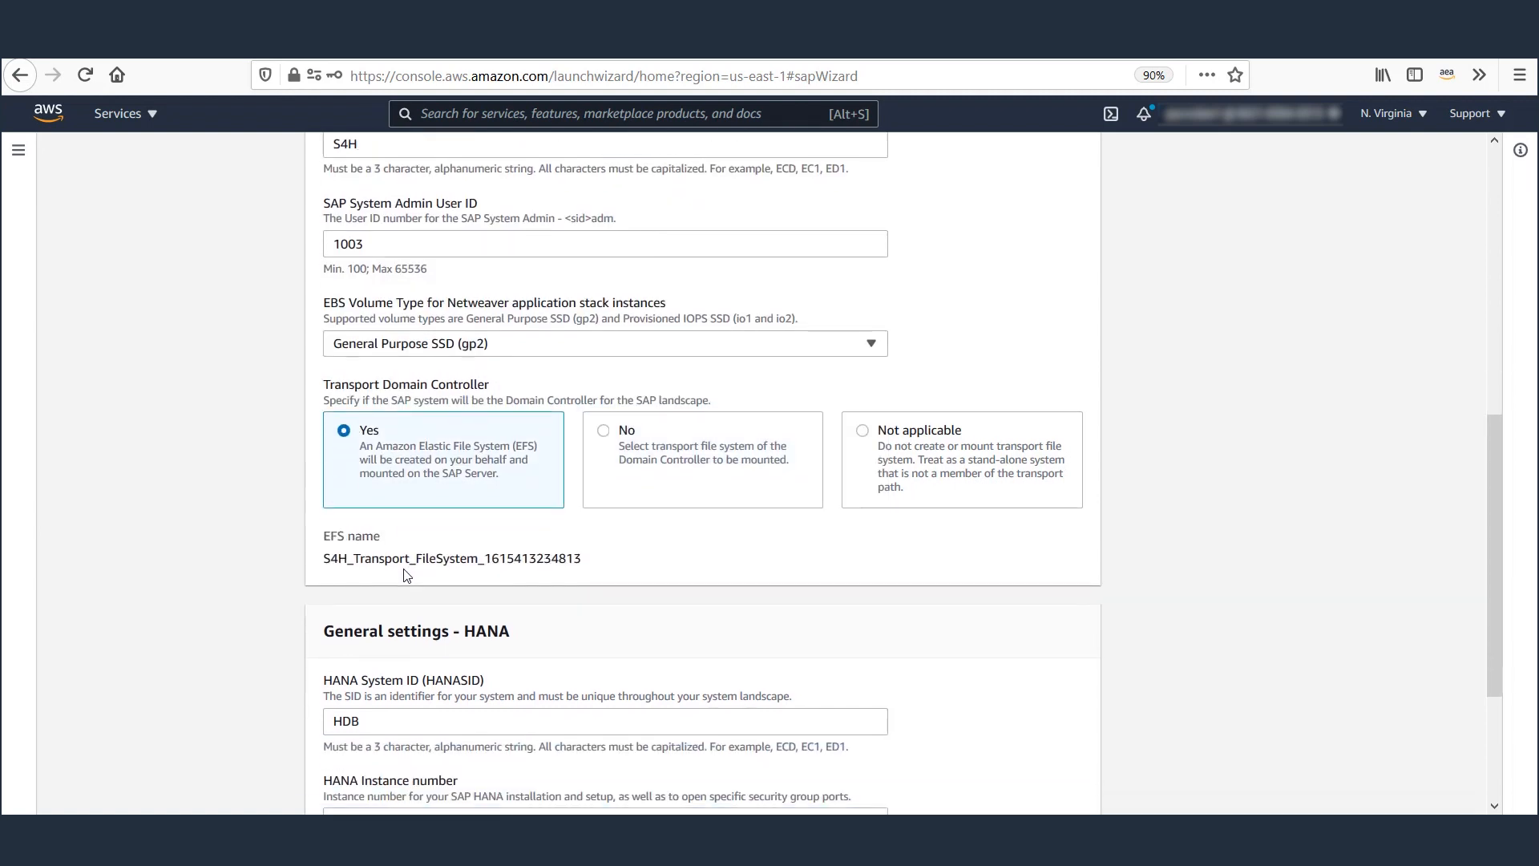
scroll("down", 3)
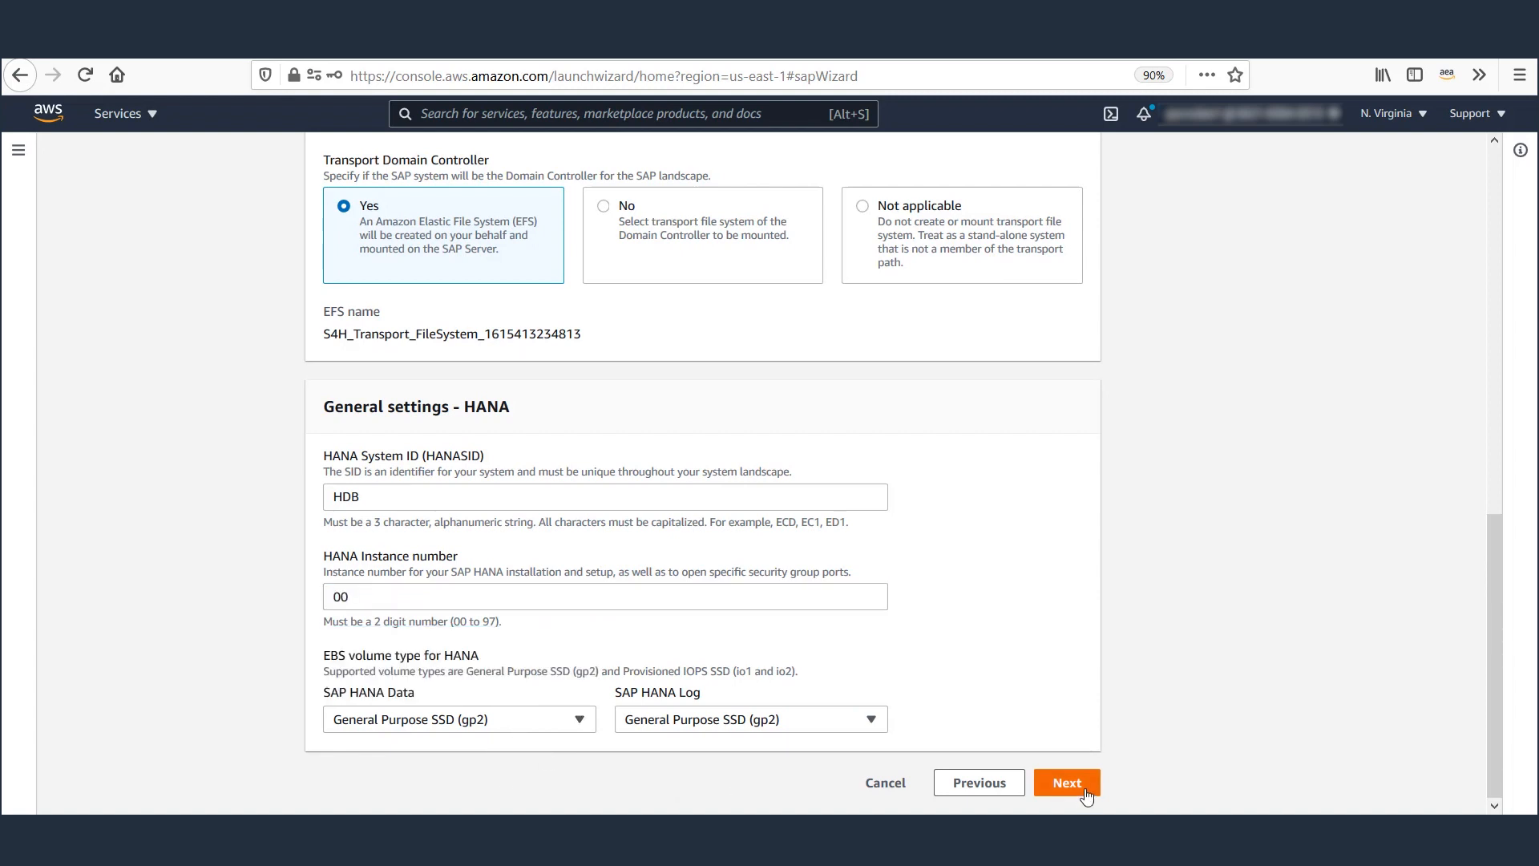
Continue to the deployment model step with High Availability selected.
left_click(1066, 783)
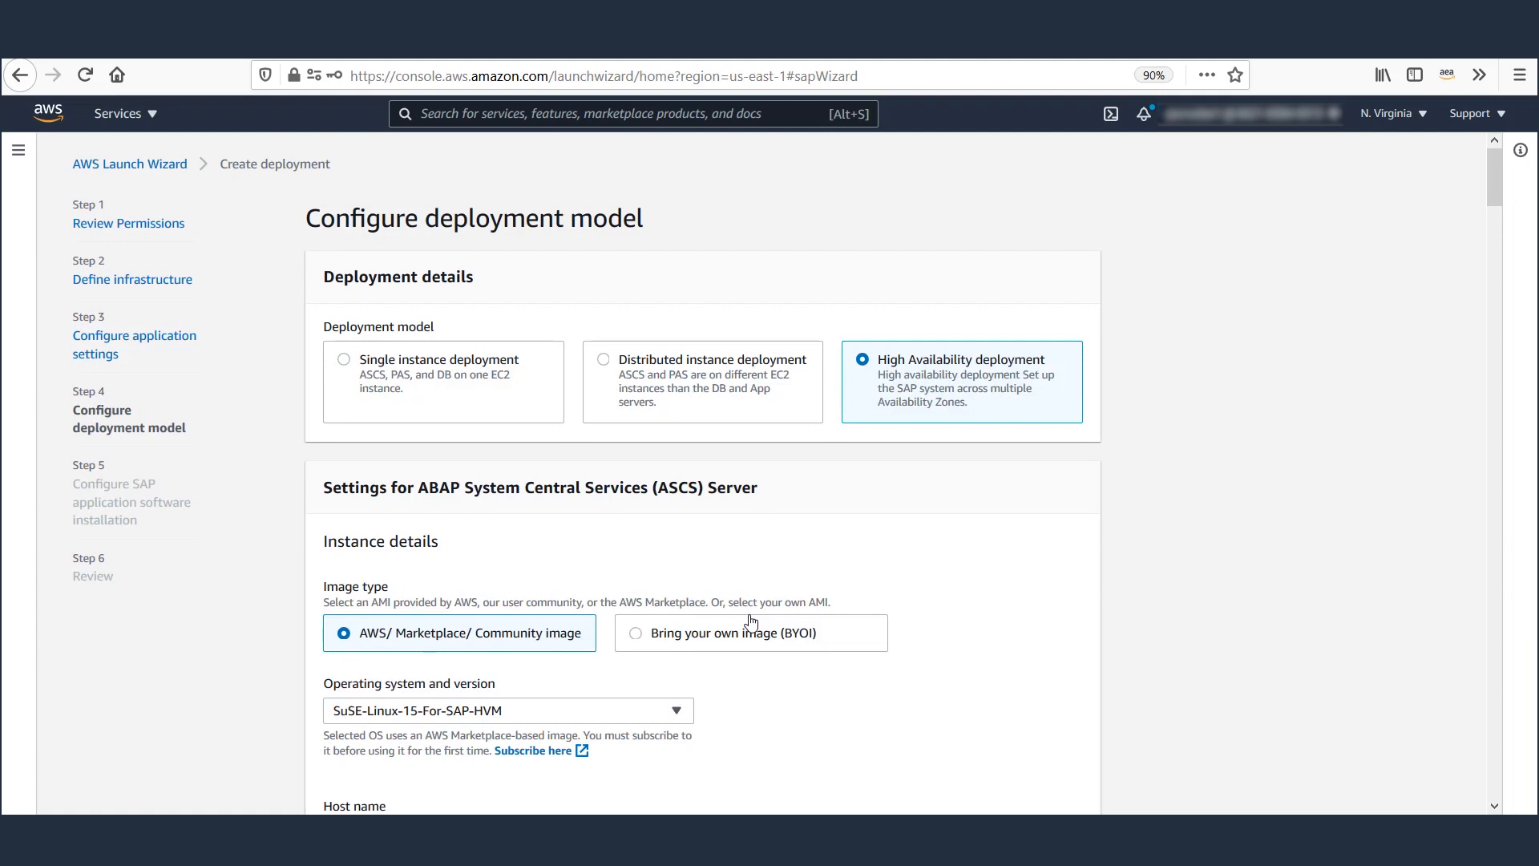
mouse_move(884, 357)
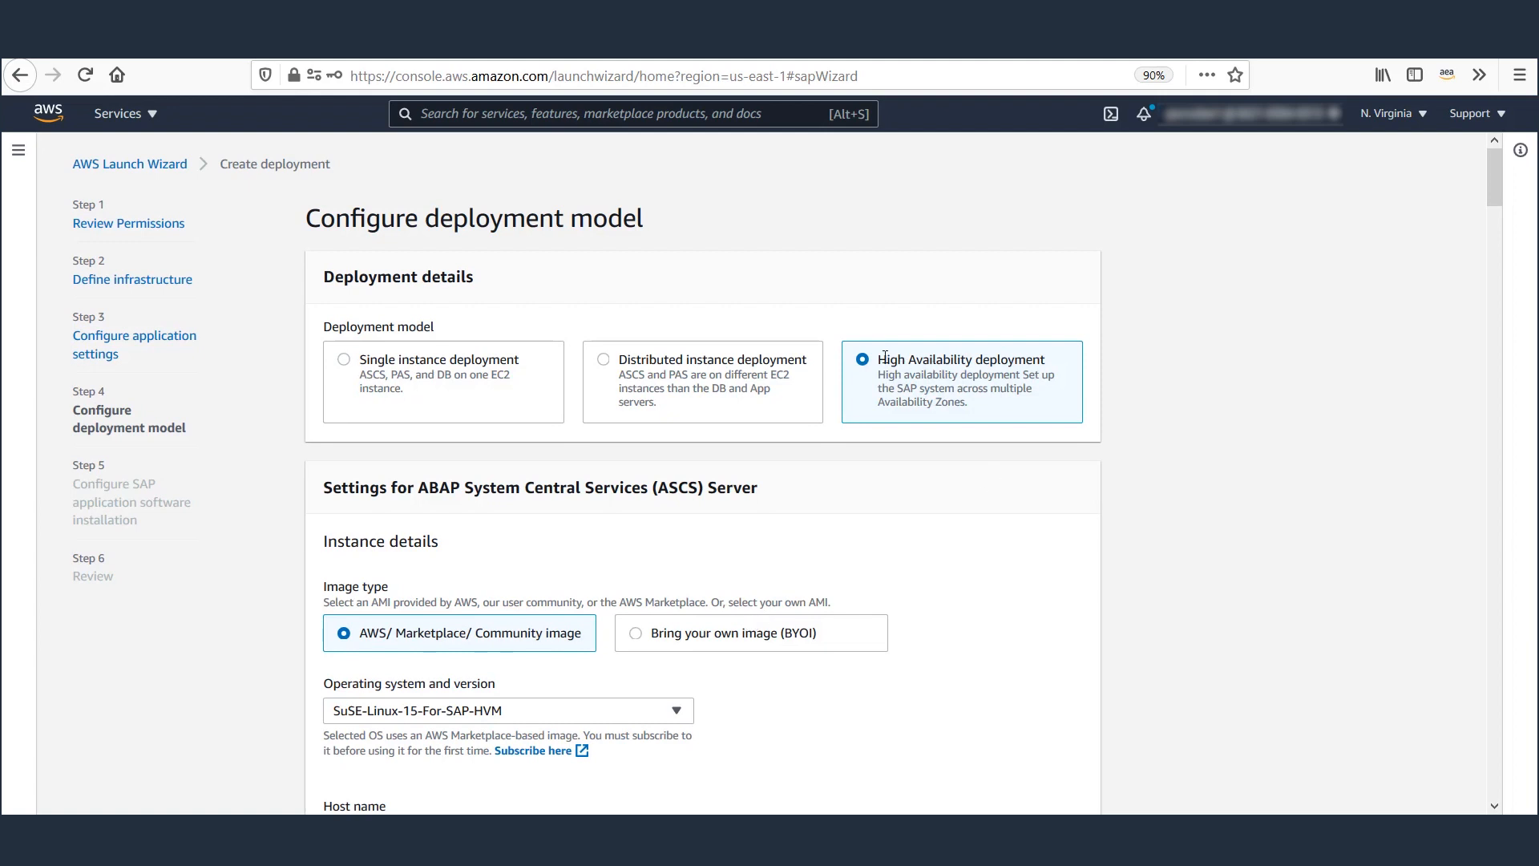
double_click(959, 359)
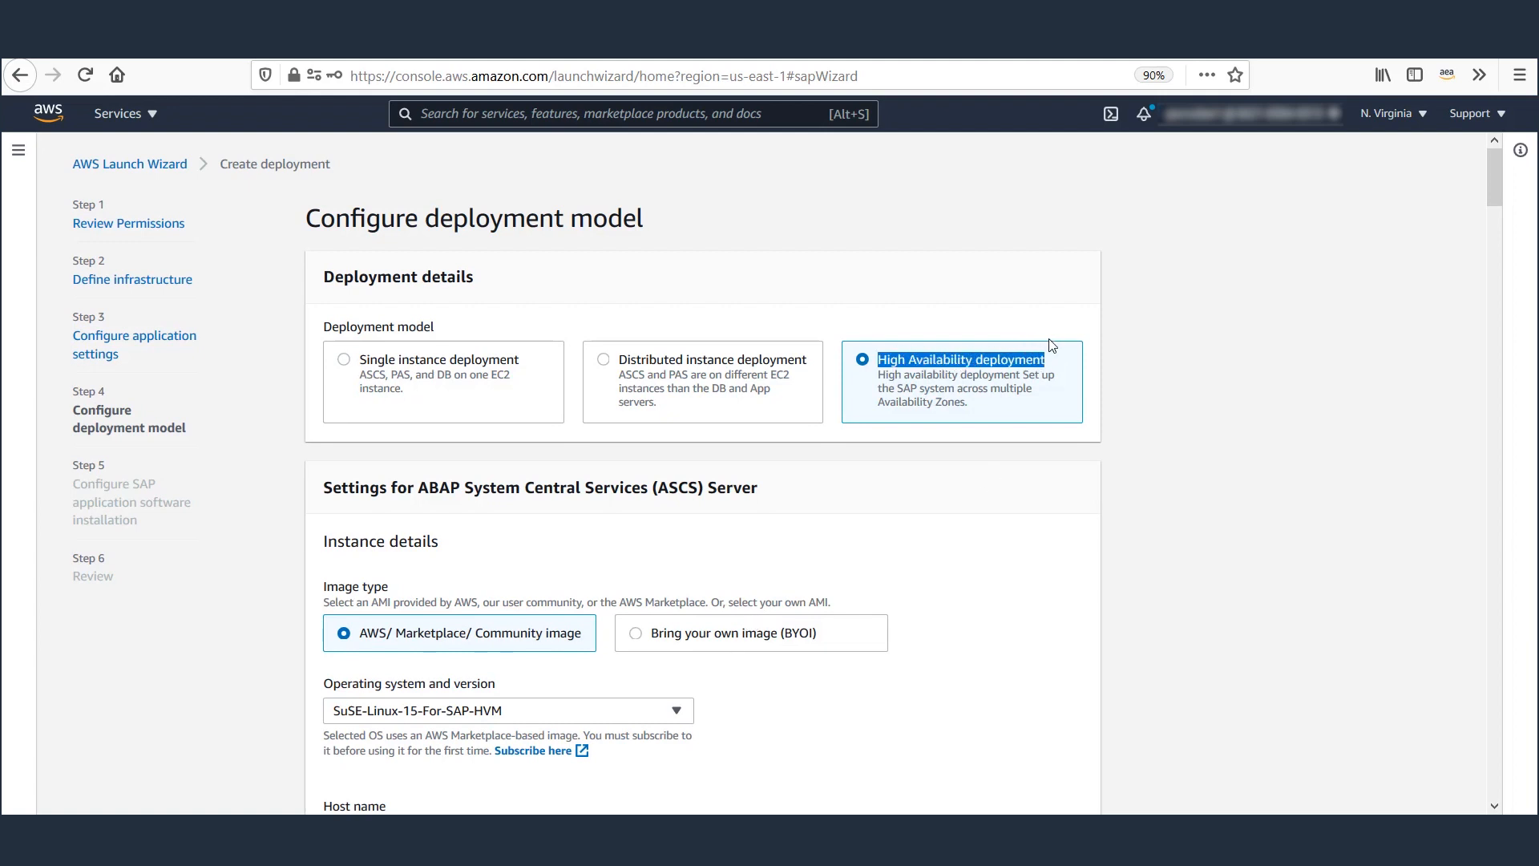
scroll("down", 3)
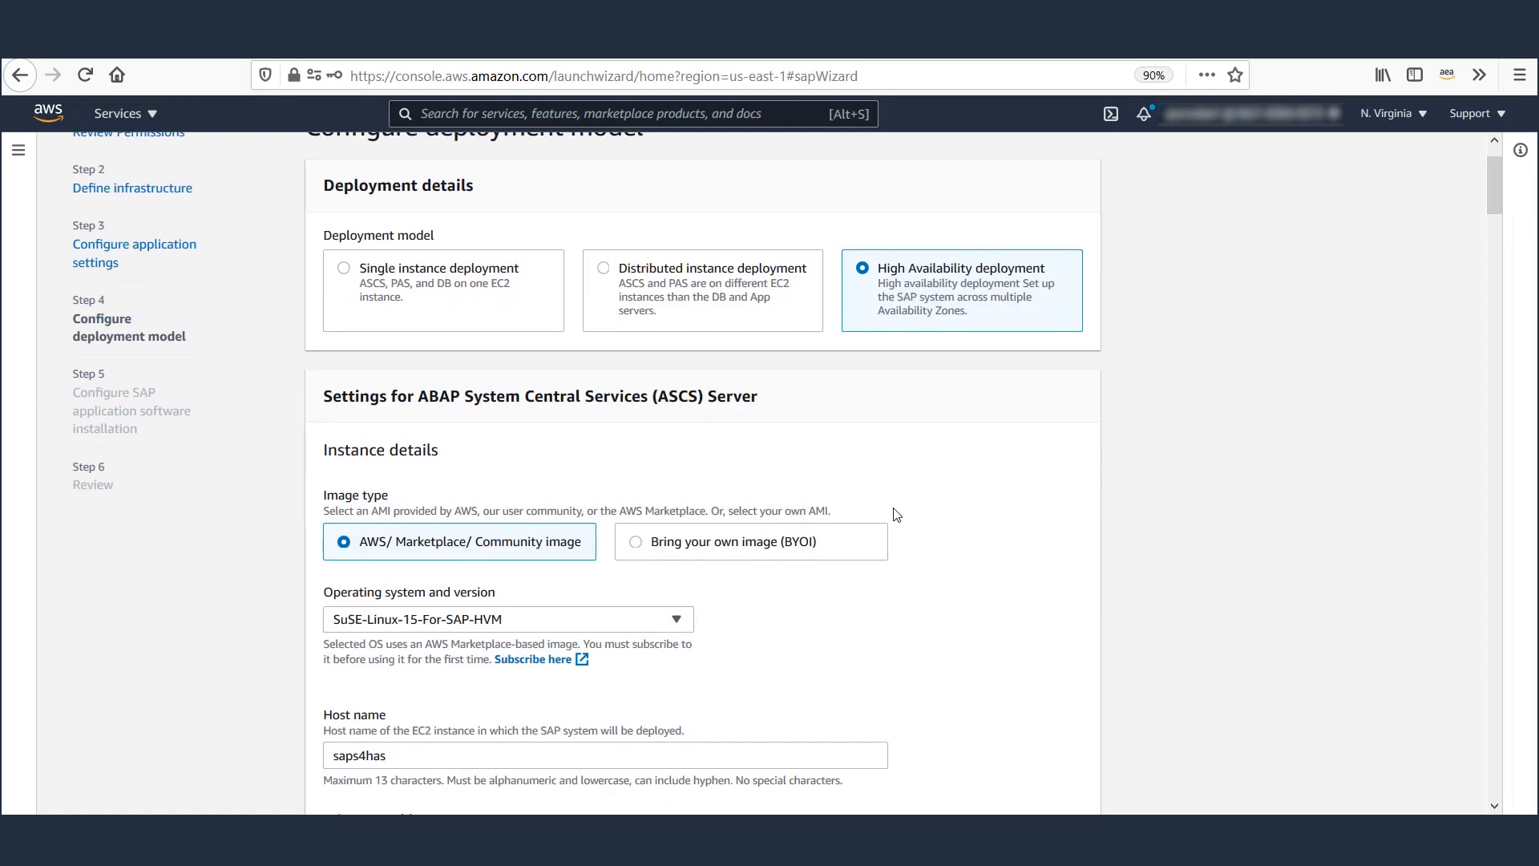
scroll("down", 3)
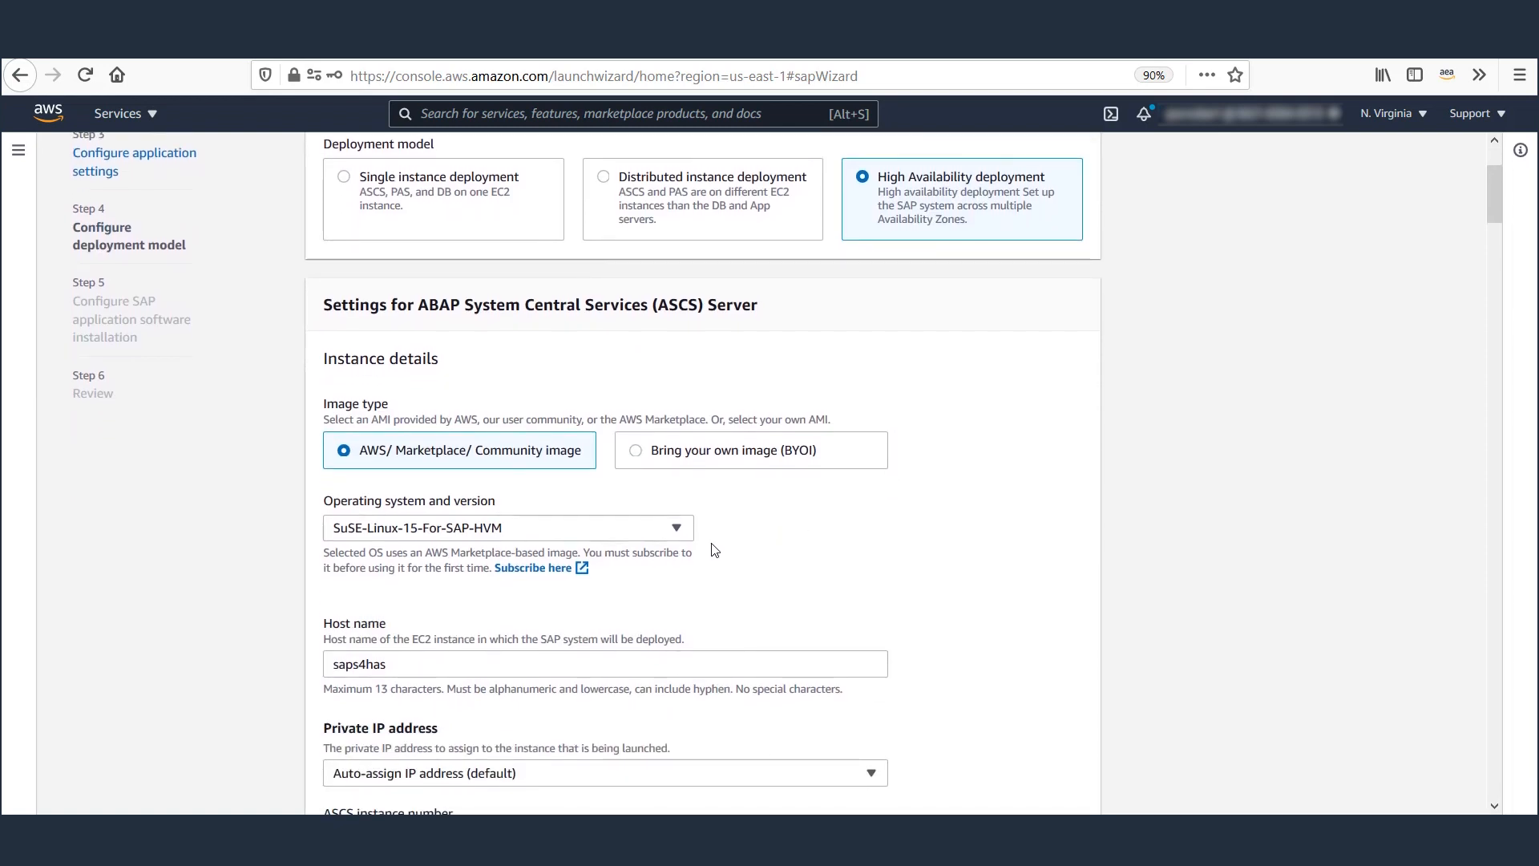
double_click(490, 305)
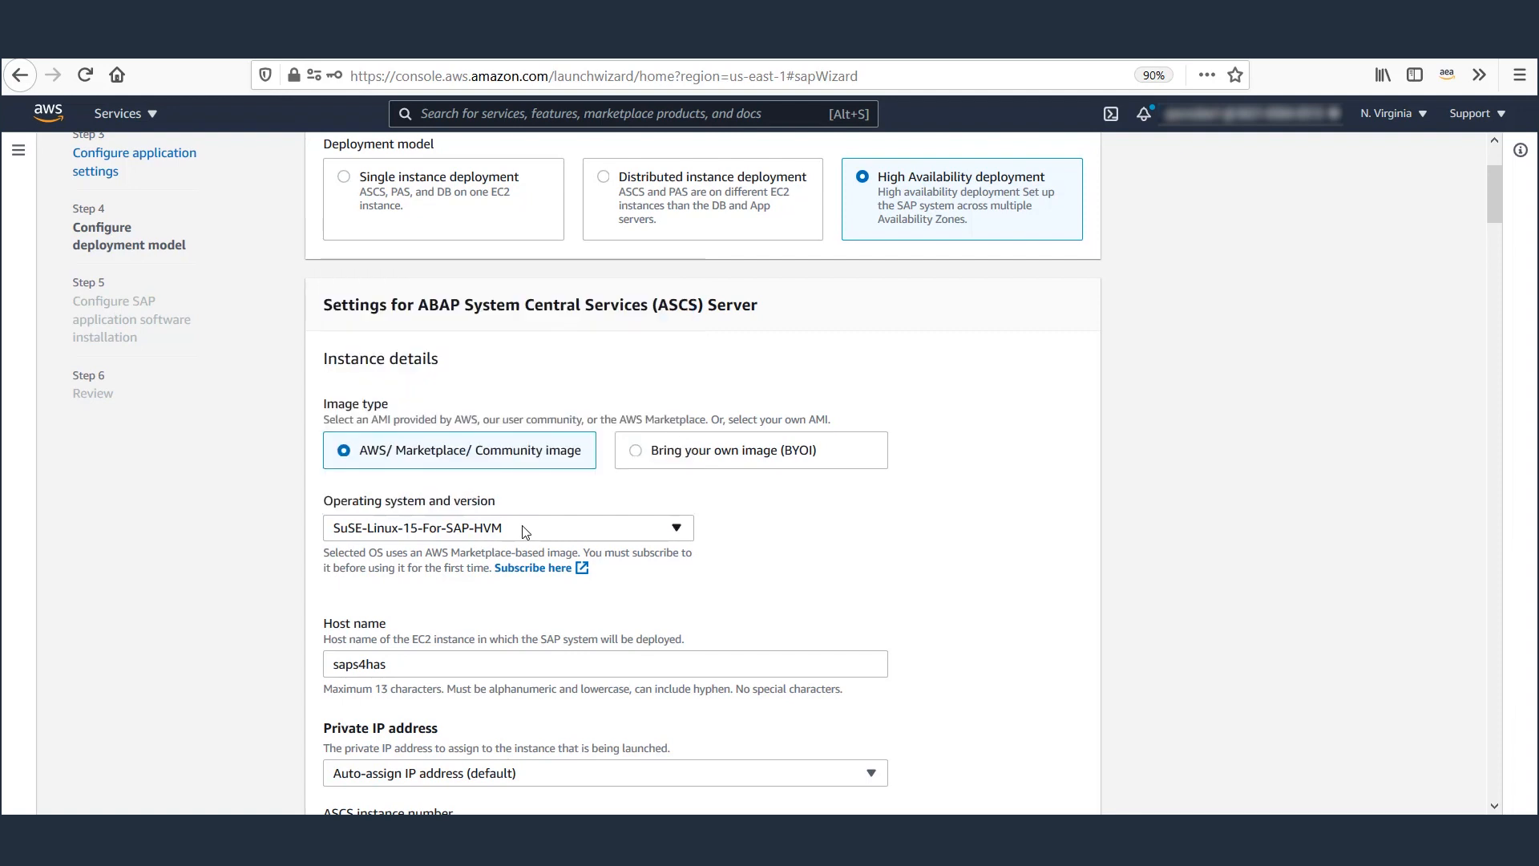
Review ASCS host saps4has, instance 10, down to the $230.24 monthly estimate.
scroll("down", 3)
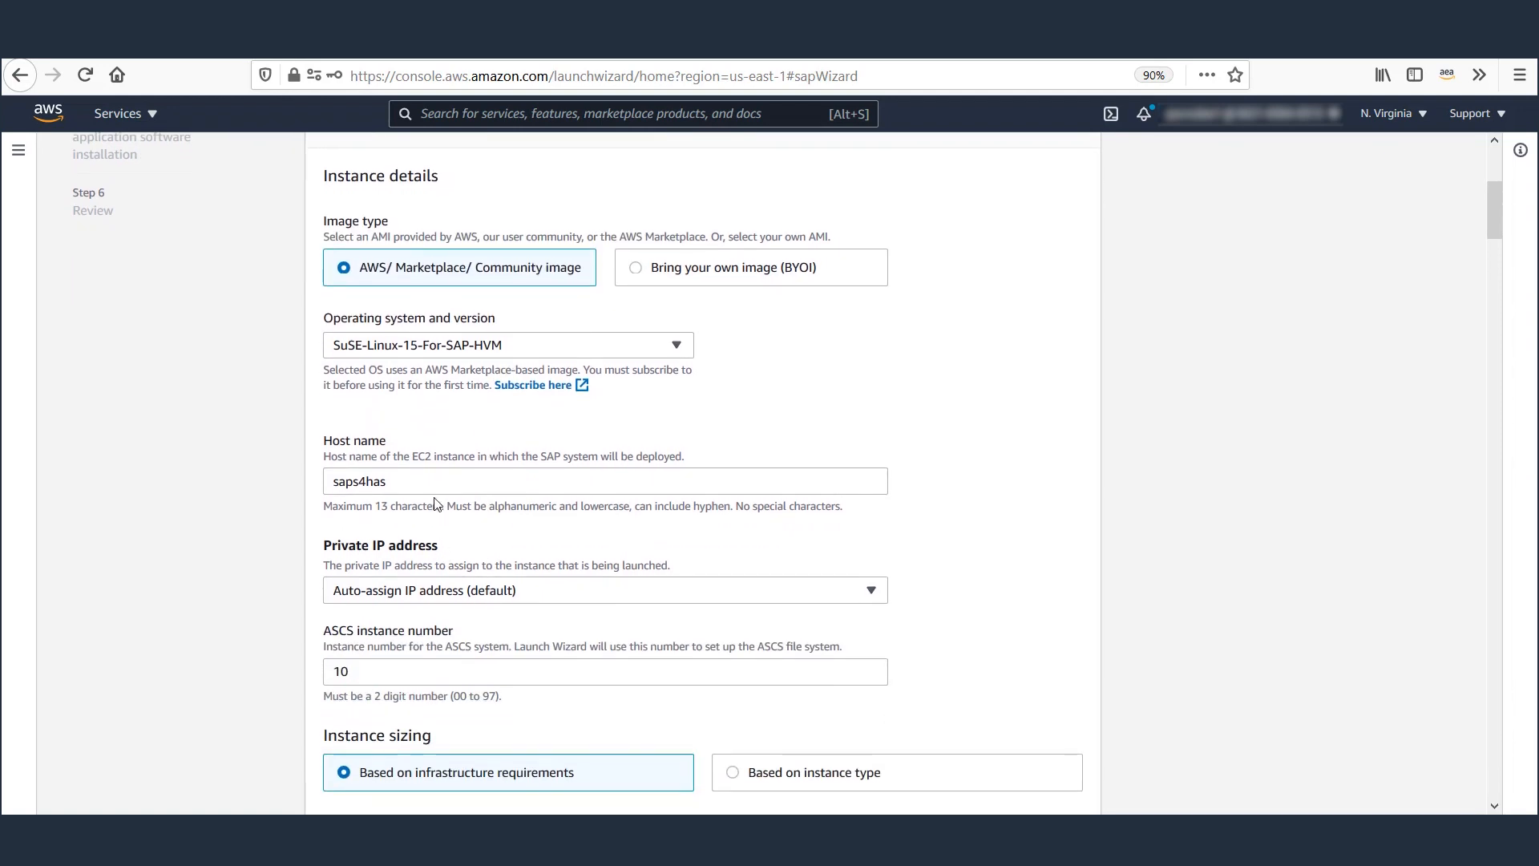
left_click(607, 479)
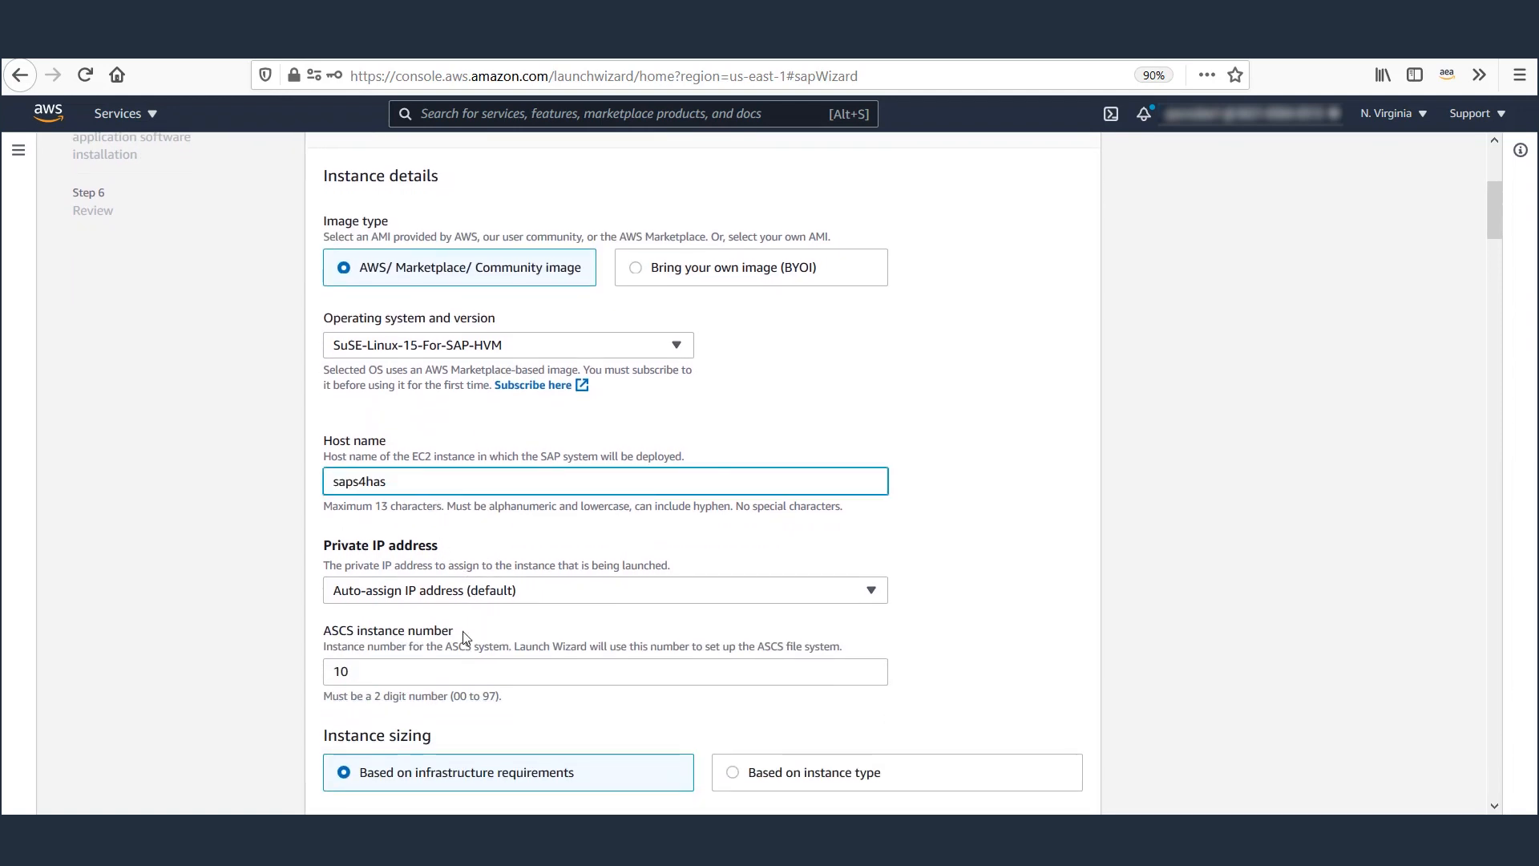
scroll("down", 3)
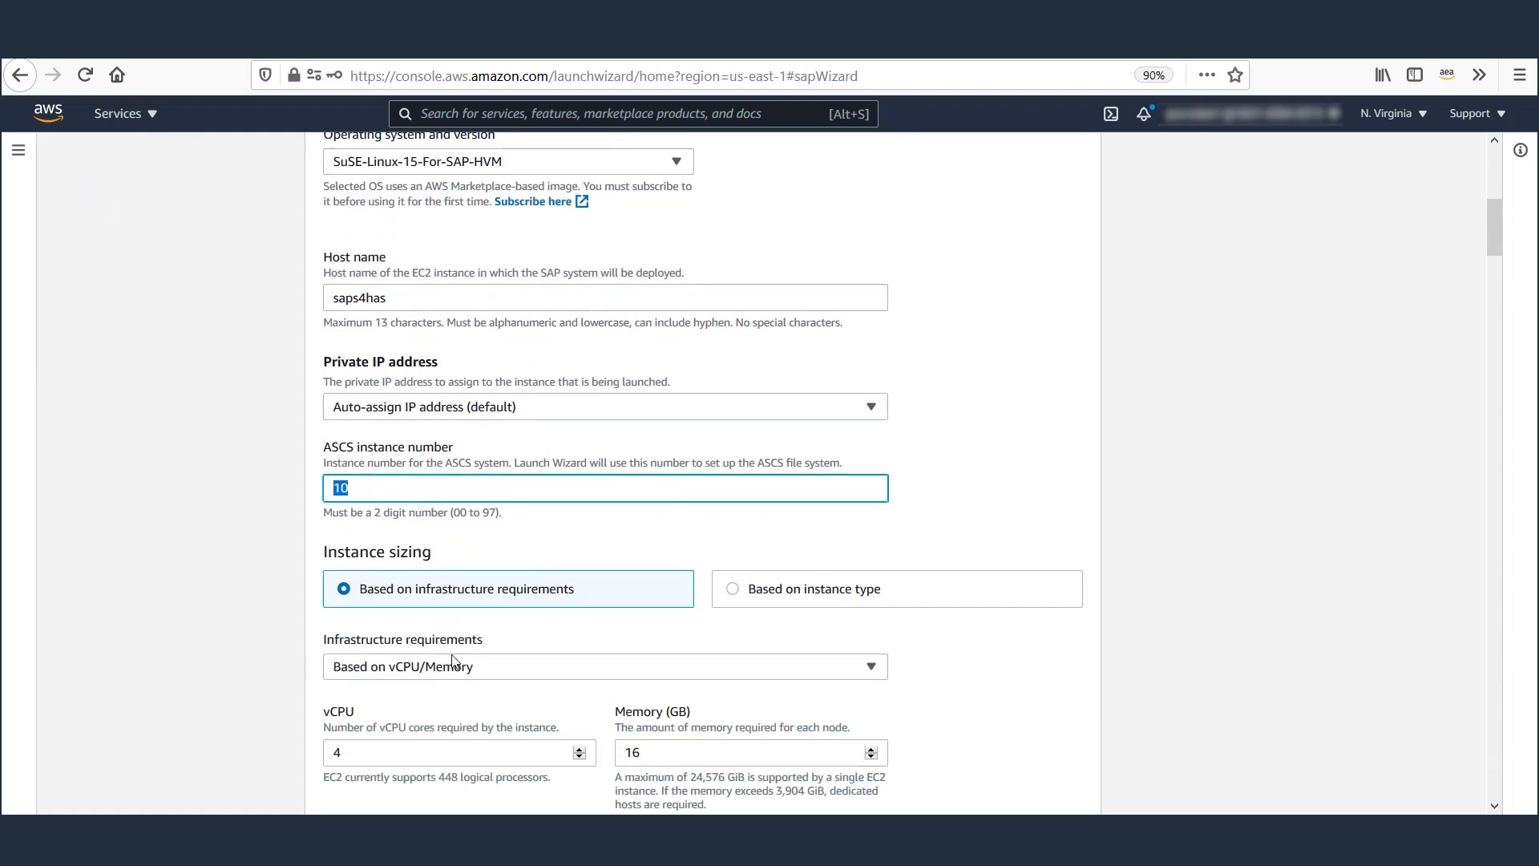
scroll("down", 3)
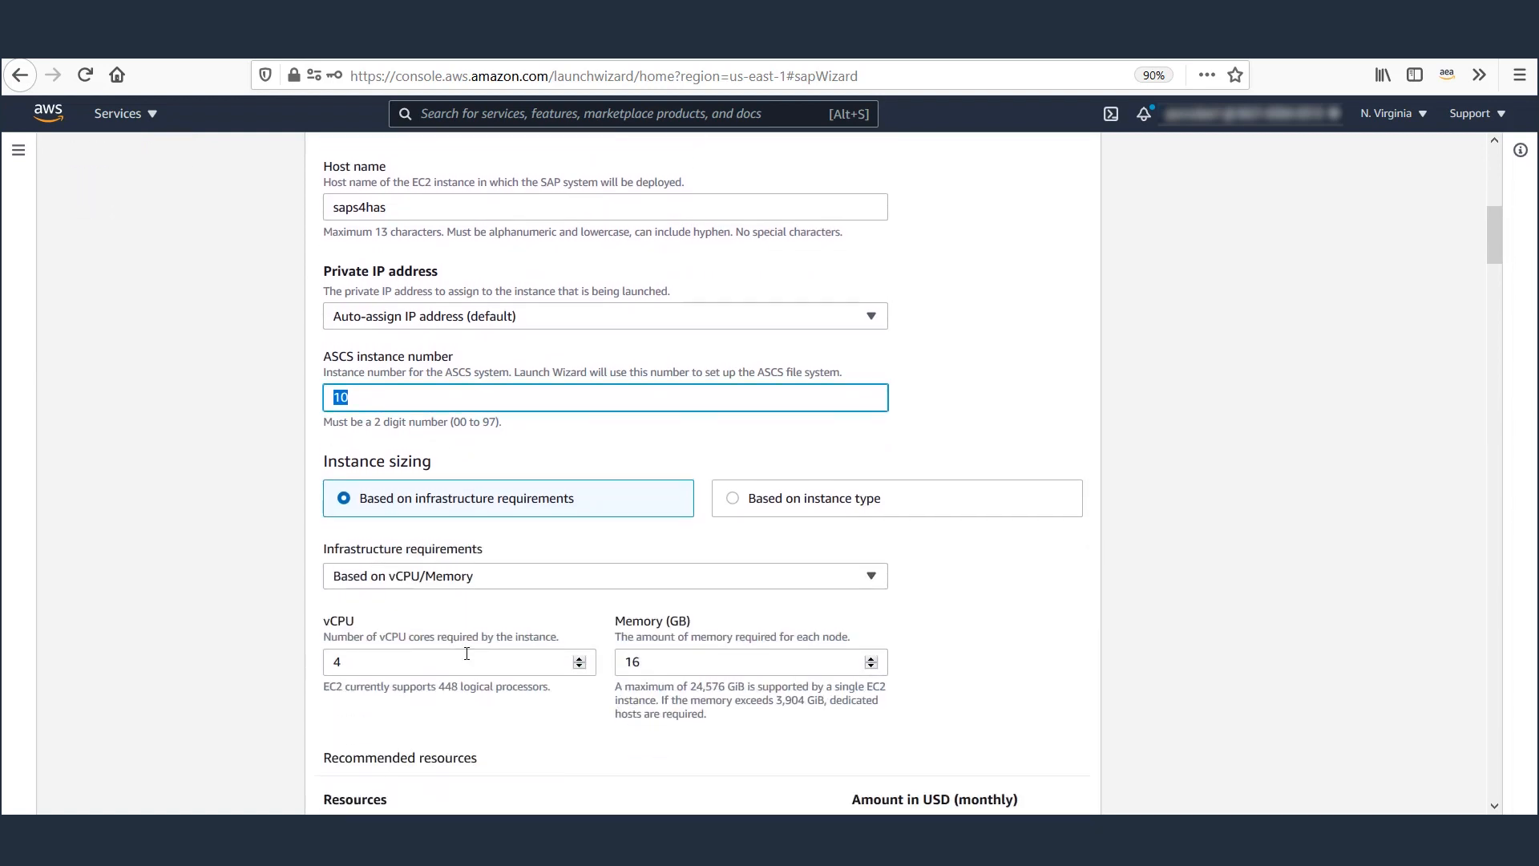
scroll("down", 3)
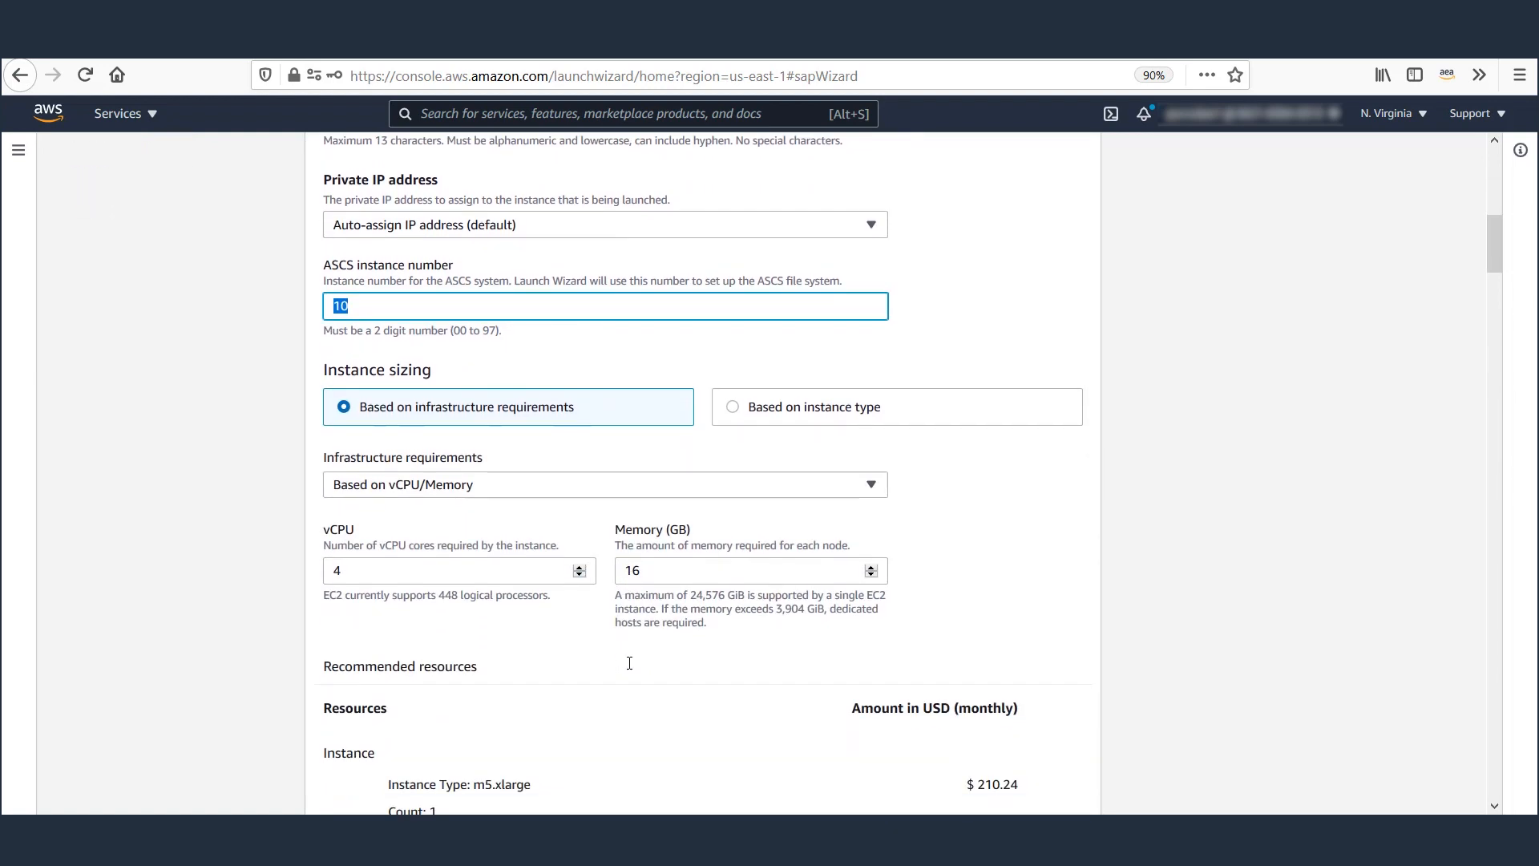
scroll("down", 3)
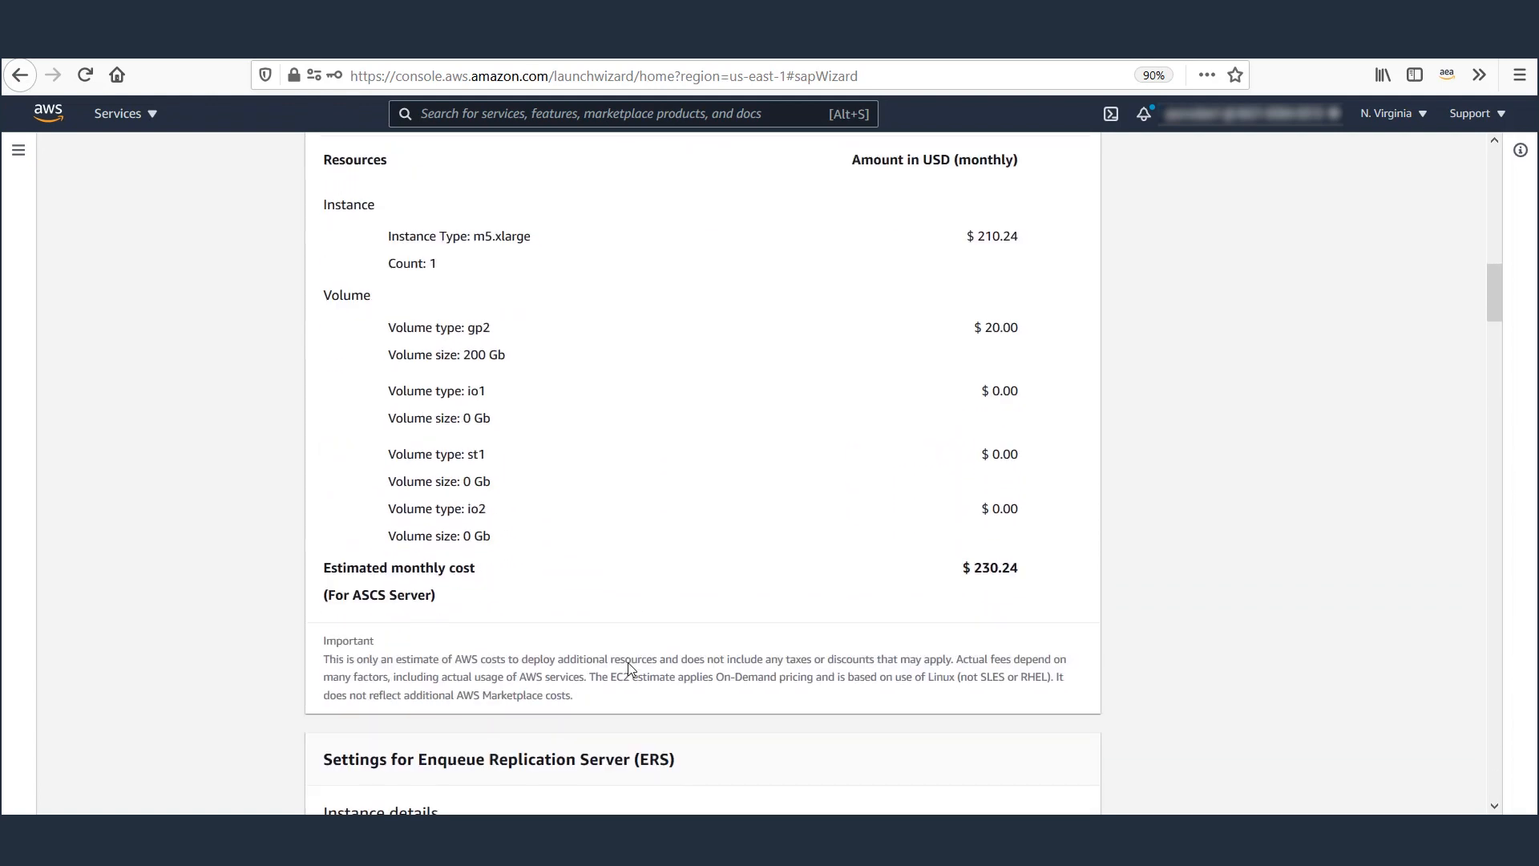
scroll("down", 3)
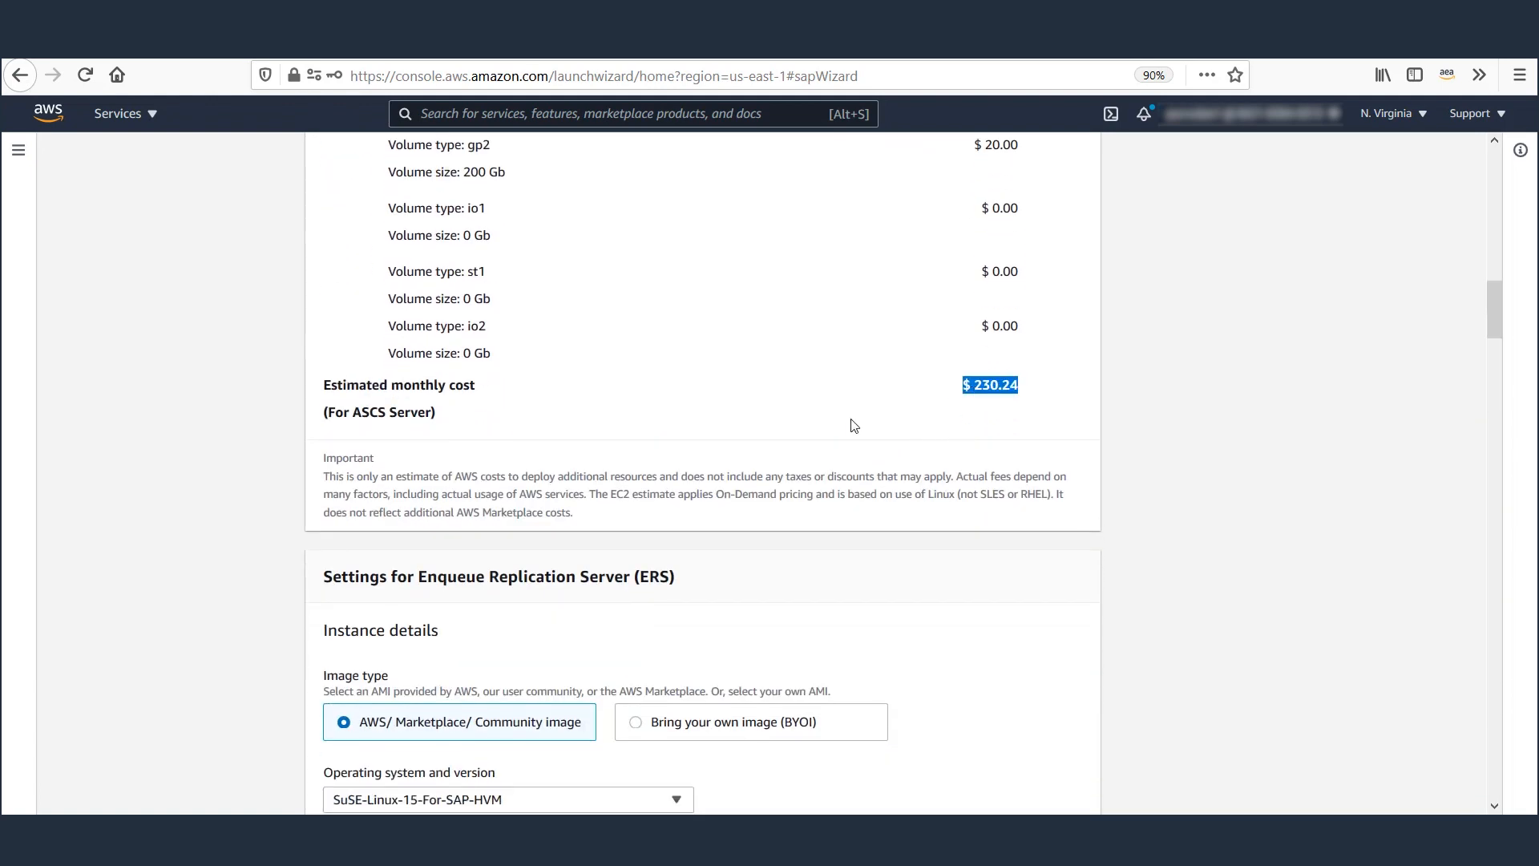
scroll("down", 3)
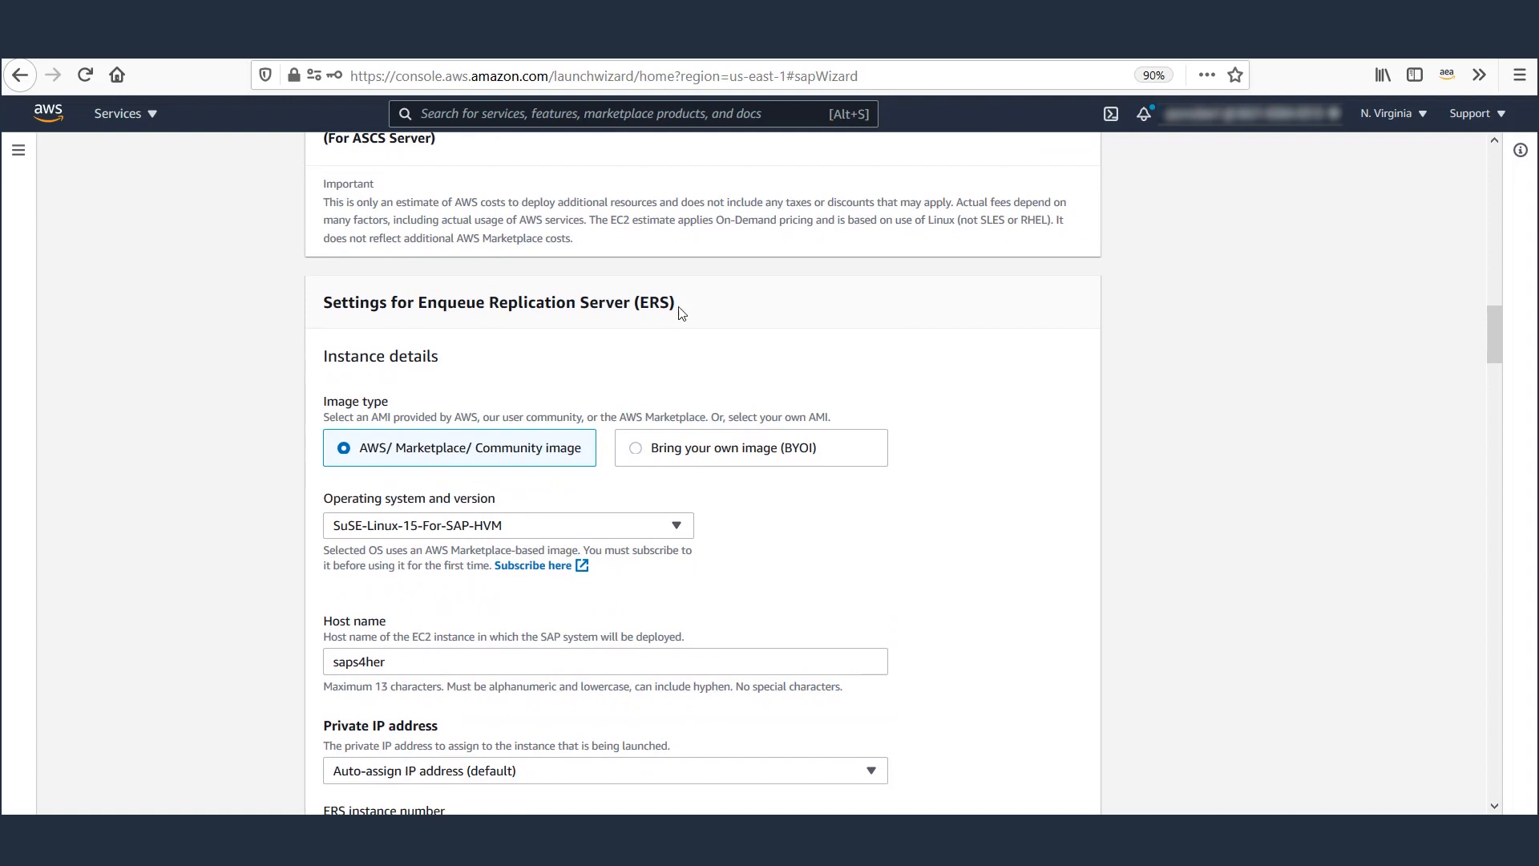
double_click(545, 303)
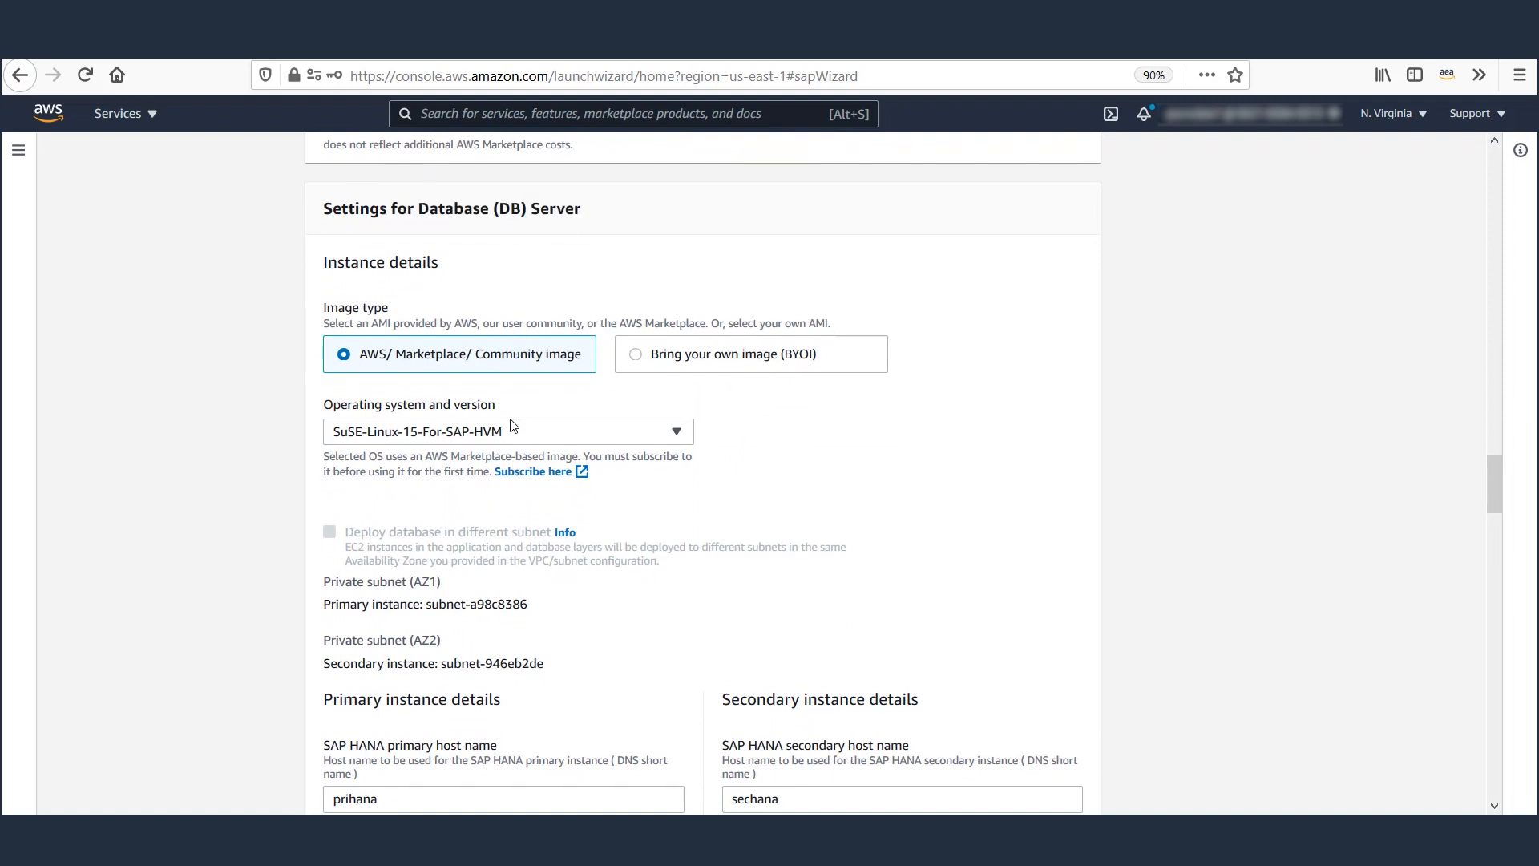
scroll("down", 3)
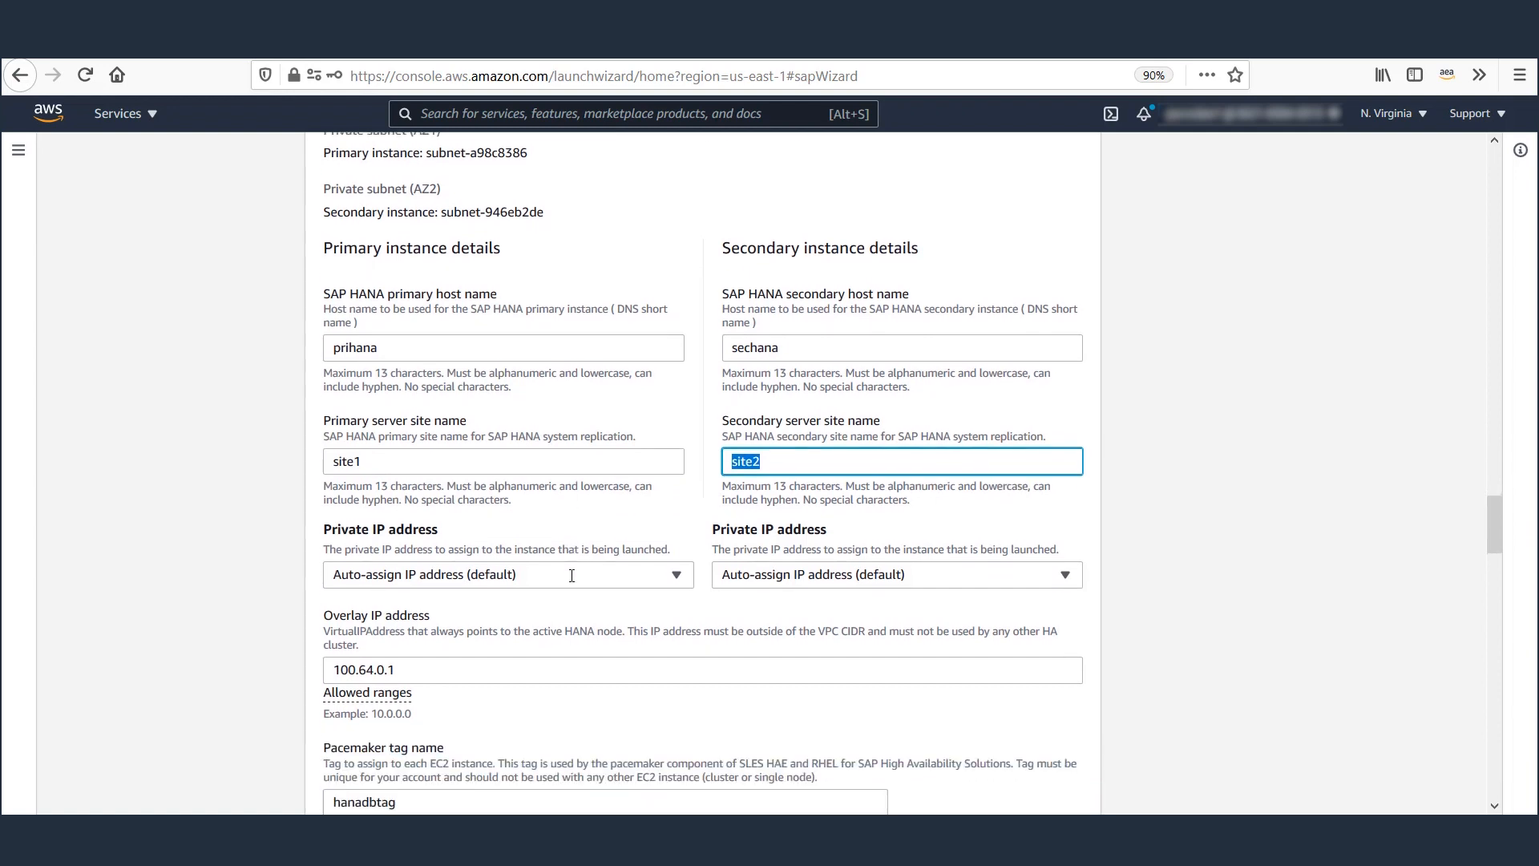
scroll("down", 3)
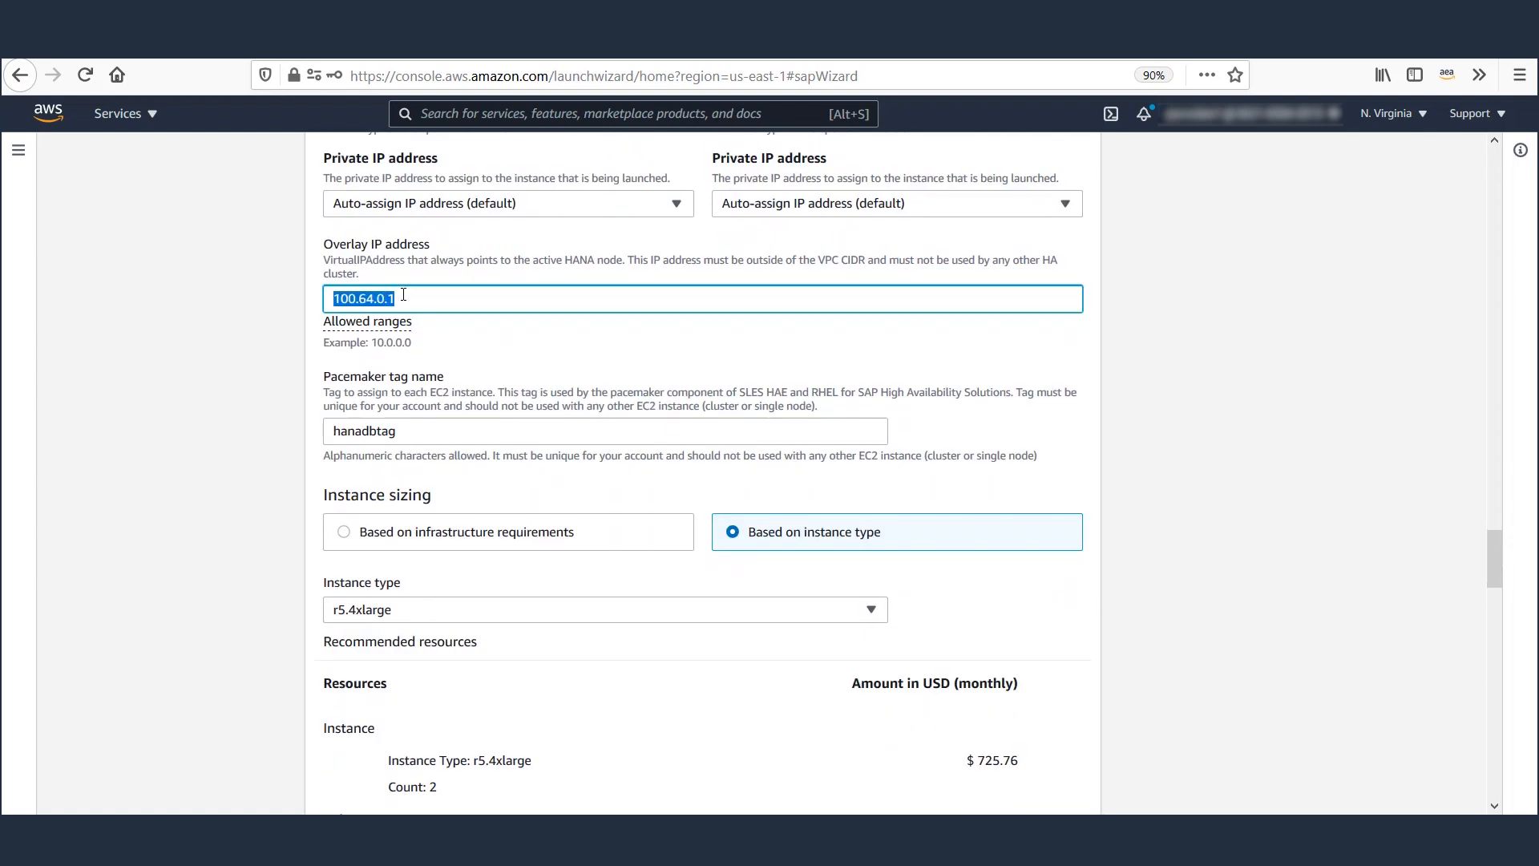
scroll("down", 3)
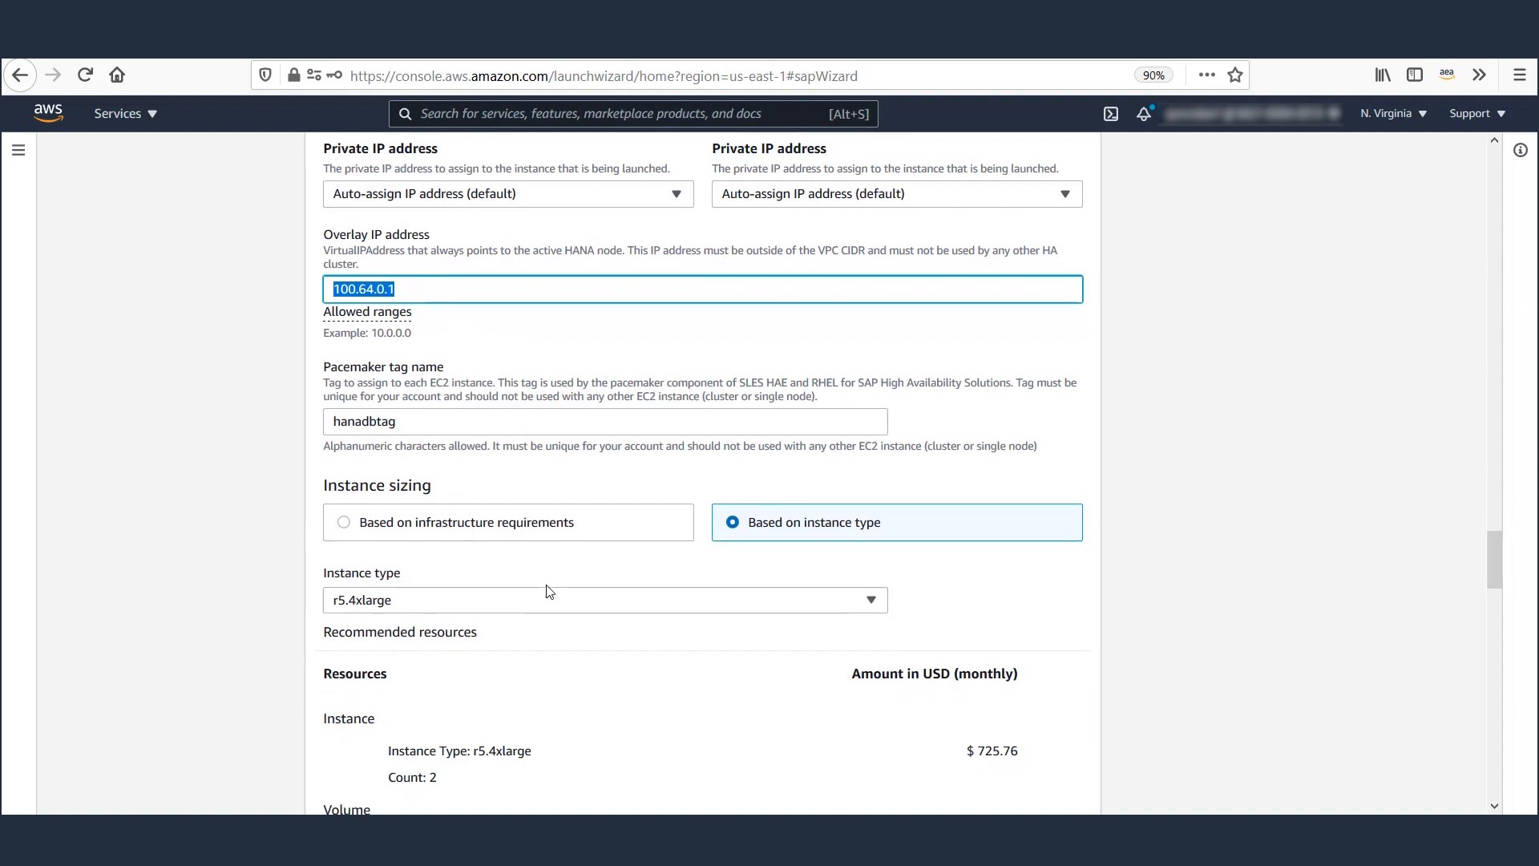
scroll("down", 3)
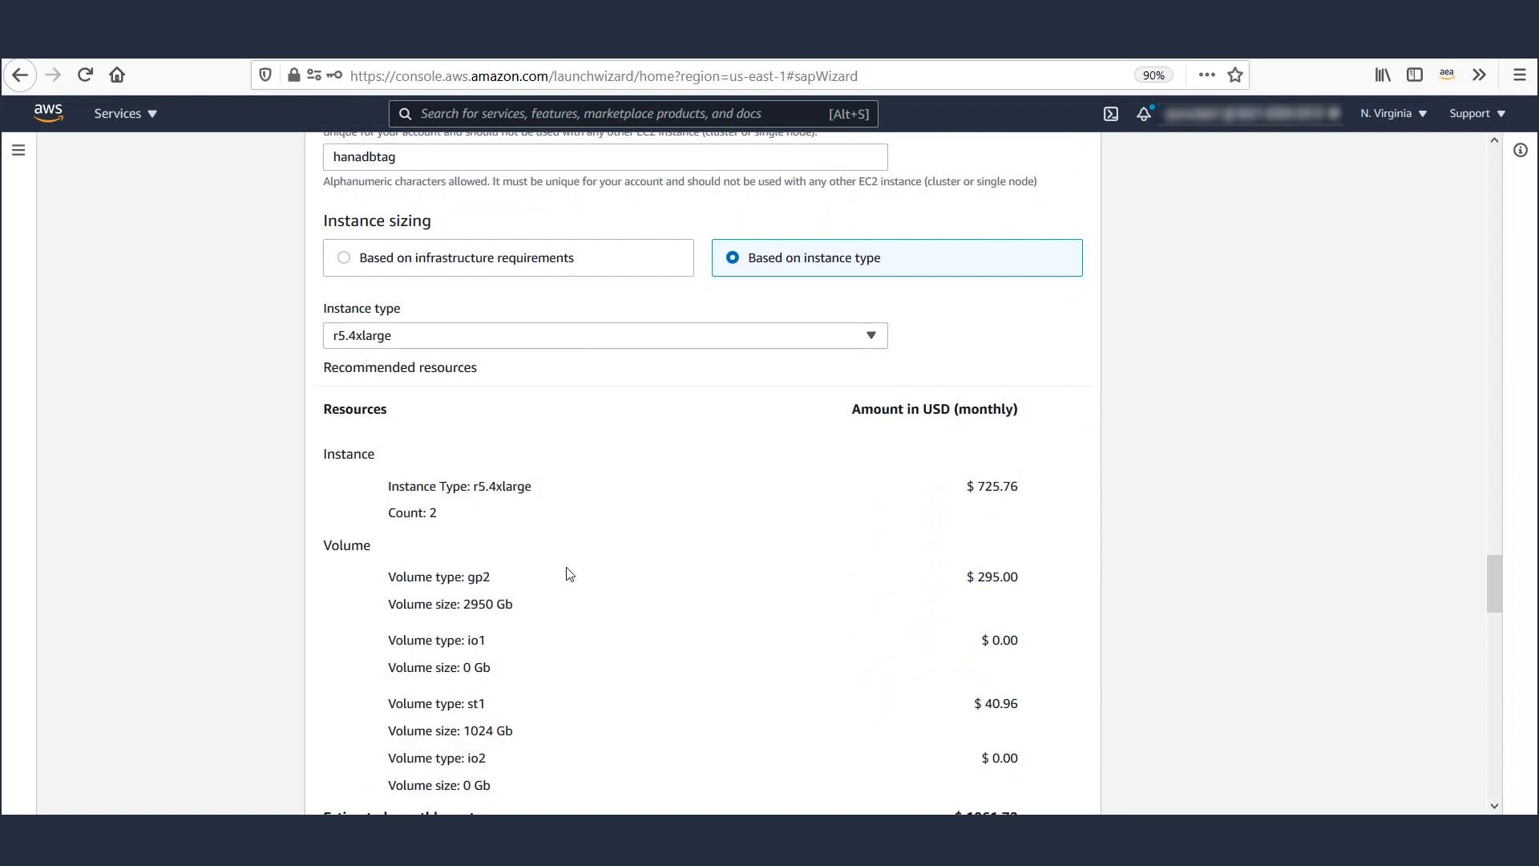
scroll("down", 3)
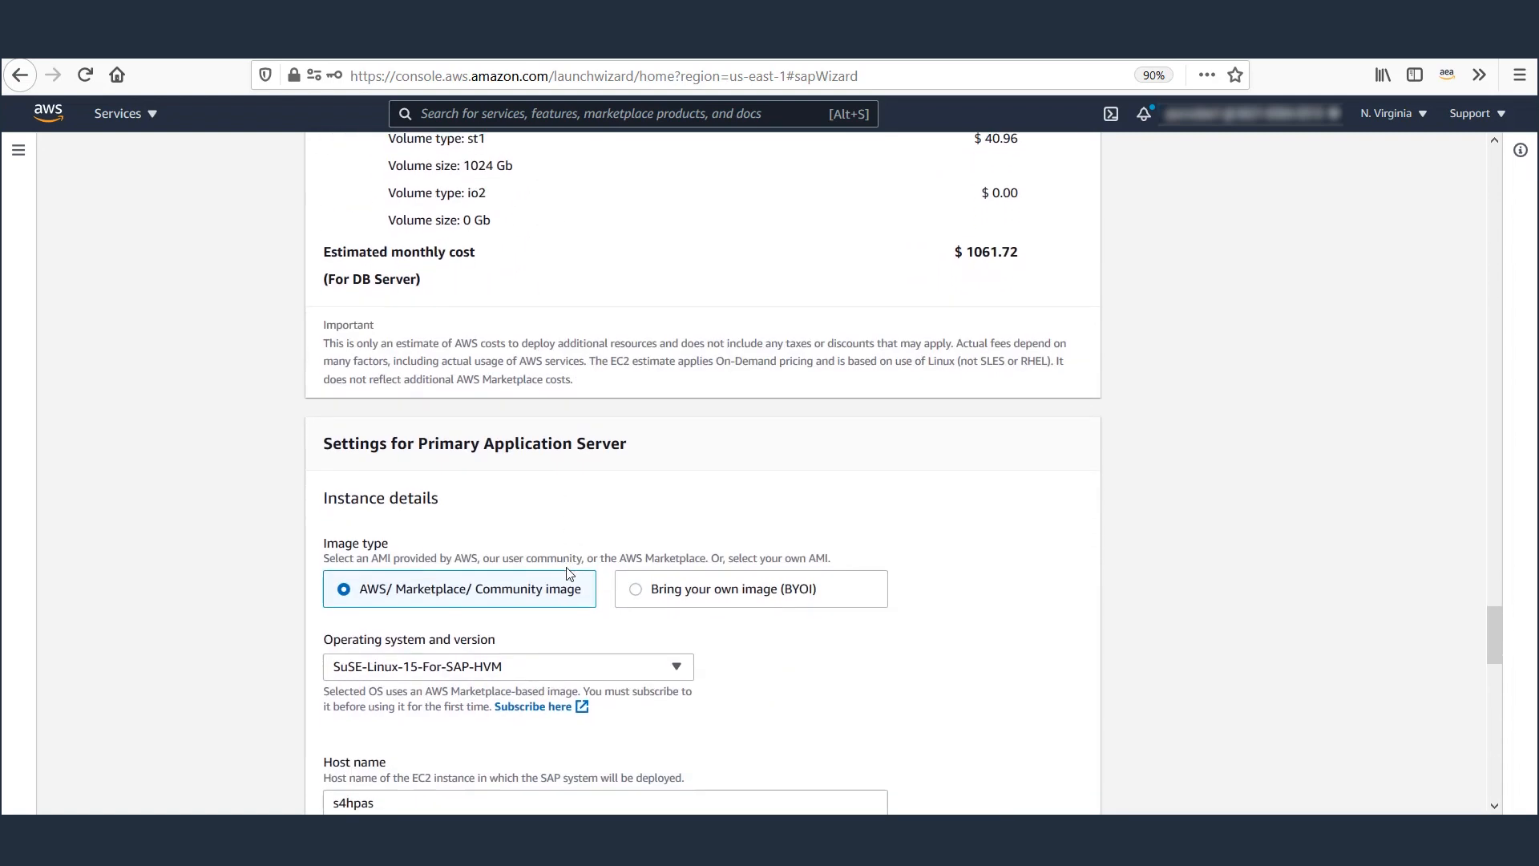
scroll("down", 3)
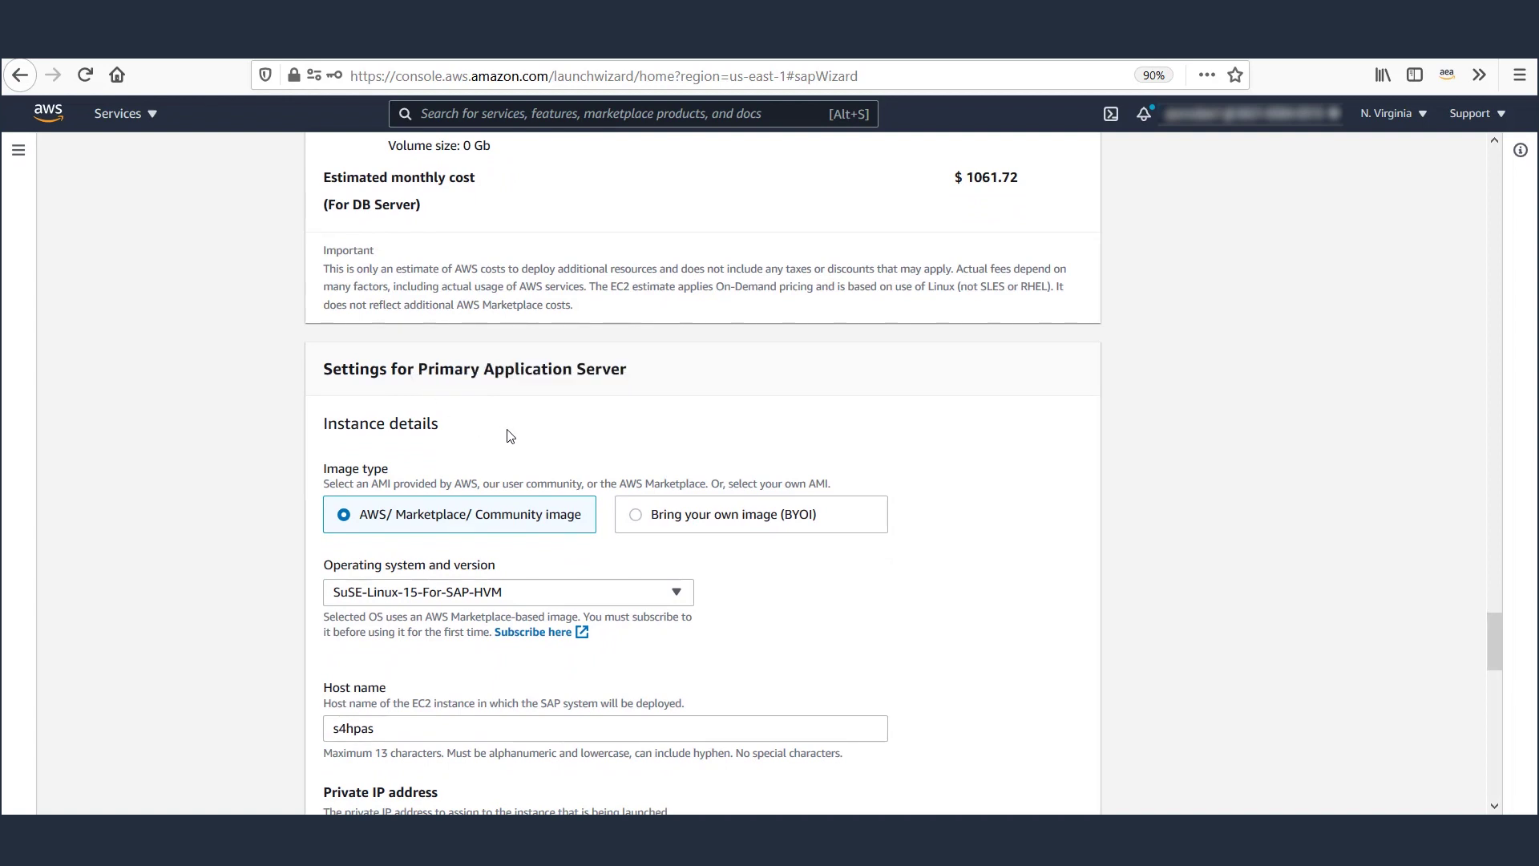
scroll("down", 3)
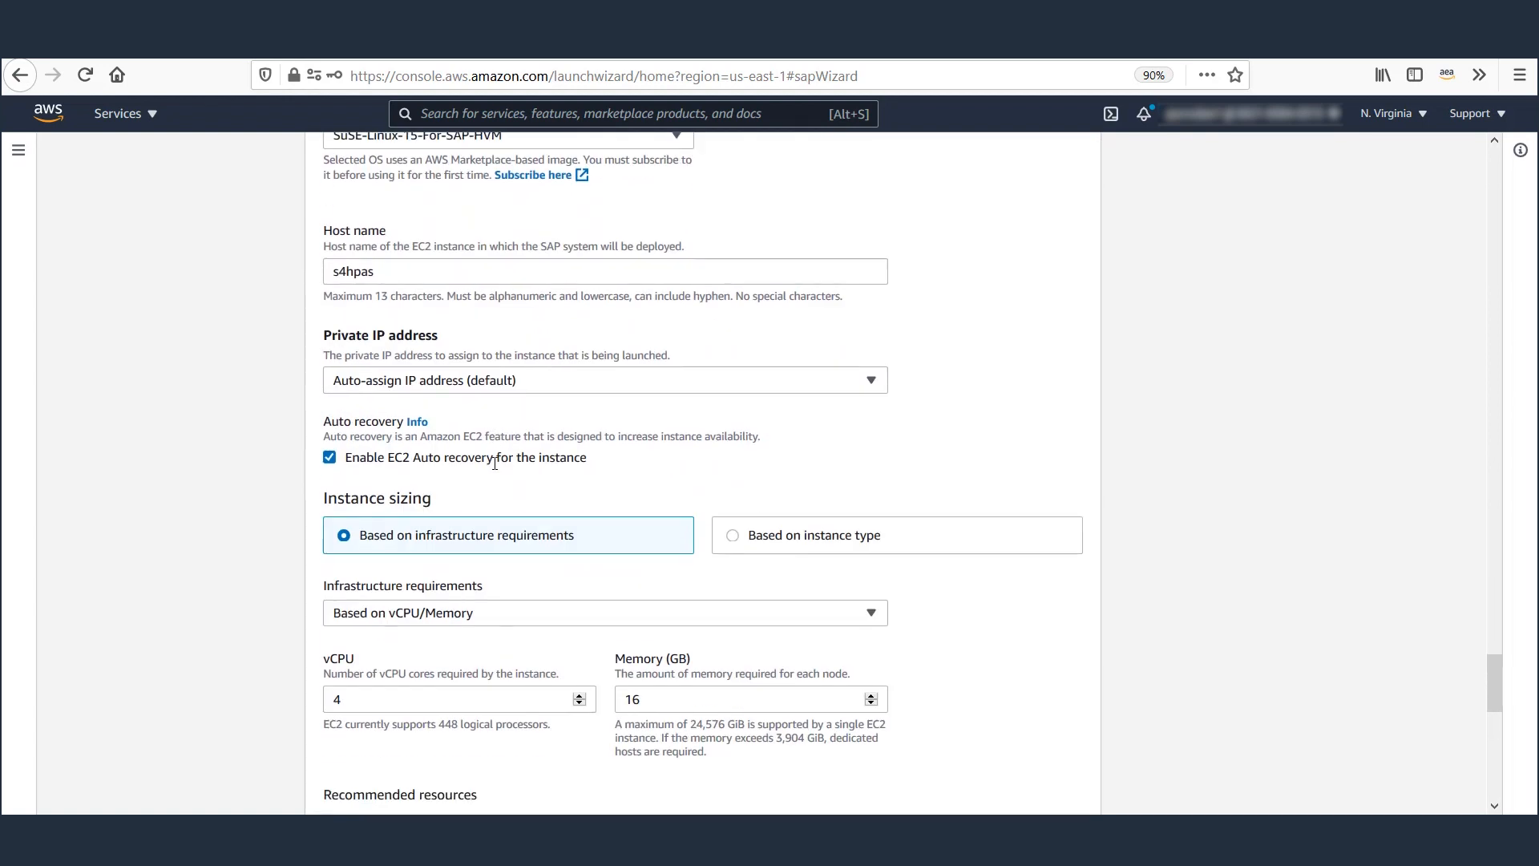
scroll("down", 3)
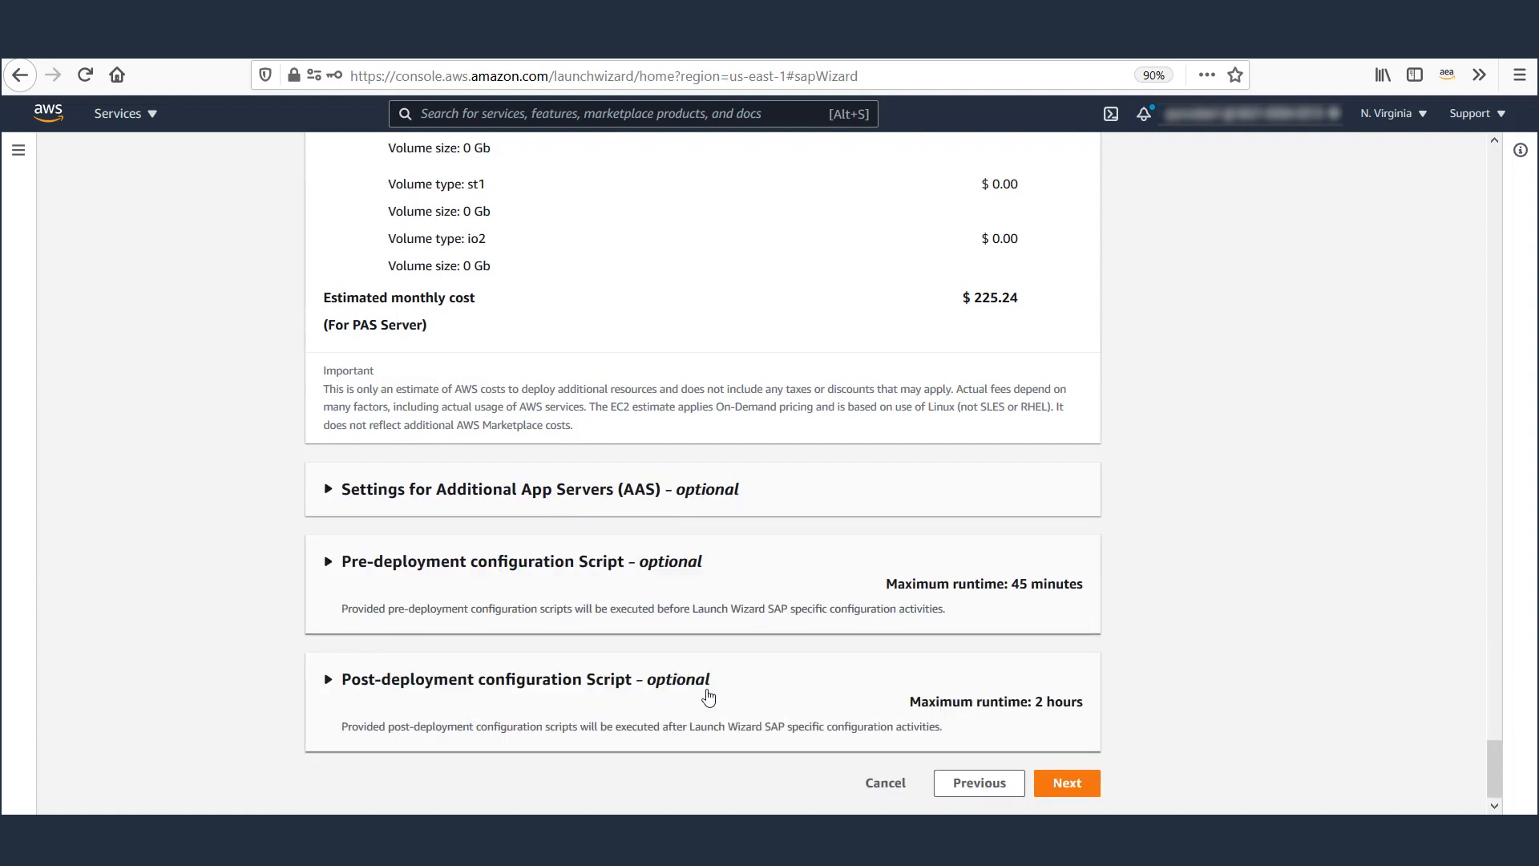
mouse_move(805, 461)
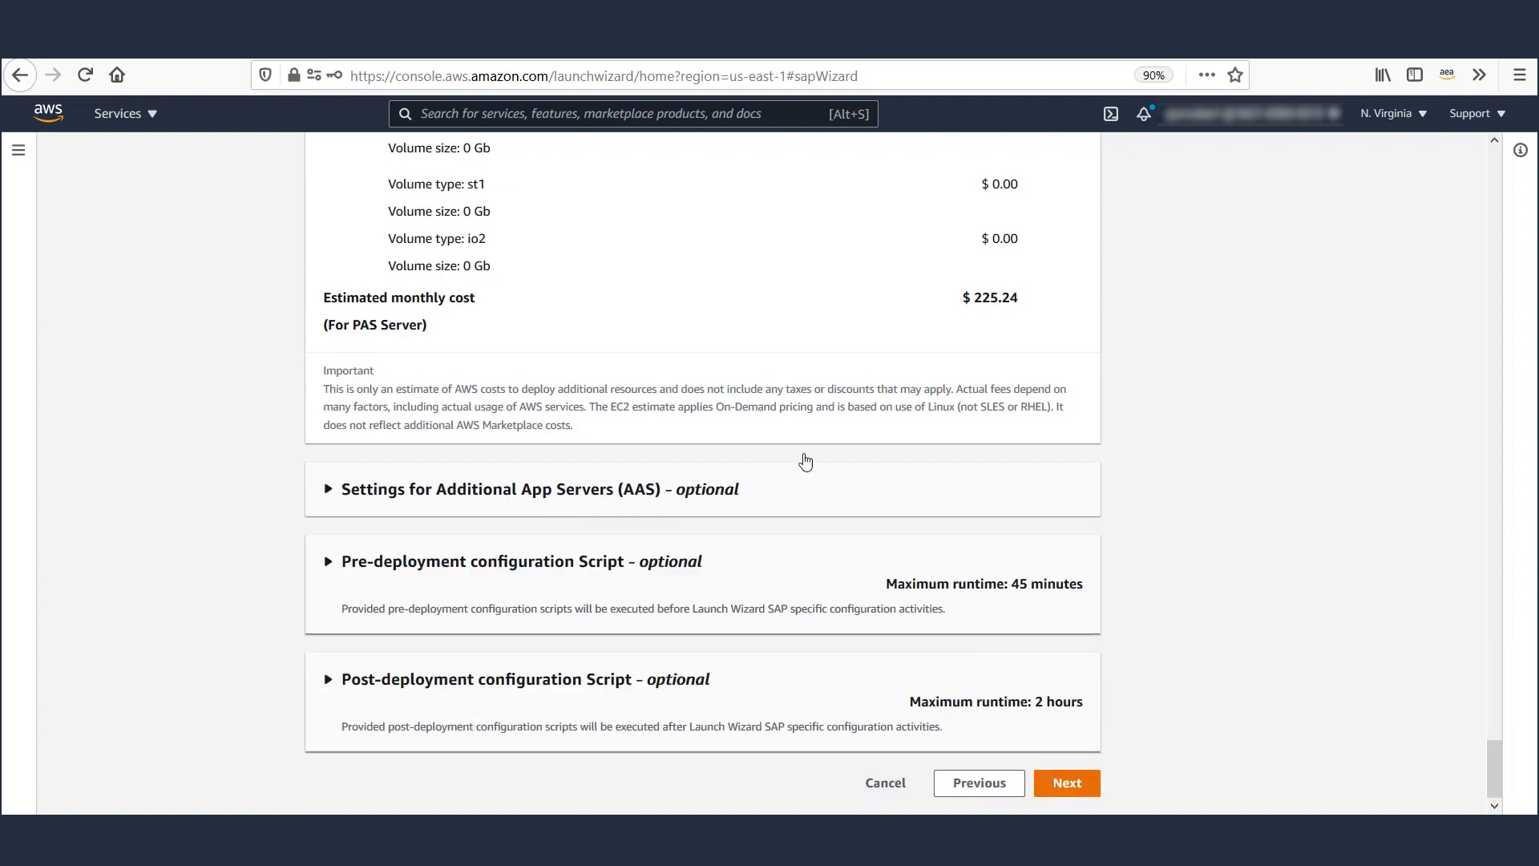
Continue to SAP S/4HANA 2020 software installation and review the S3 media paths.
left_click(1065, 783)
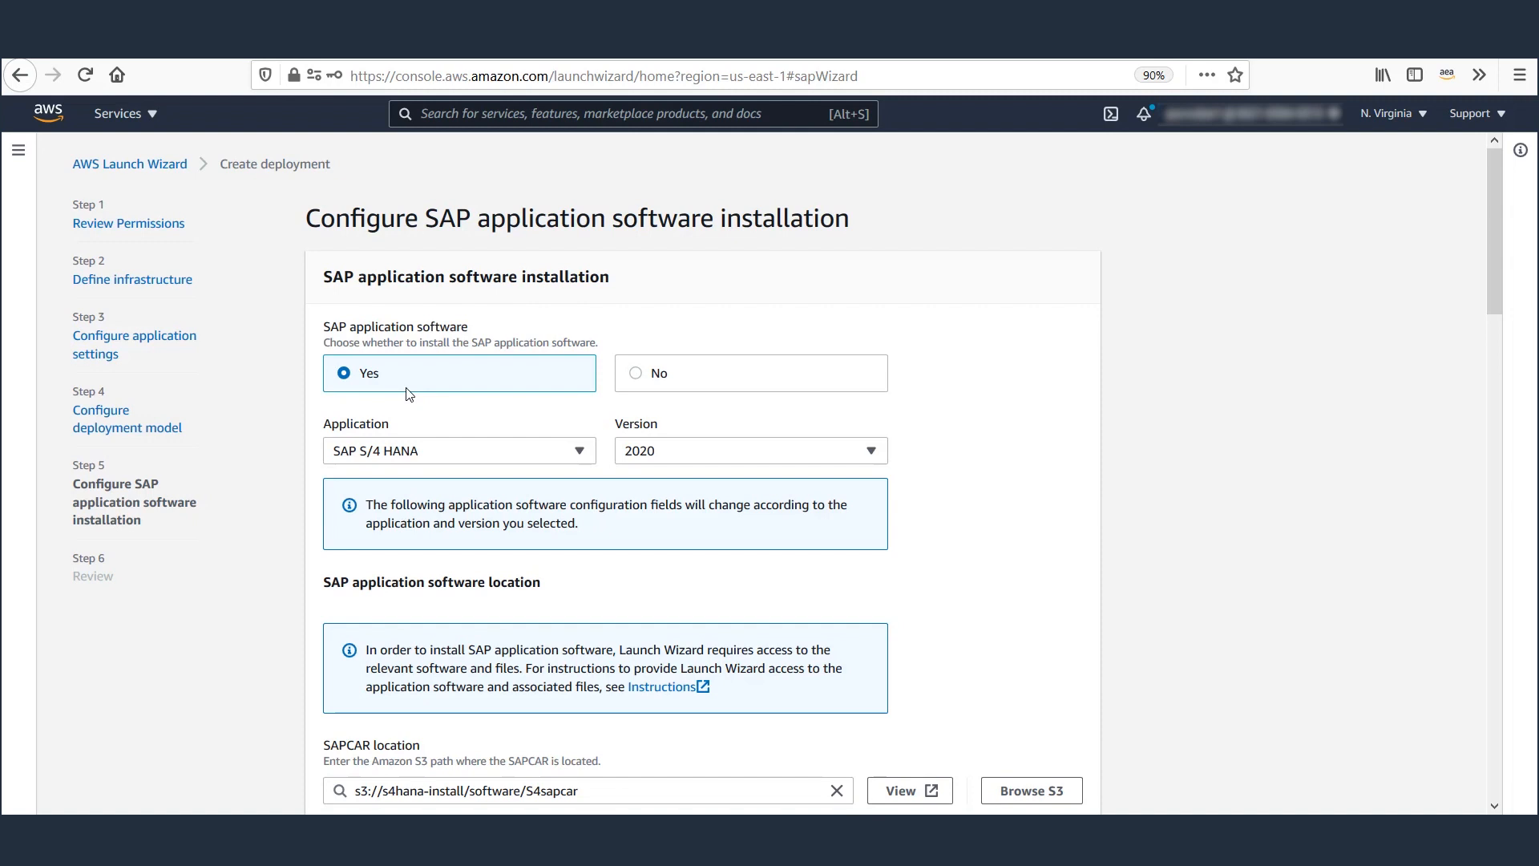
scroll("down", 3)
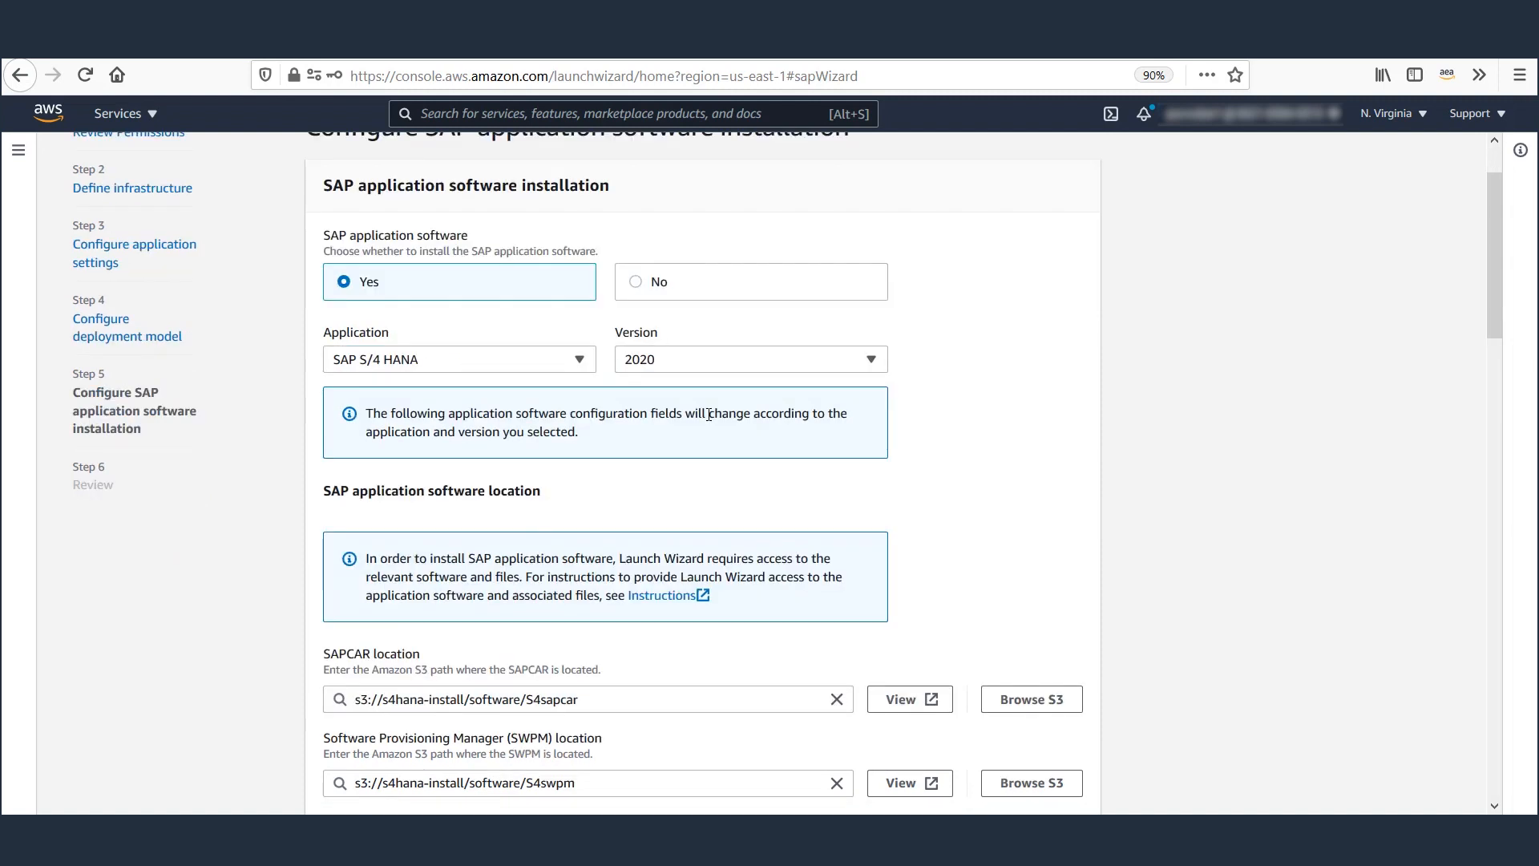
mouse_move(741, 420)
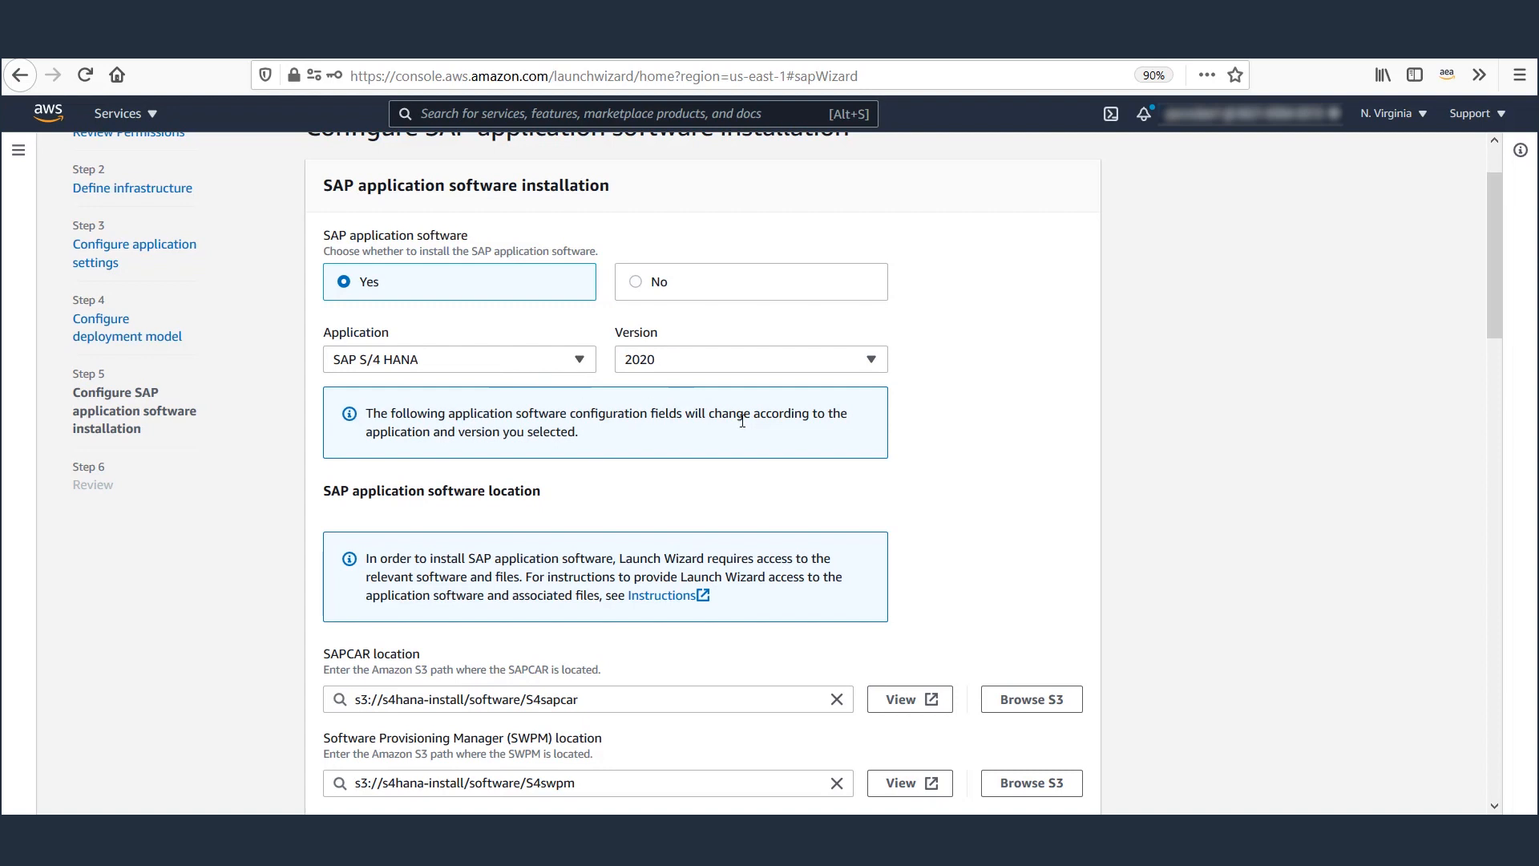
mouse_move(715, 382)
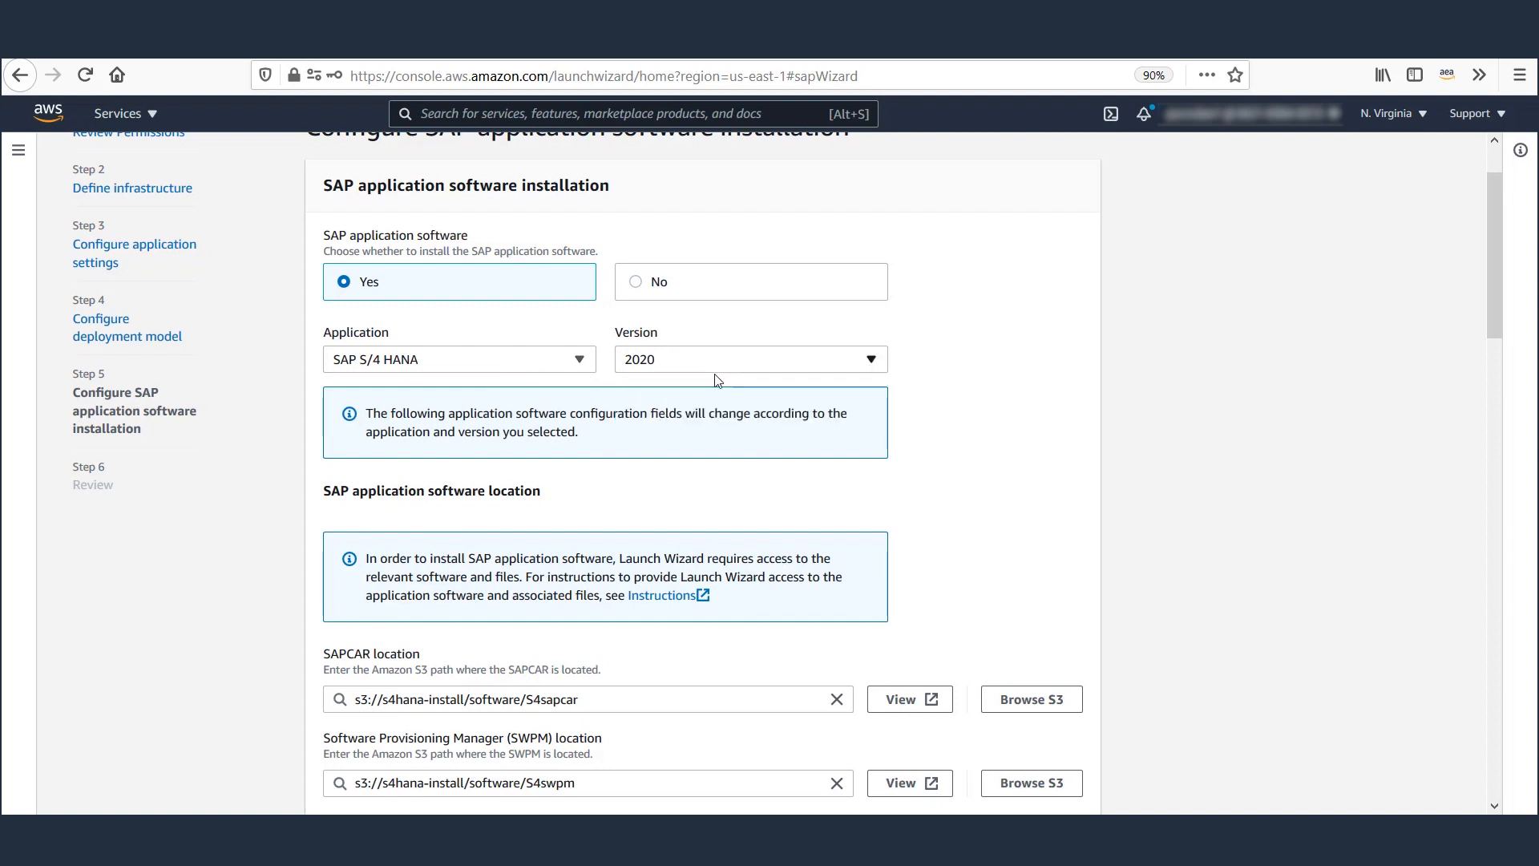
scroll("down", 3)
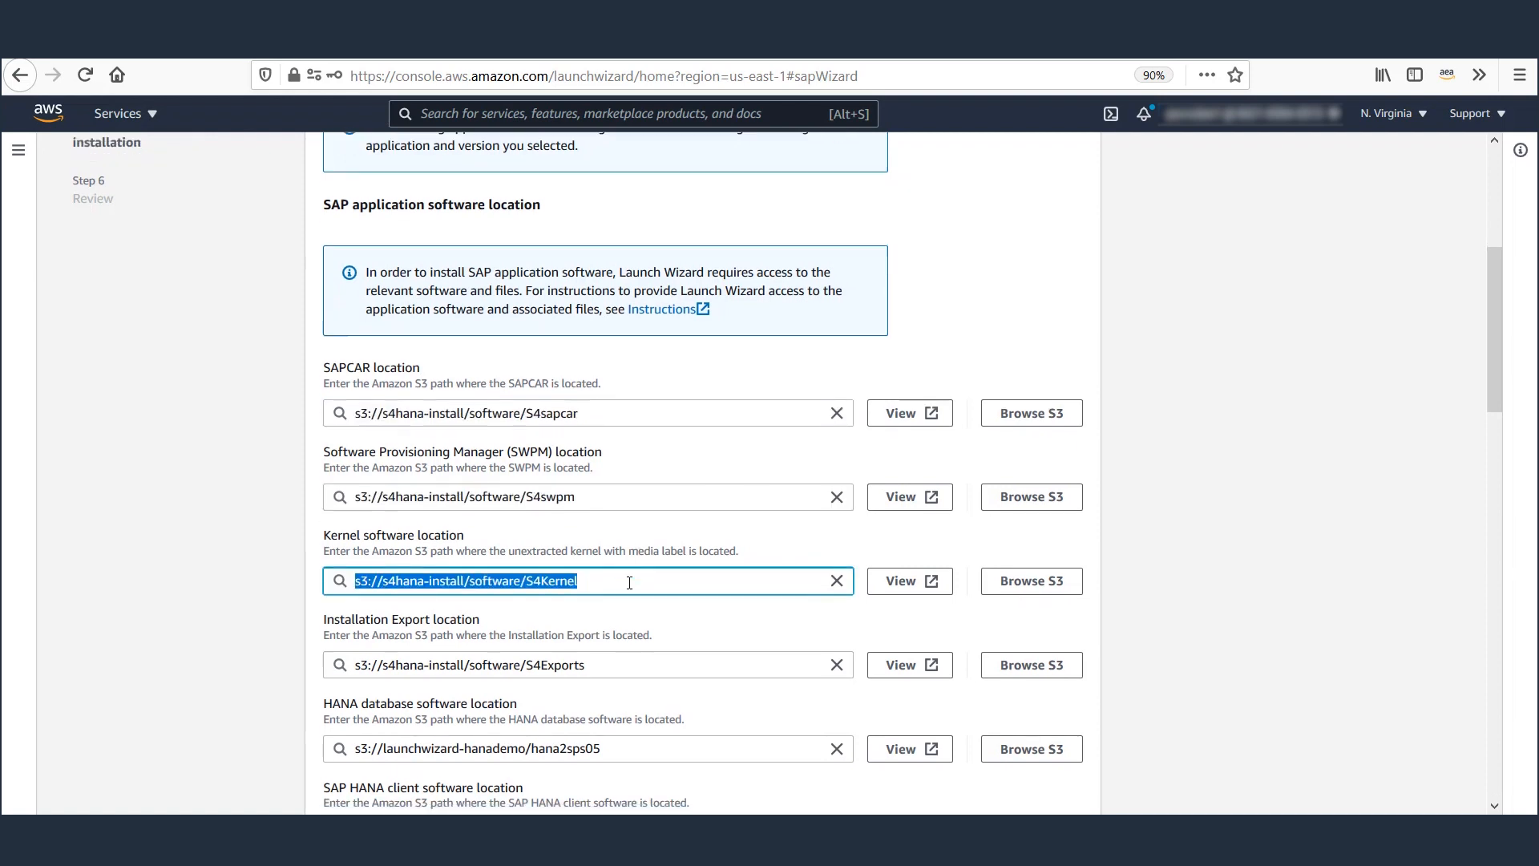
scroll("down", 3)
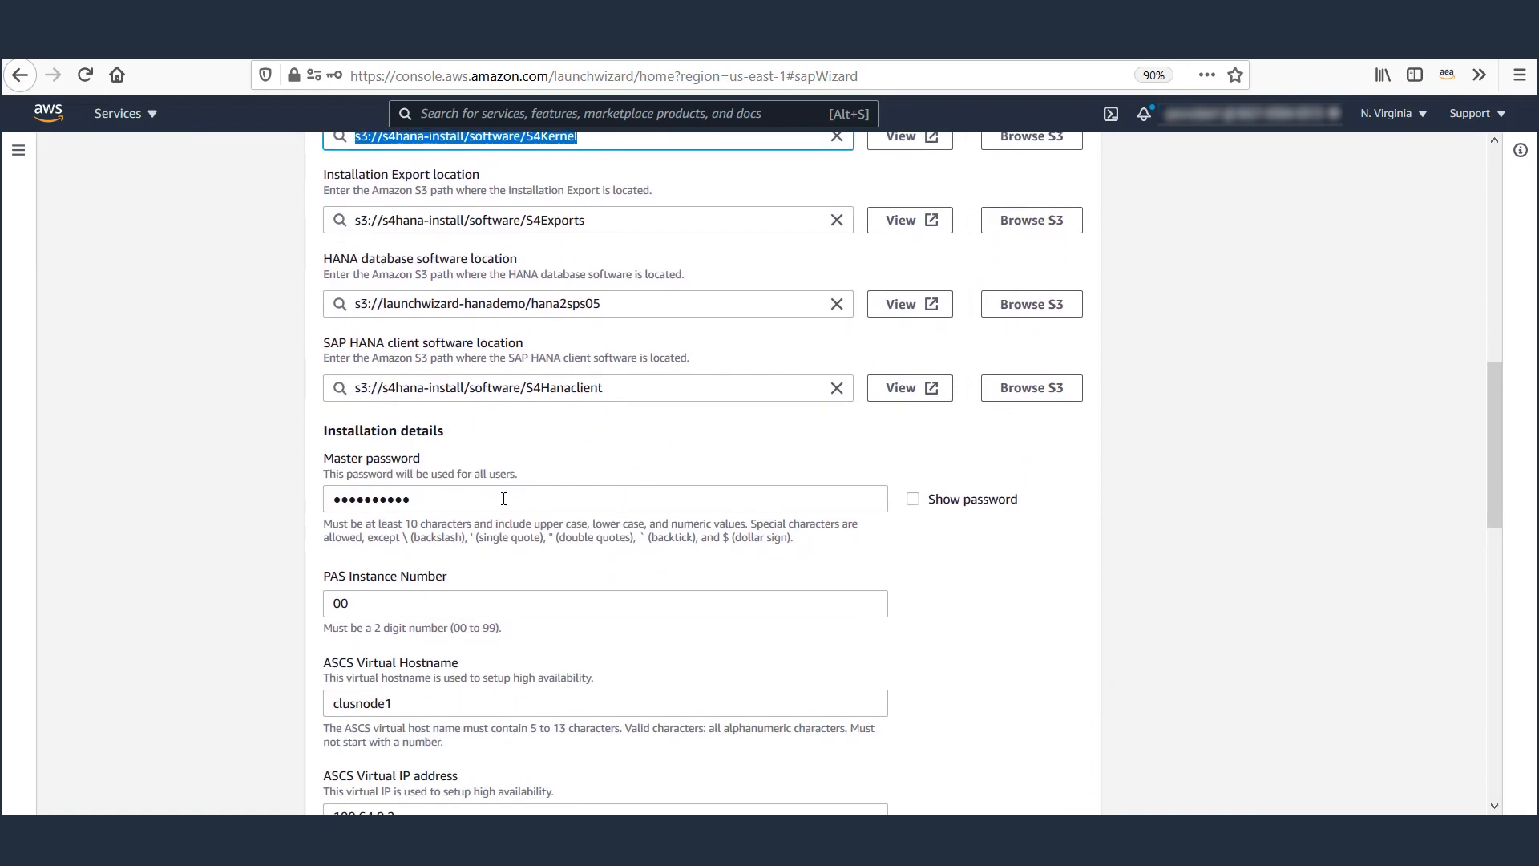
left_click(605, 603)
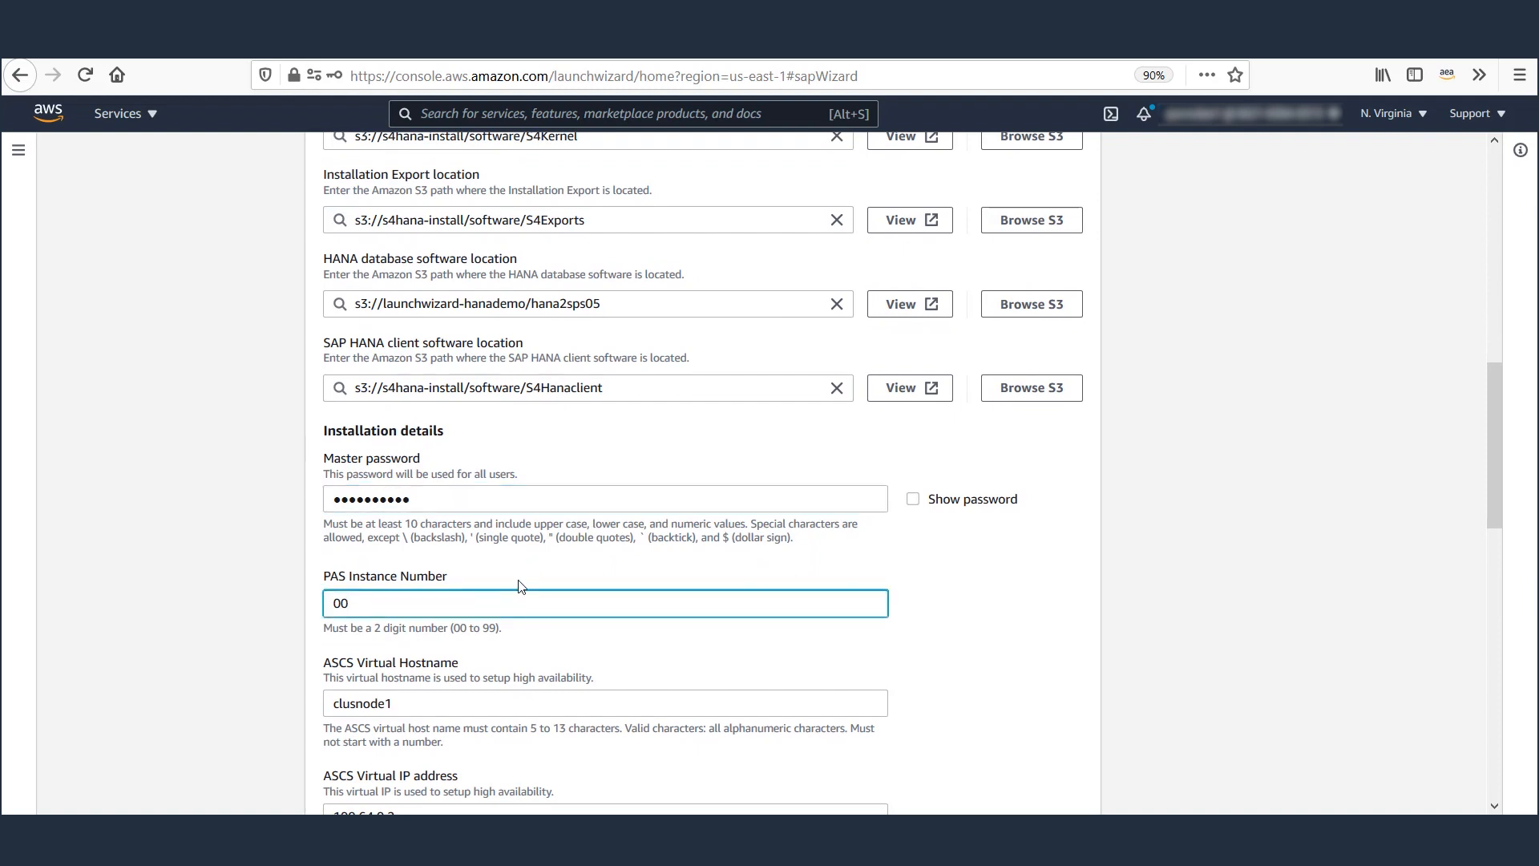
Review PAS instance 00, the virtual hostnames/IPs and pacemaker tag apptag3.
scroll("down", 3)
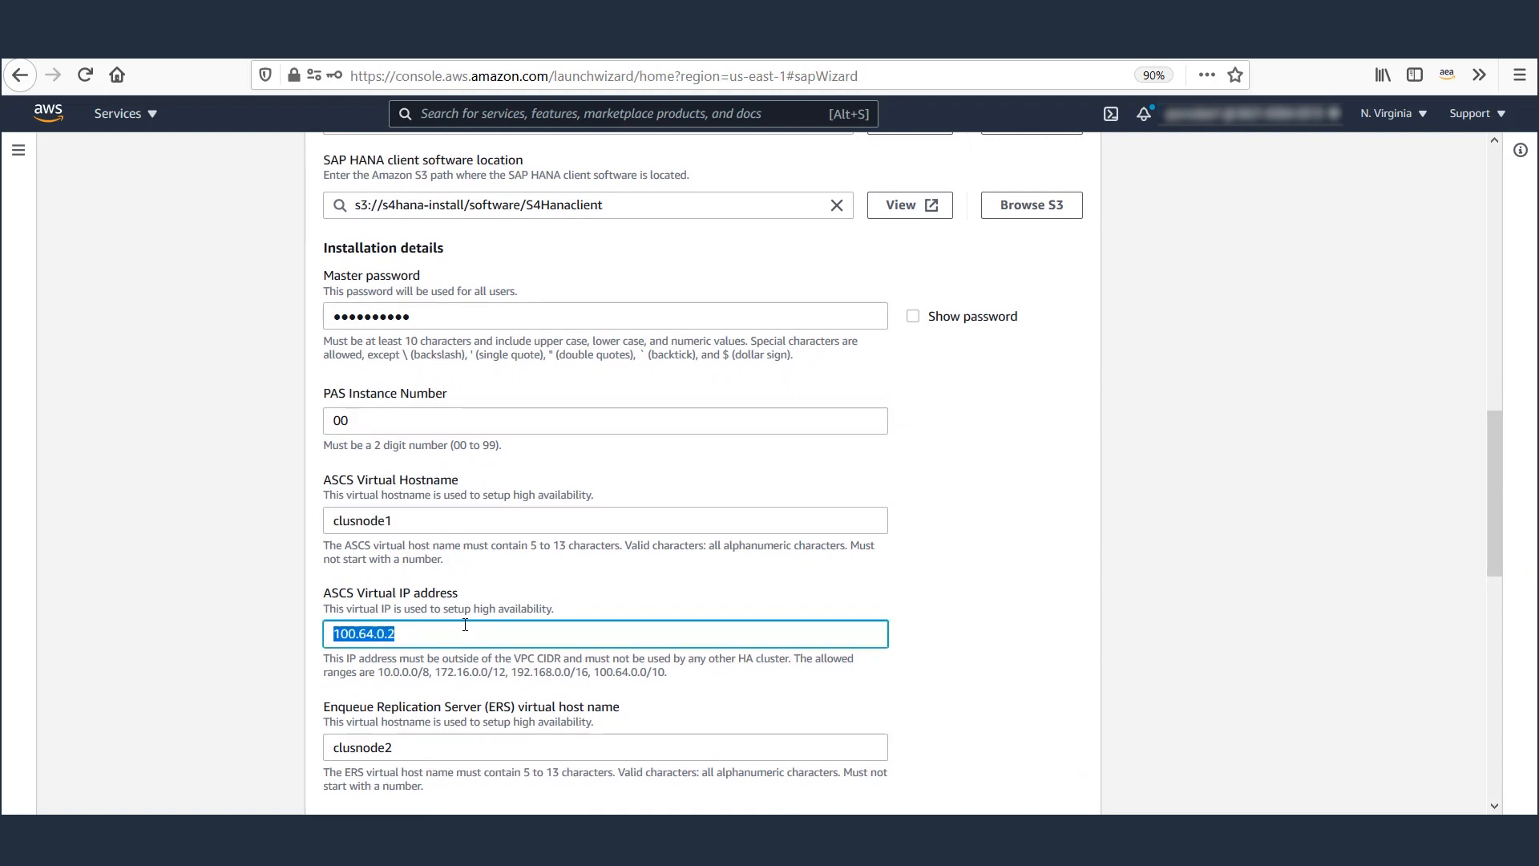
scroll("down", 3)
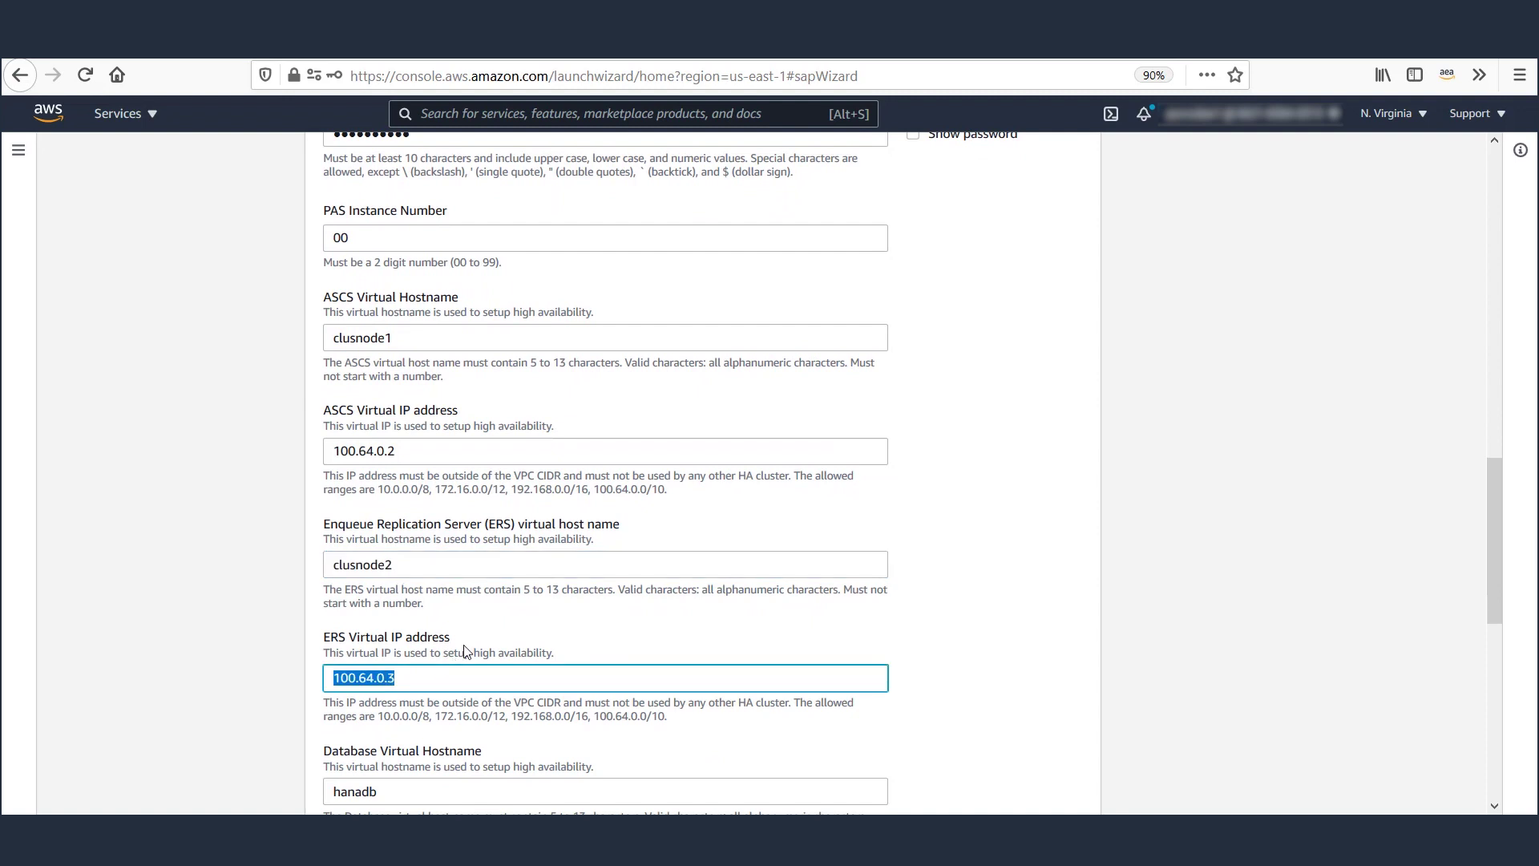
scroll("down", 3)
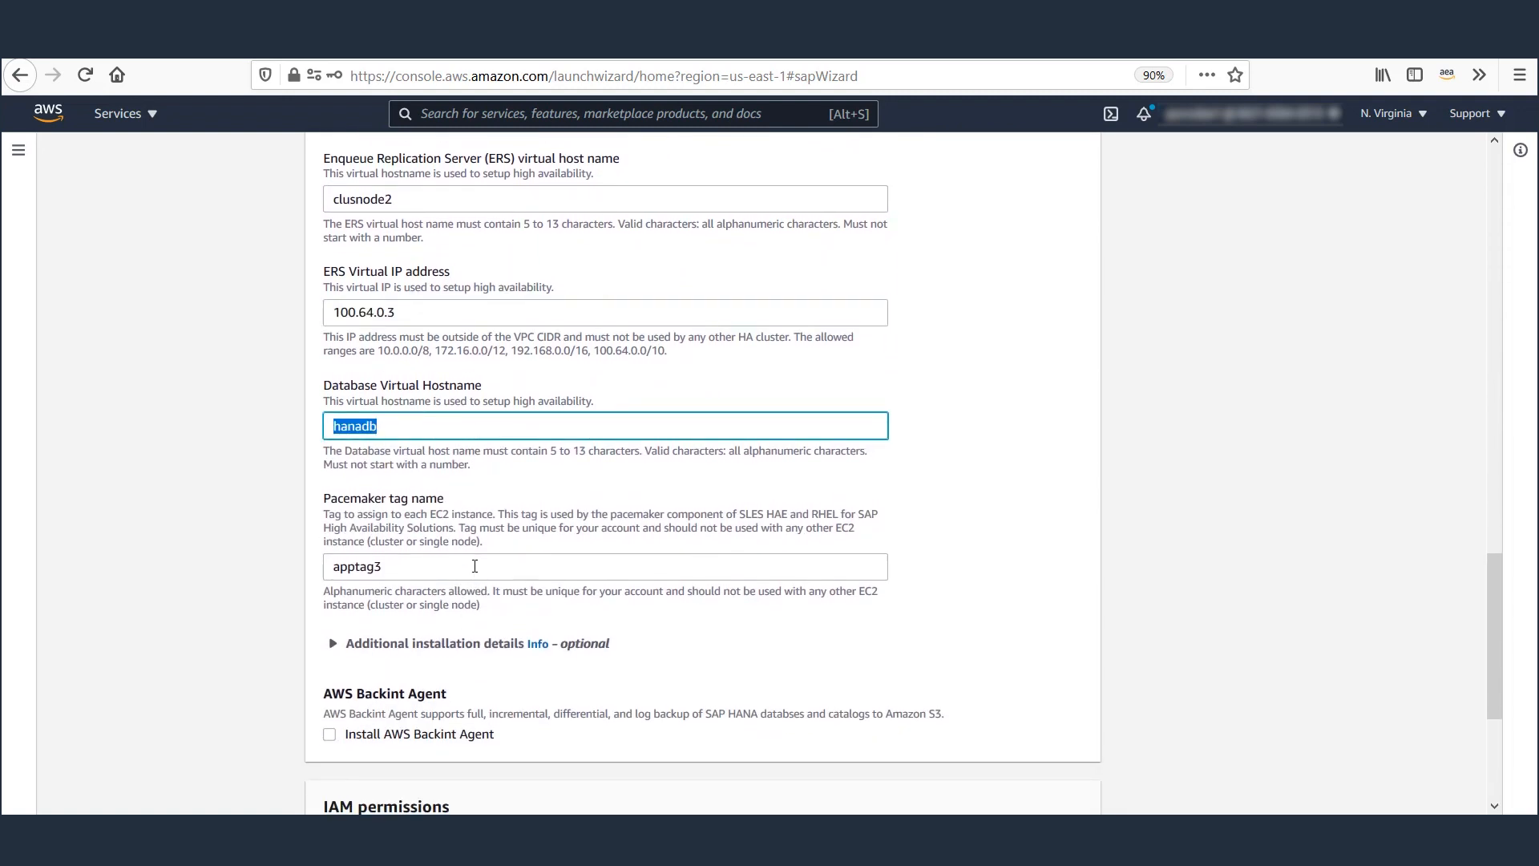
scroll("down", 3)
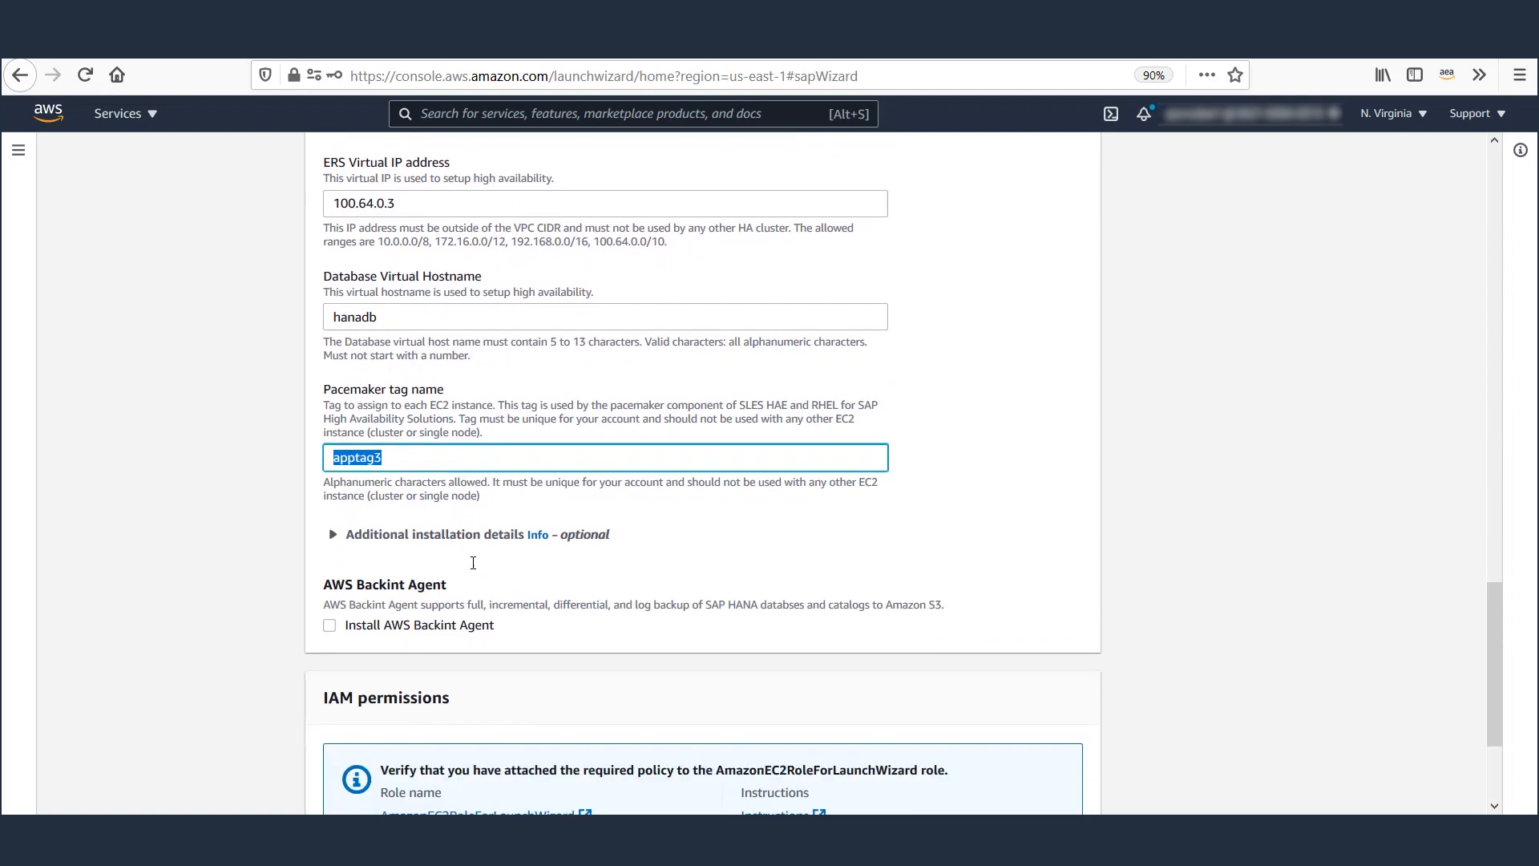
Toggle the Backint Agent on then back off and proceed to the Review page.
left_click(330, 625)
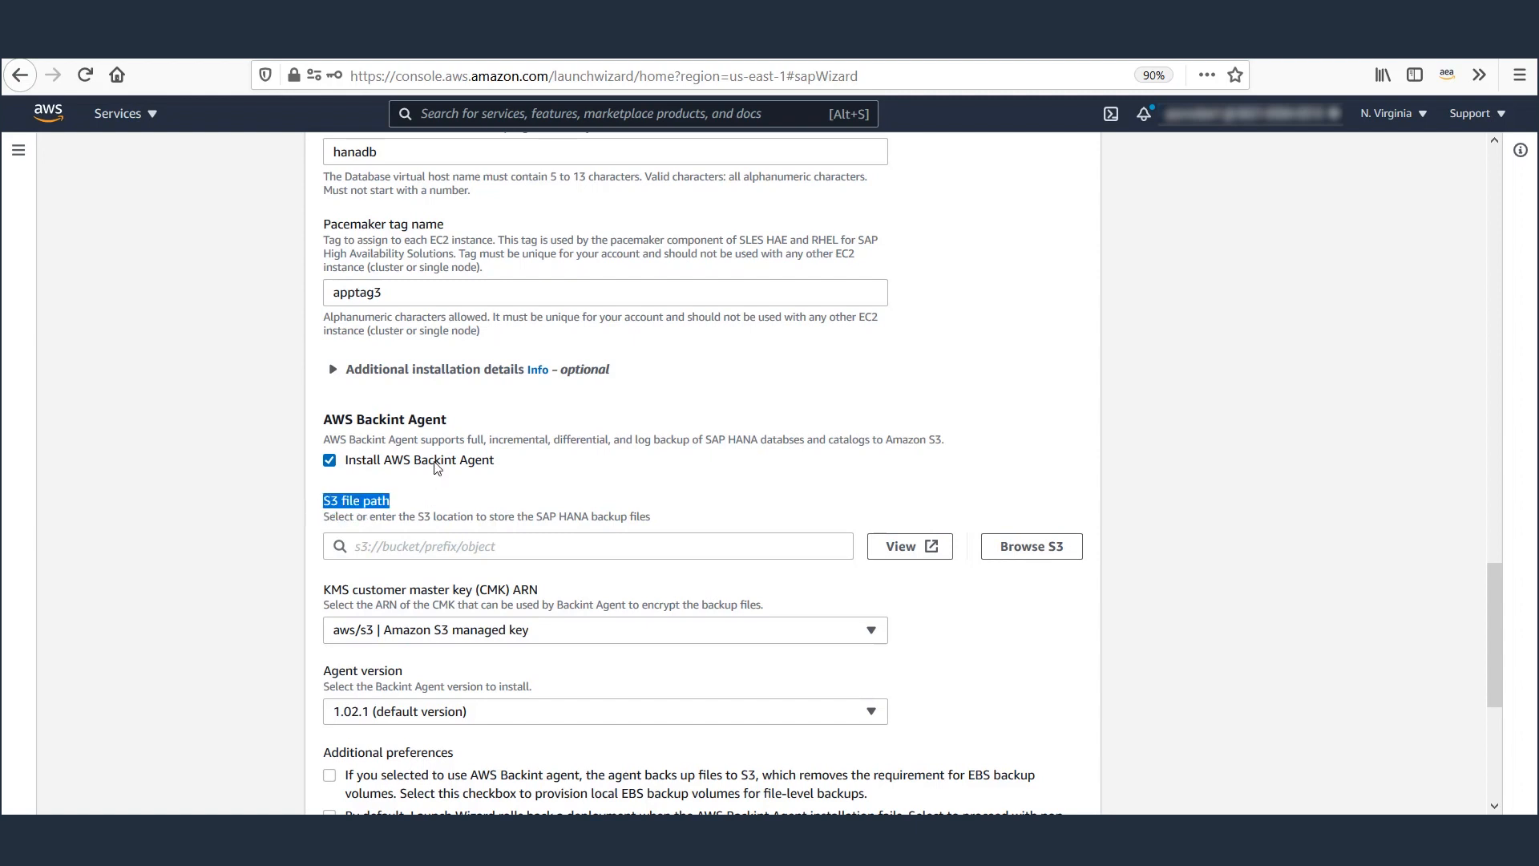
left_click(329, 461)
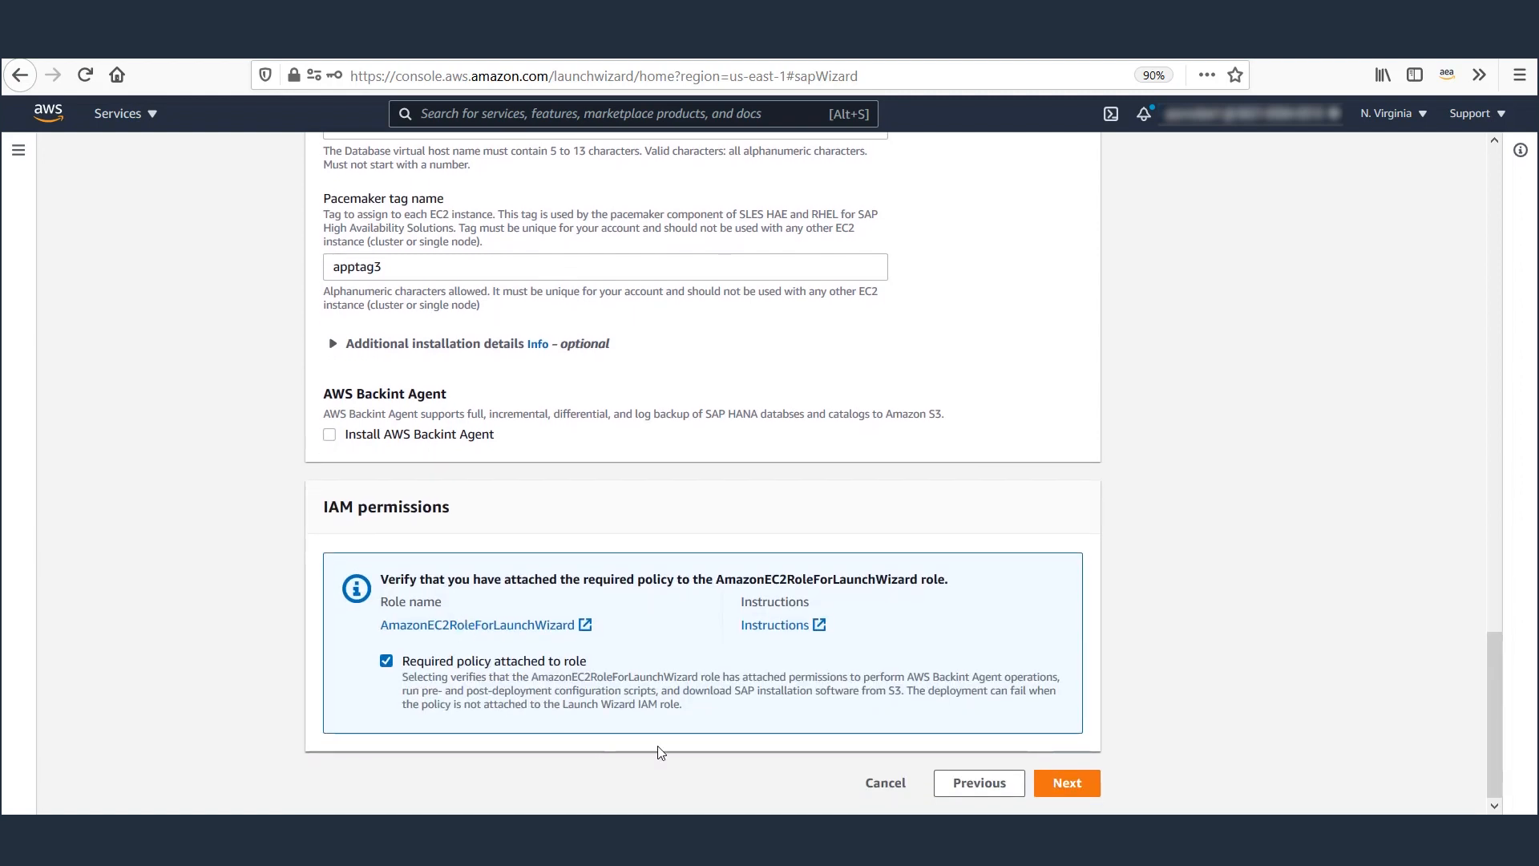
mouse_move(1068, 783)
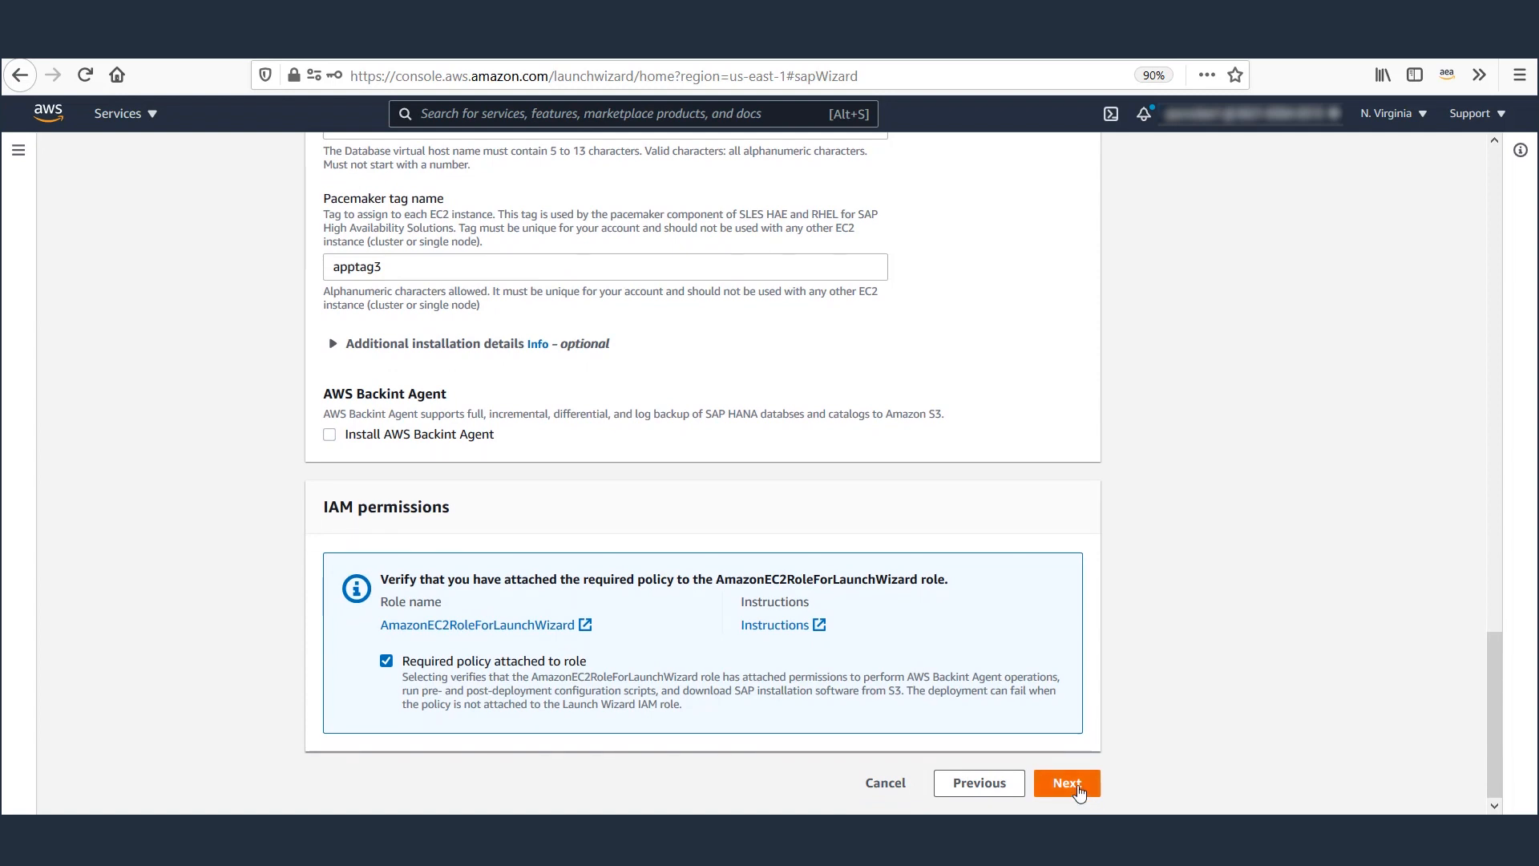
left_click(1067, 782)
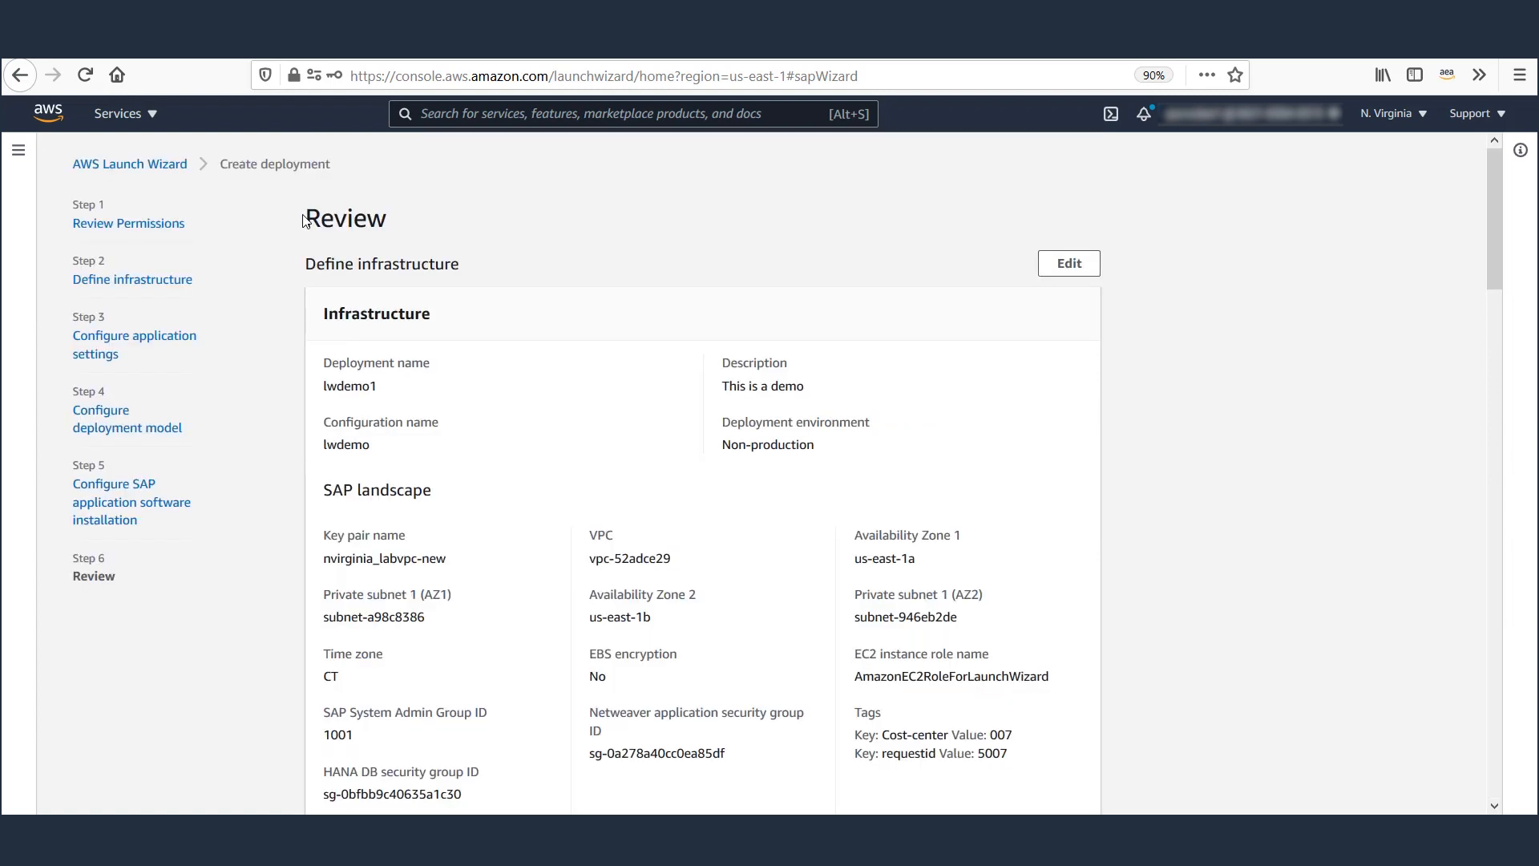
Scroll through the full HA configuration review and deploy lwdemo1.
scroll("down", 3)
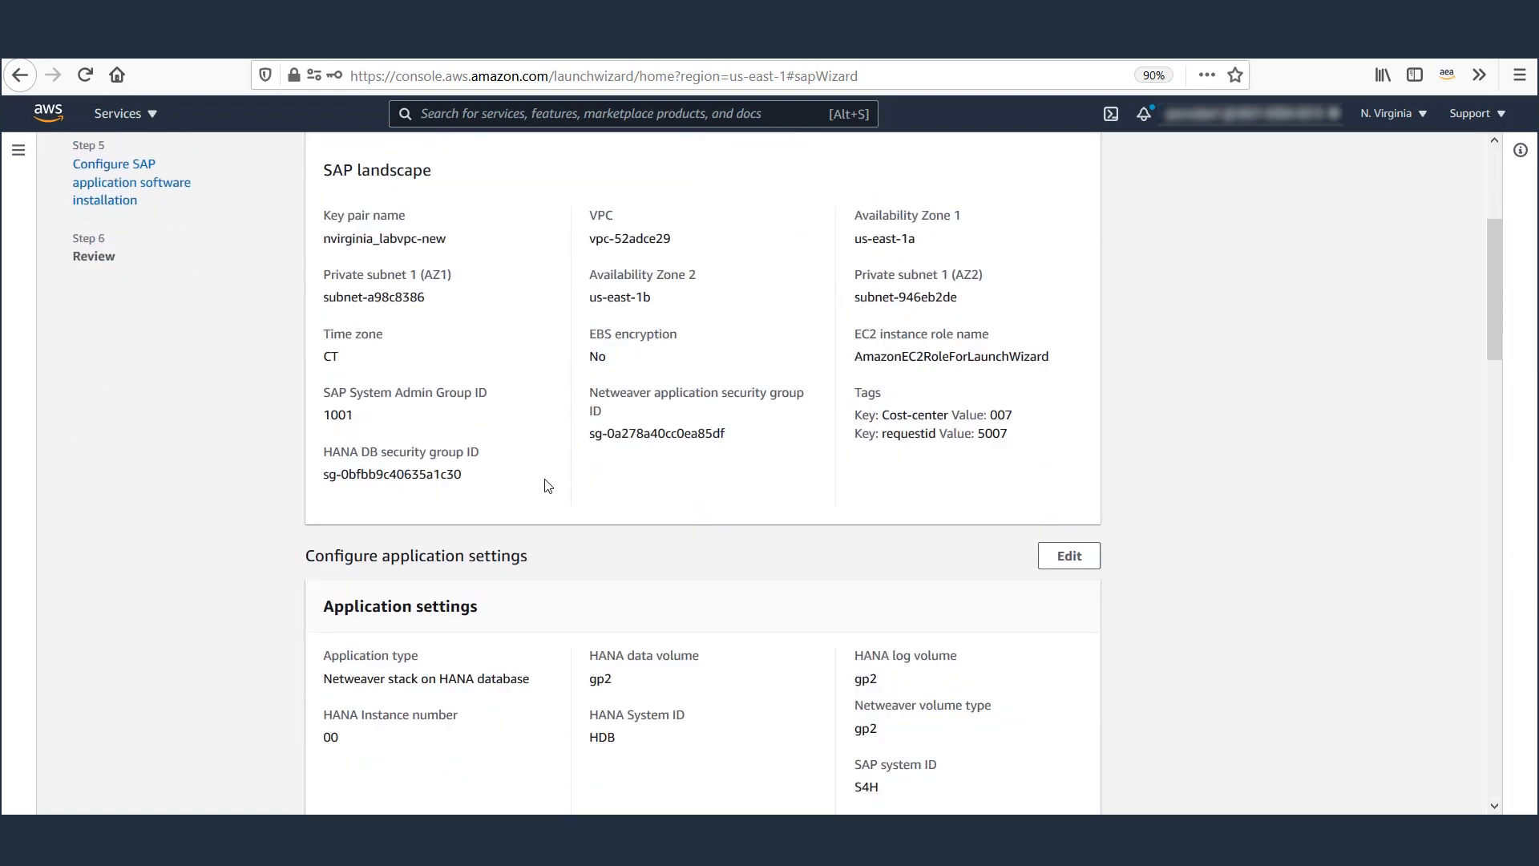
scroll("down", 3)
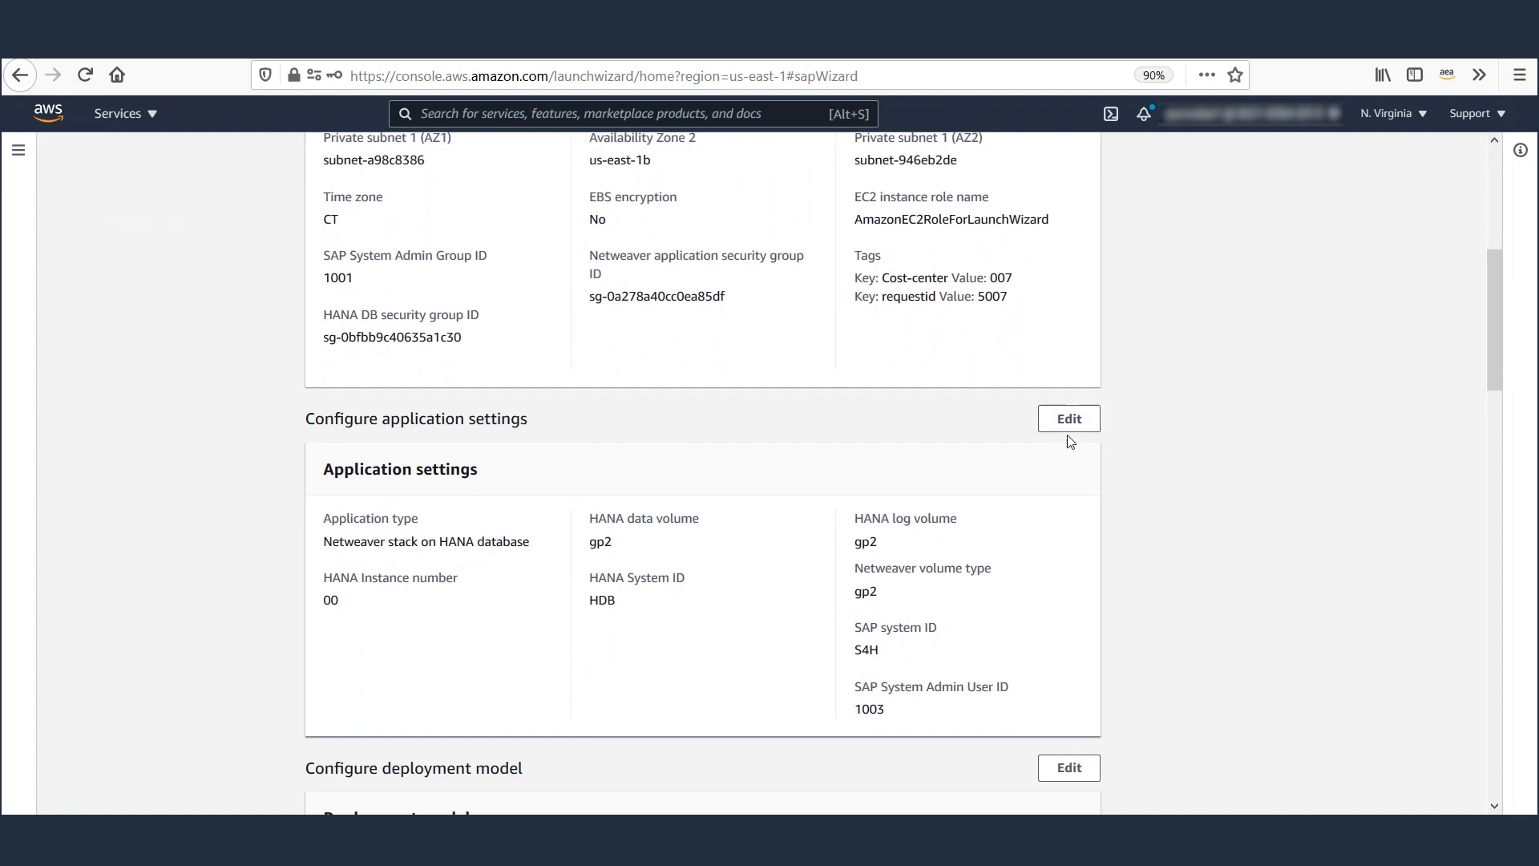
scroll("down", 3)
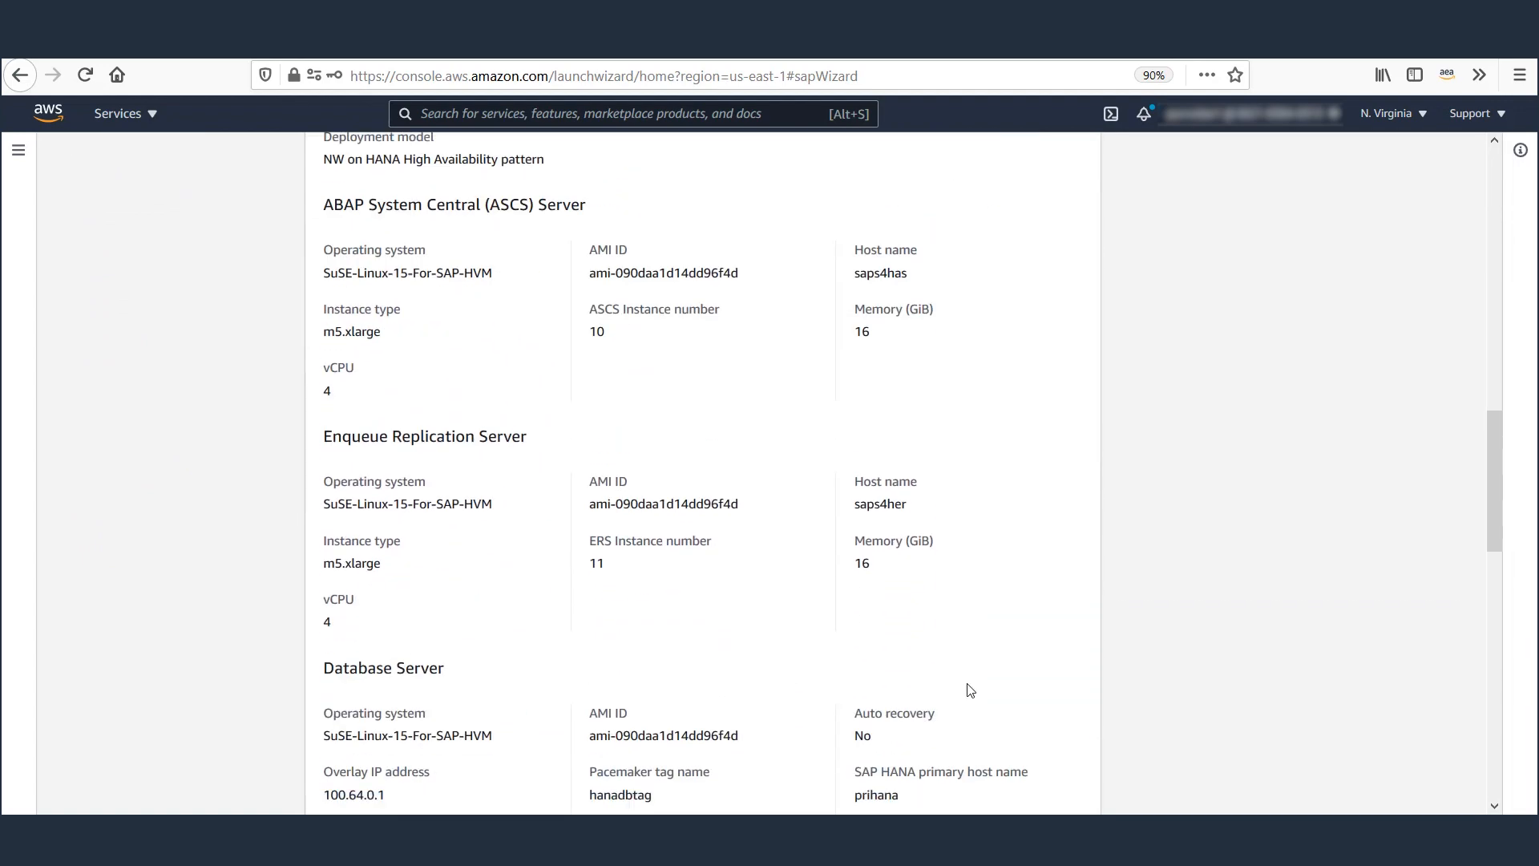
scroll("down", 3)
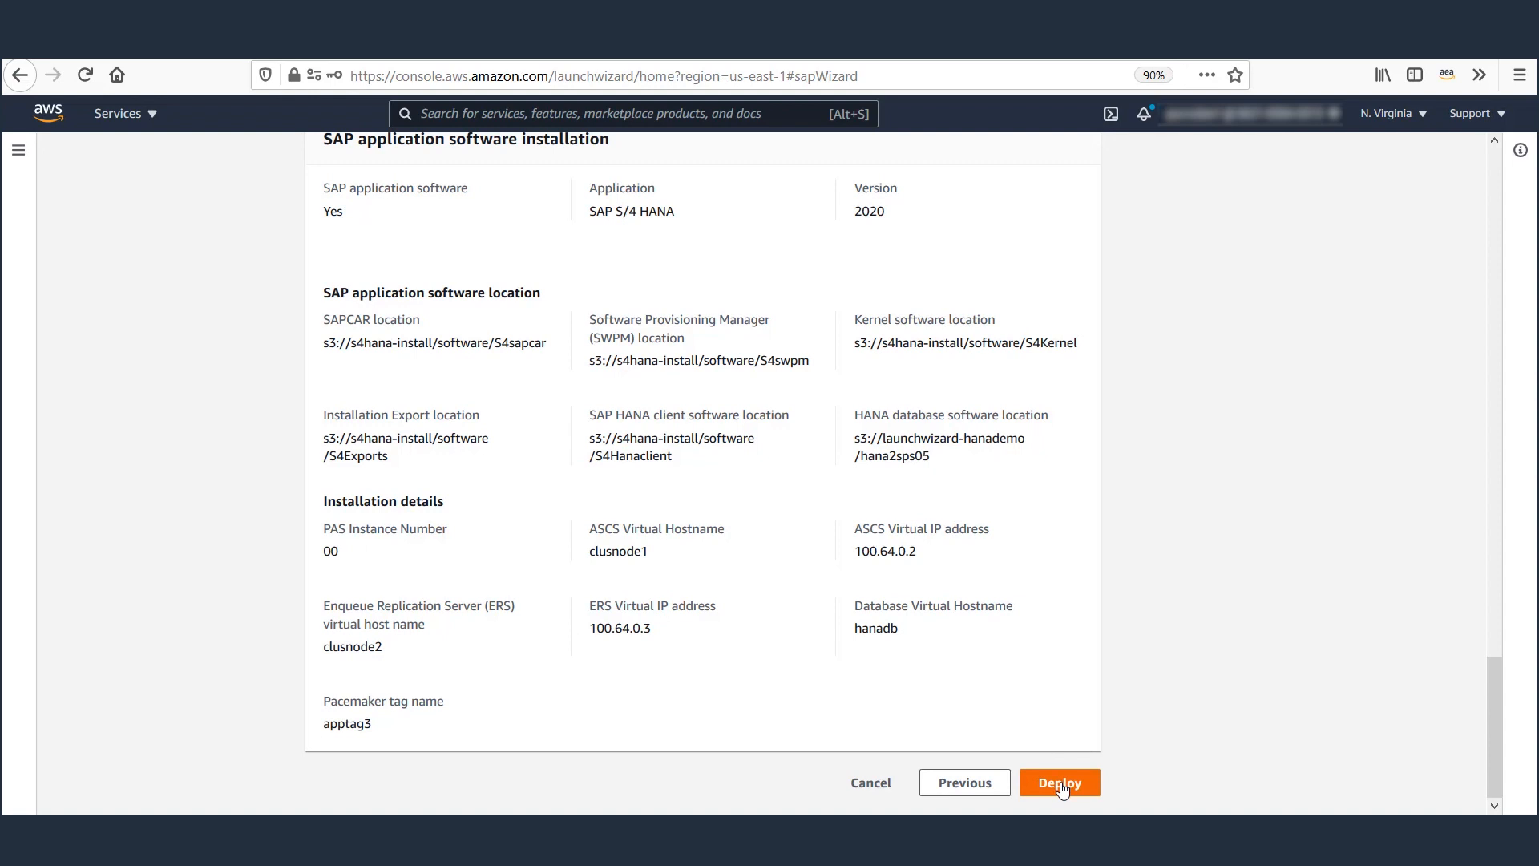
left_click(1059, 782)
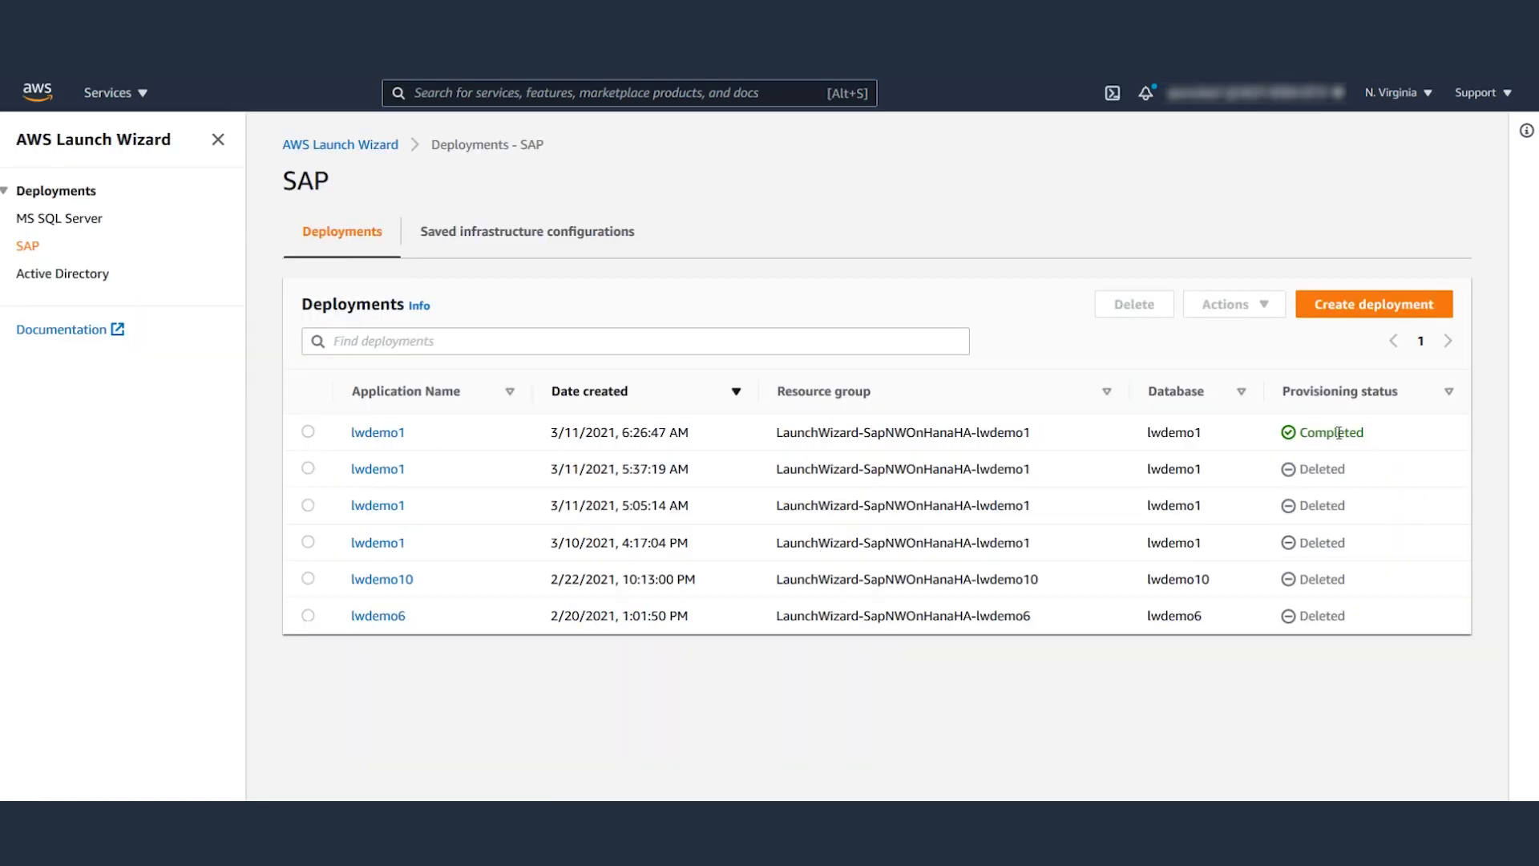
mouse_move(1371, 436)
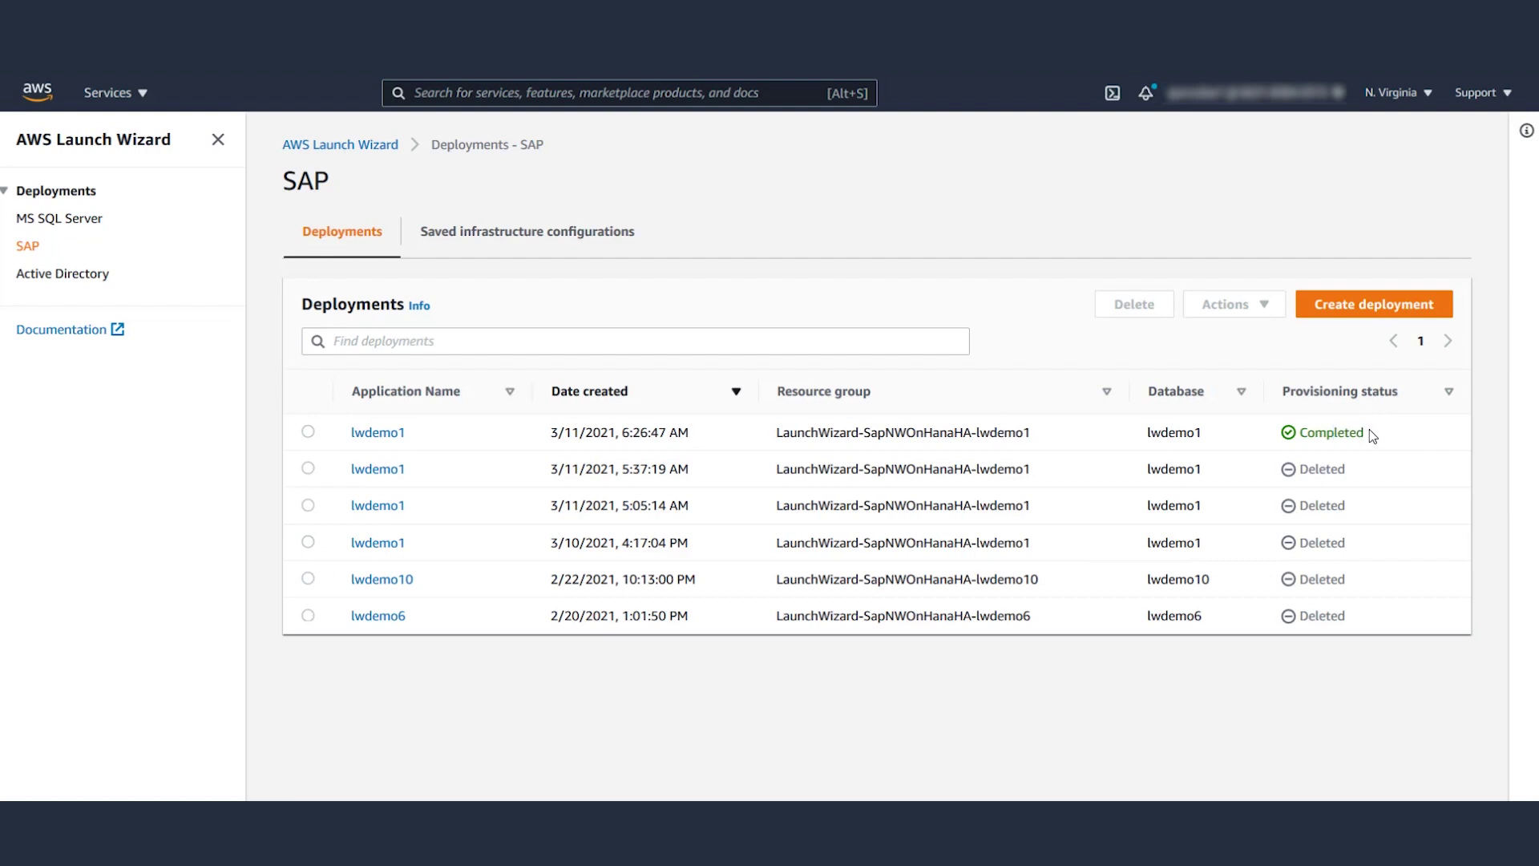
Check lwdemo1's Completed deployment events, then return to the SAP deployments list.
double_click(1331, 431)
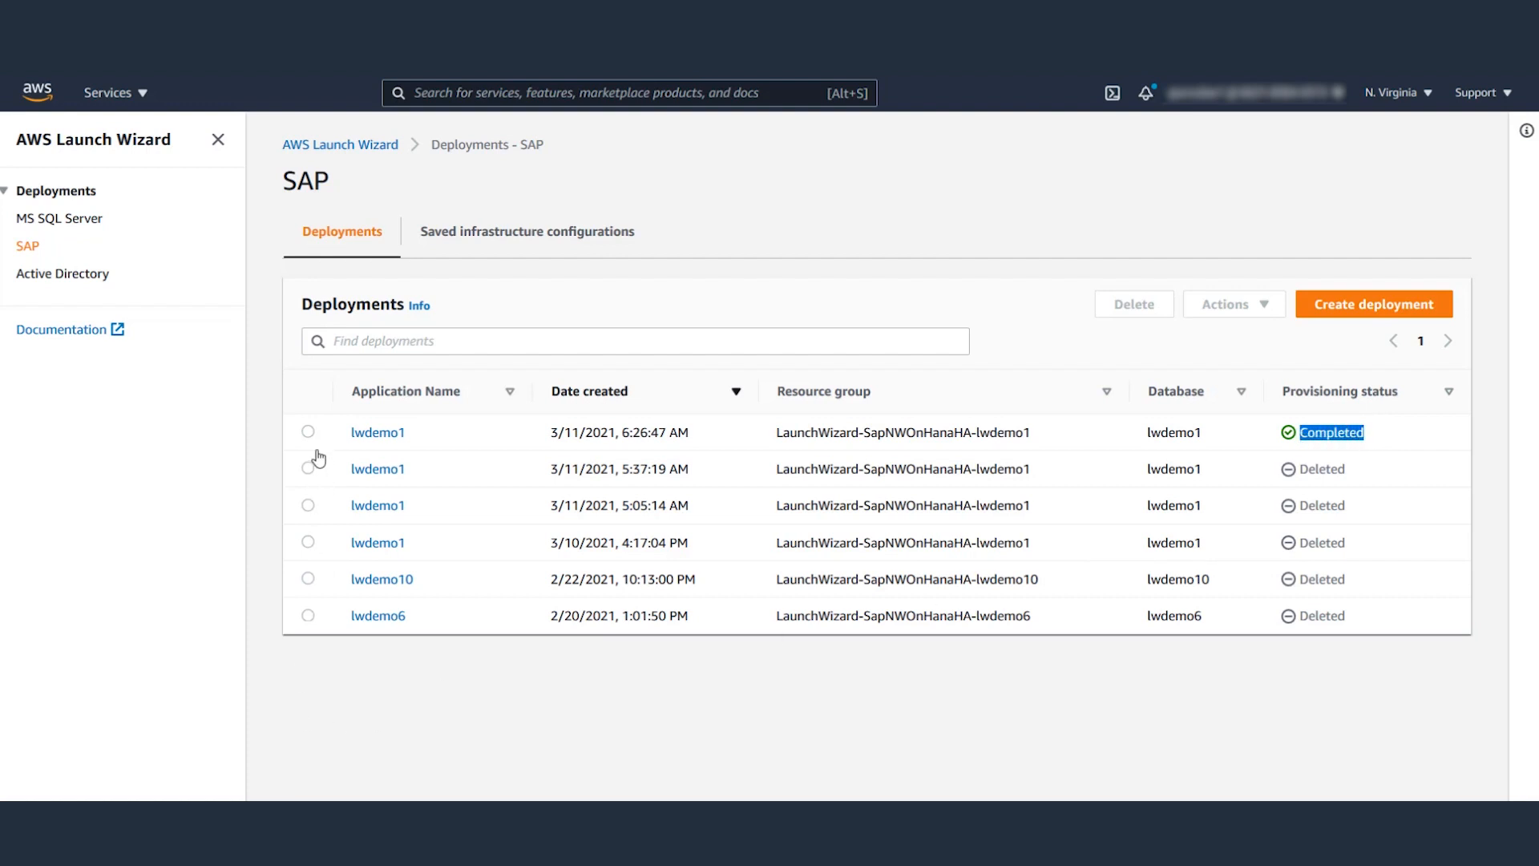
left_click(377, 431)
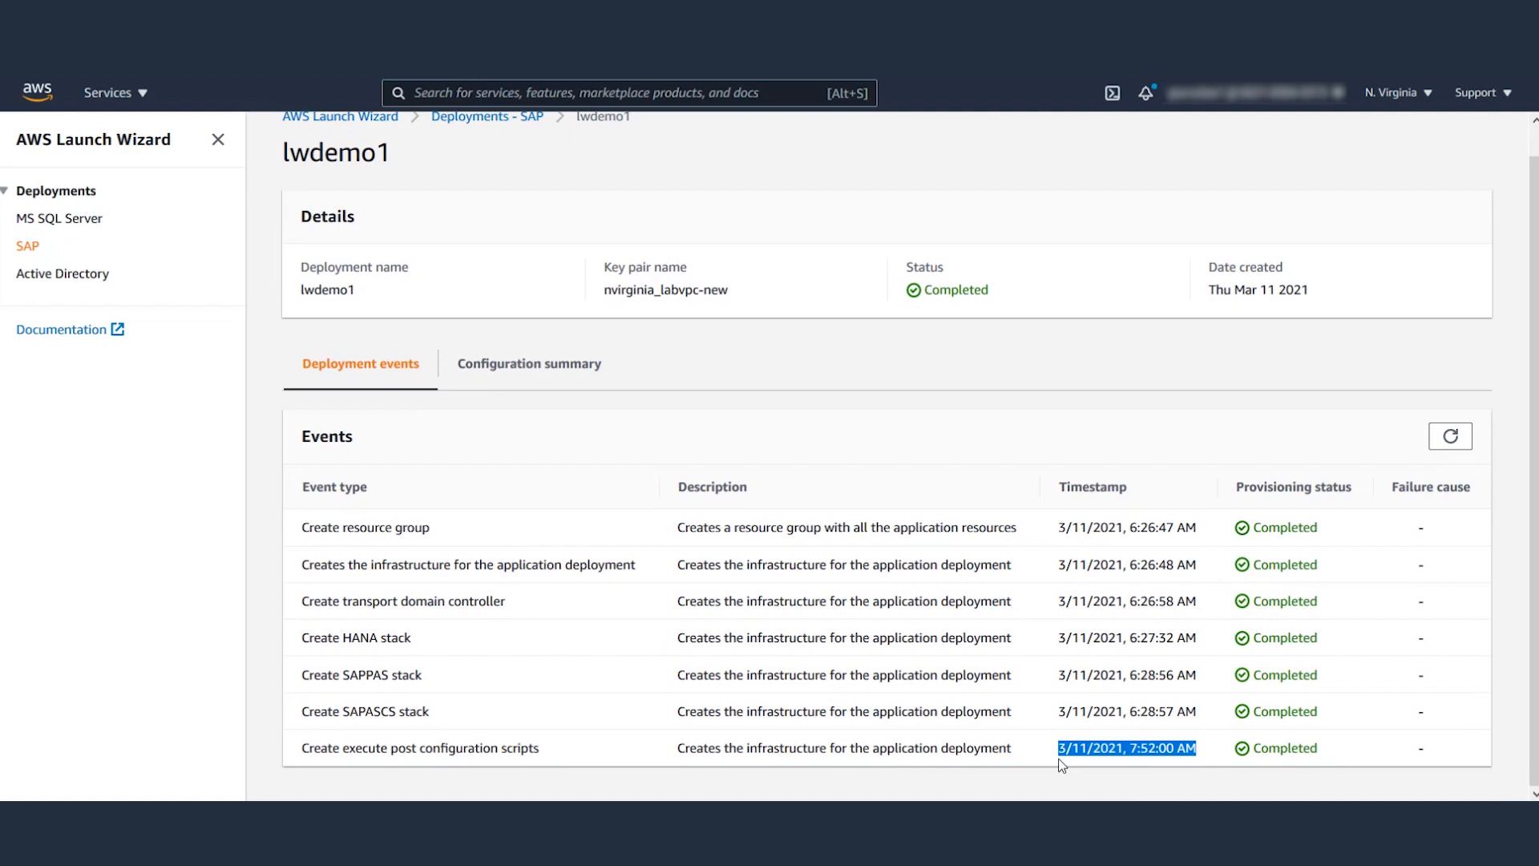
mouse_move(498, 642)
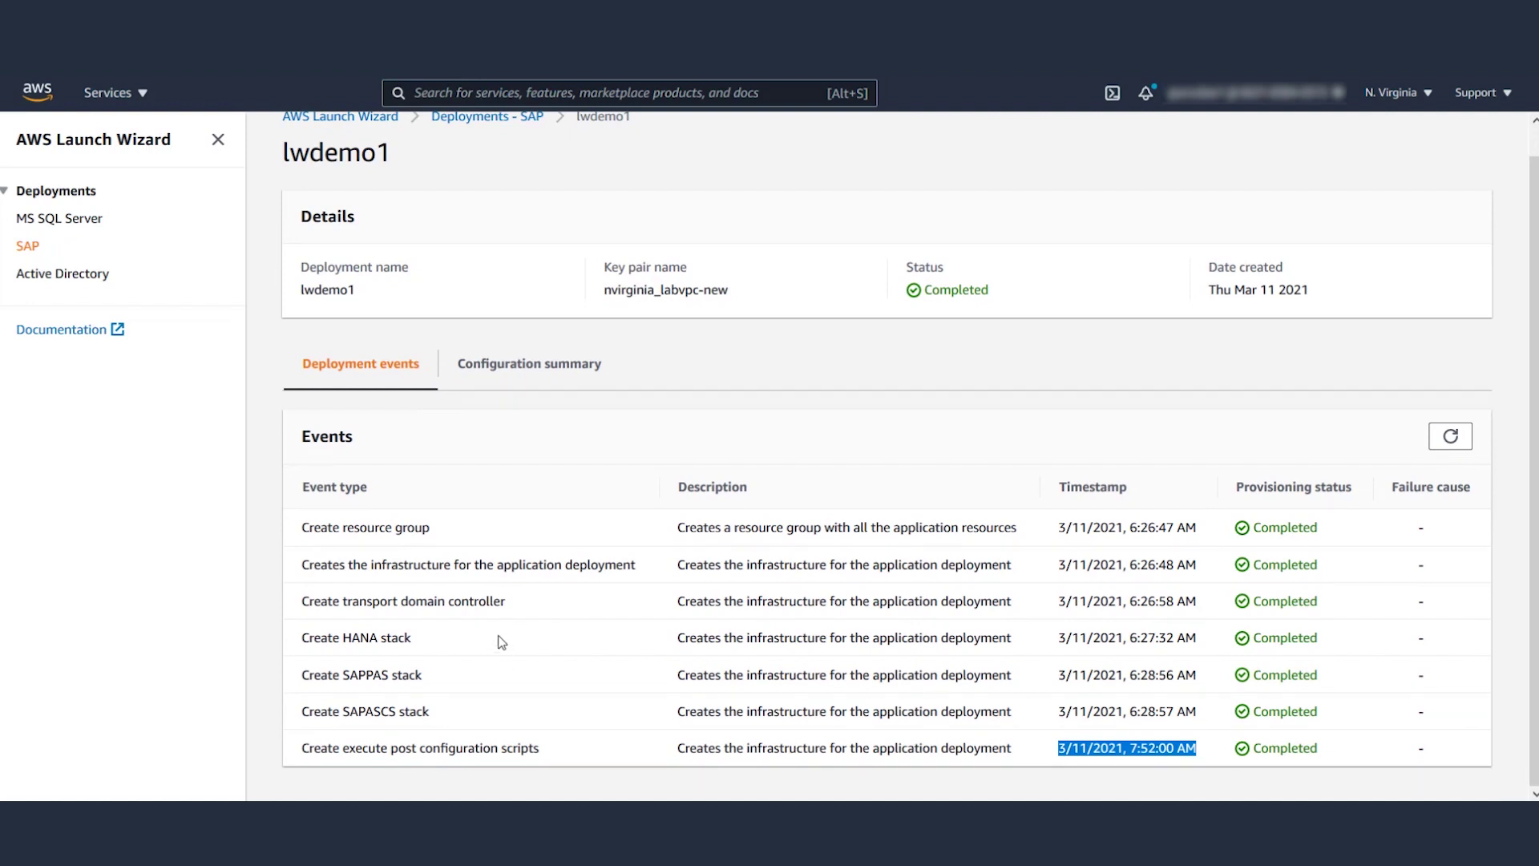
mouse_move(667, 597)
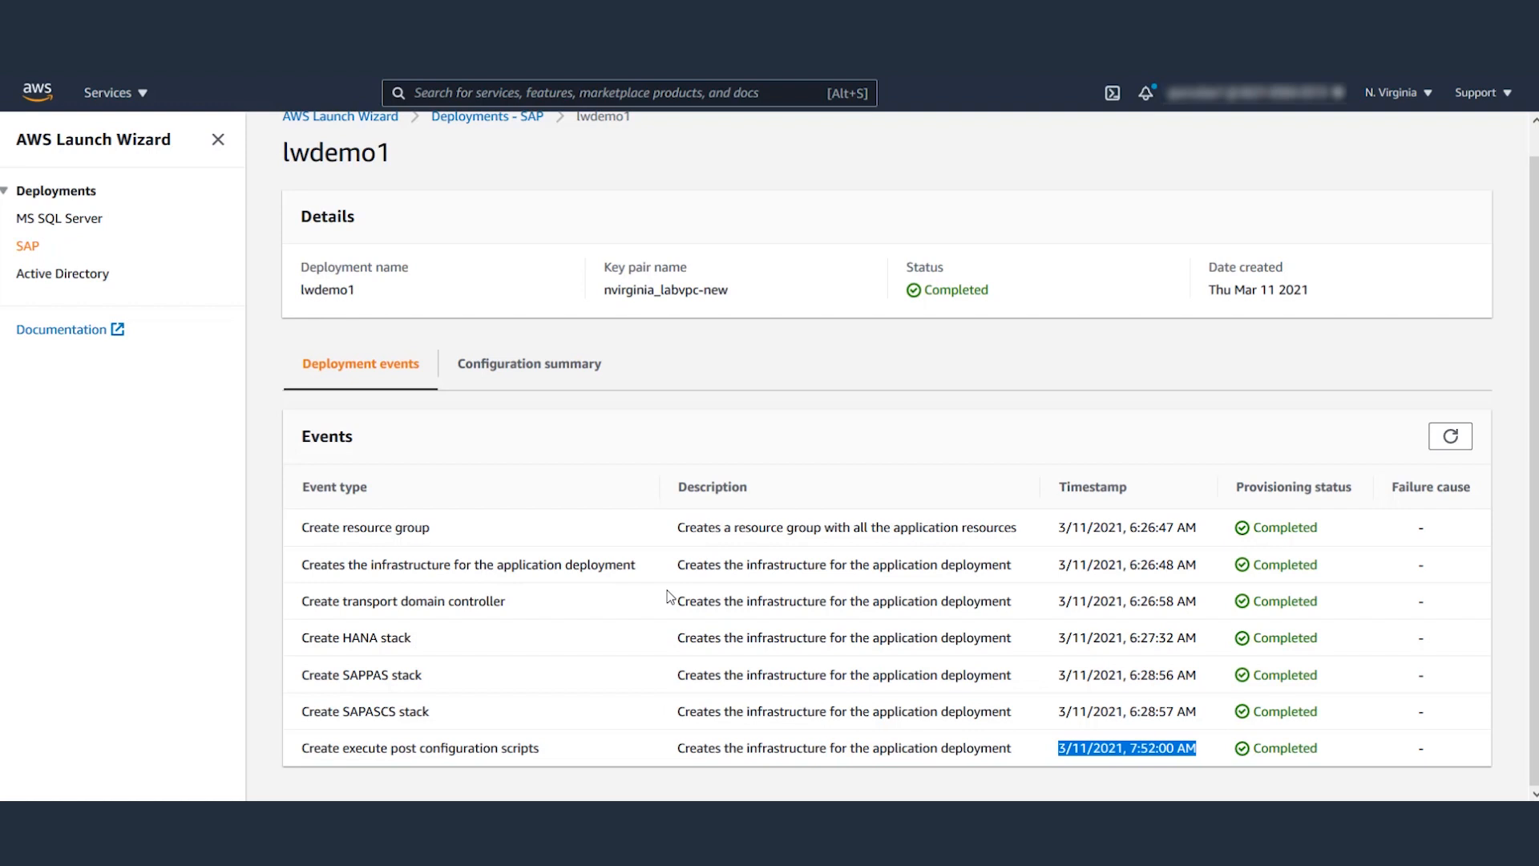
mouse_move(856, 624)
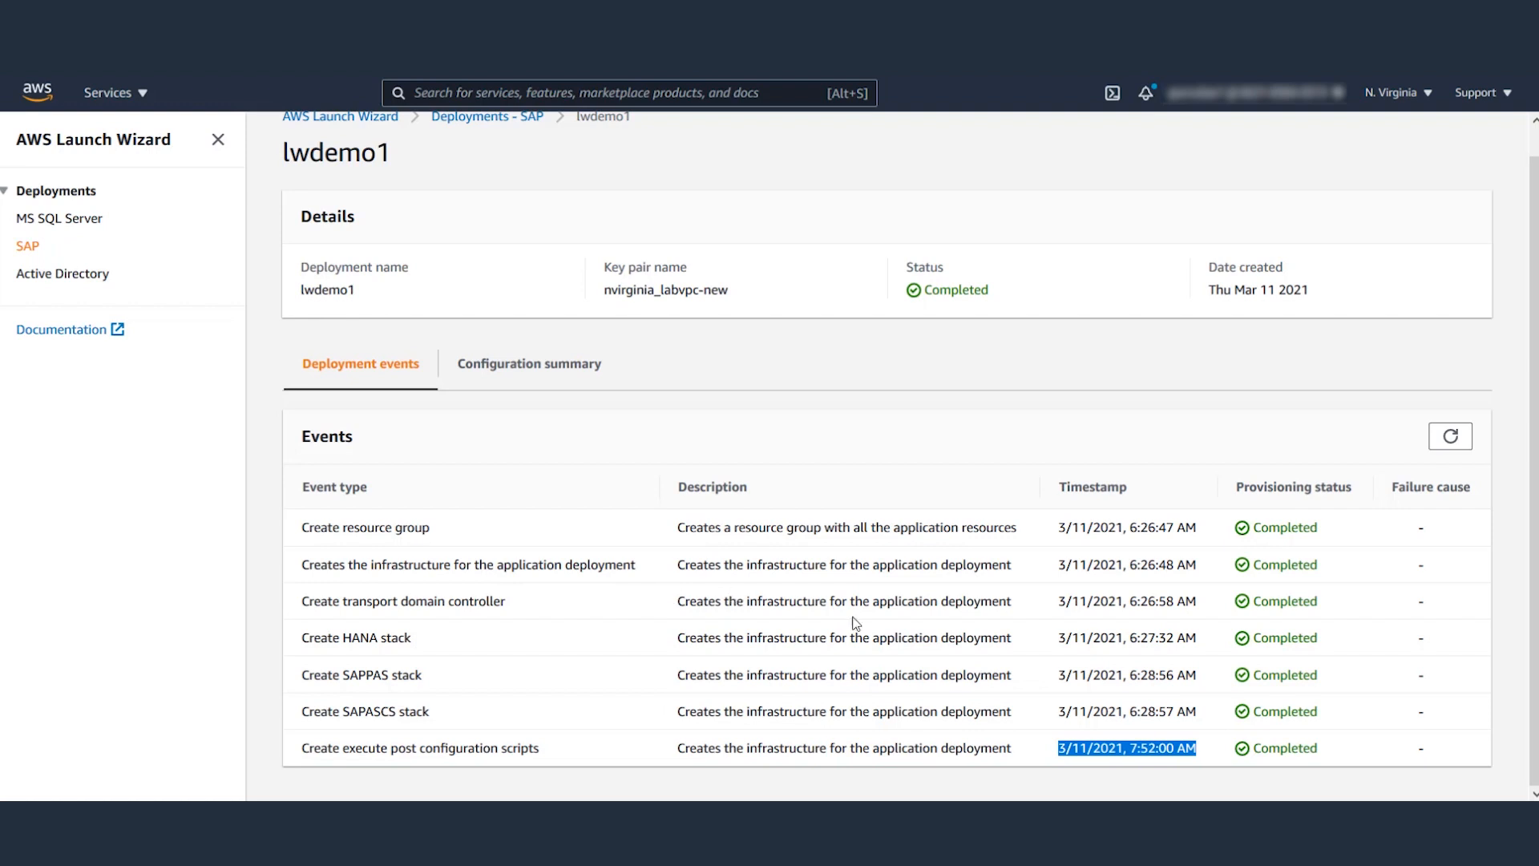
left_click(486, 116)
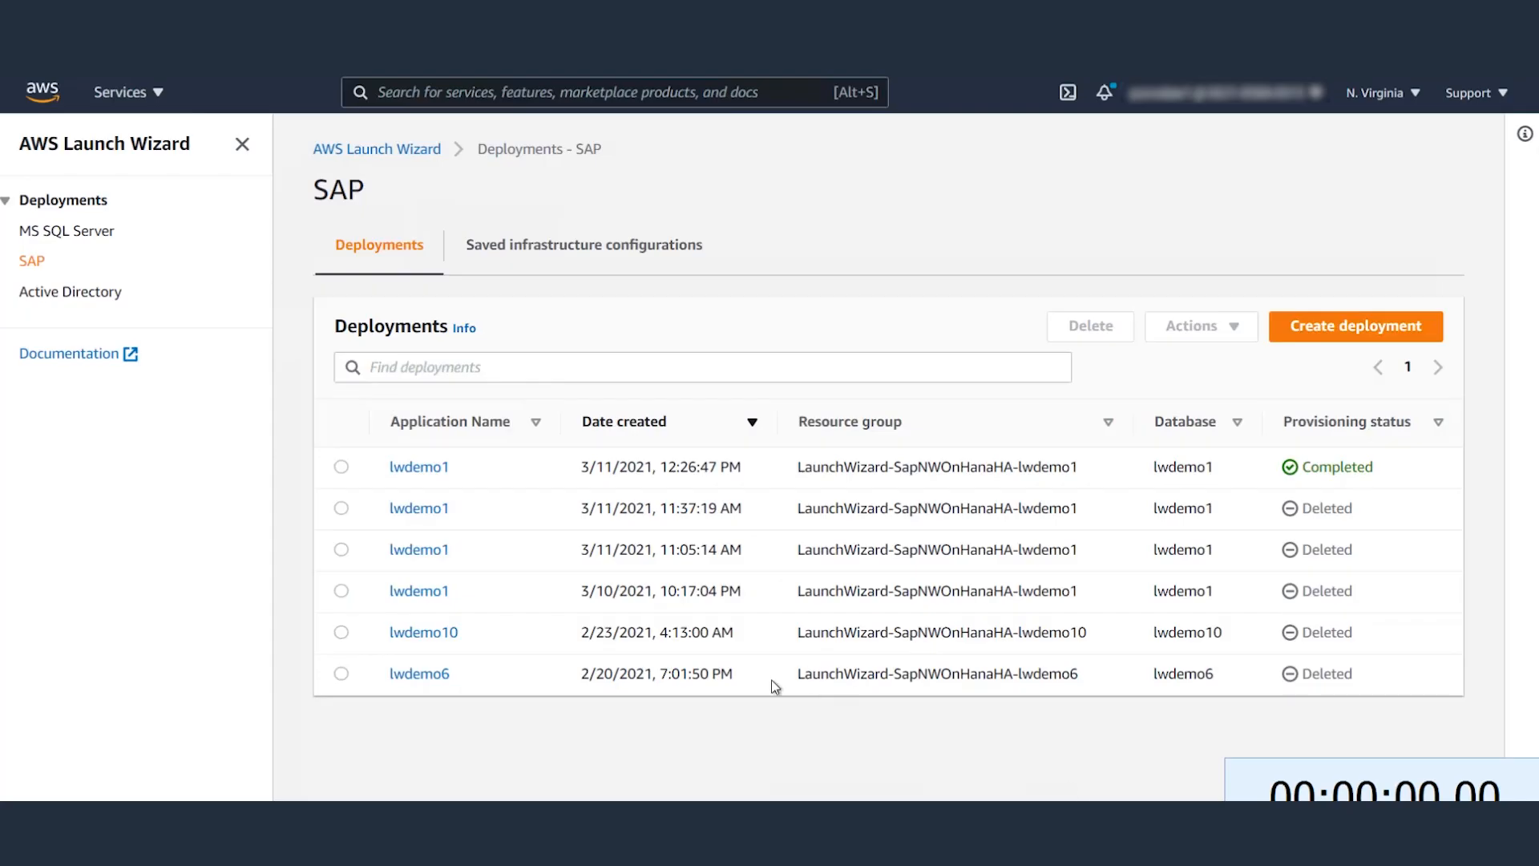
mouse_move(481, 573)
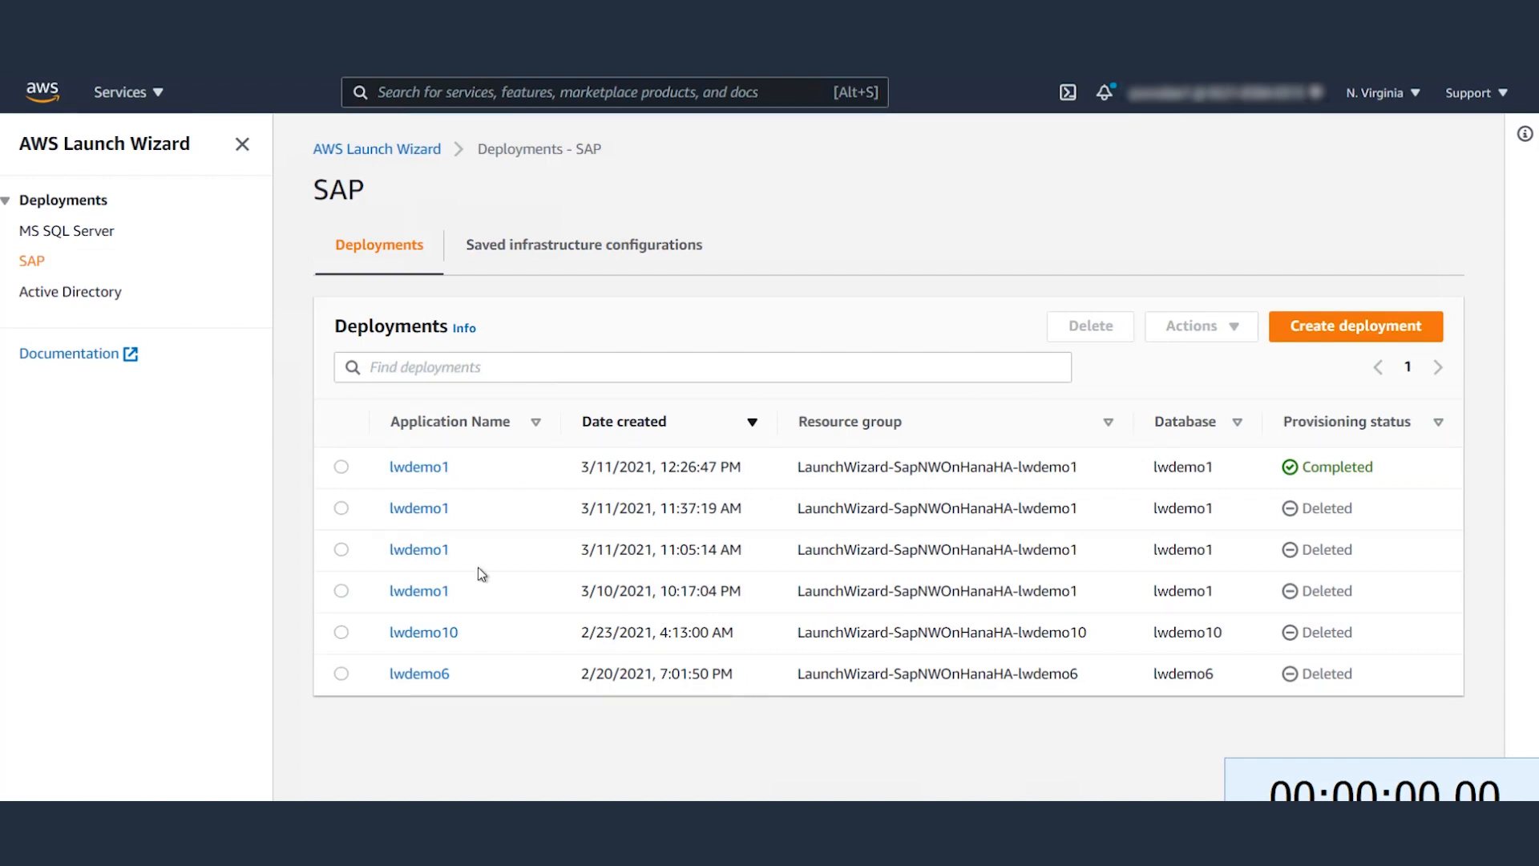
mouse_move(346, 474)
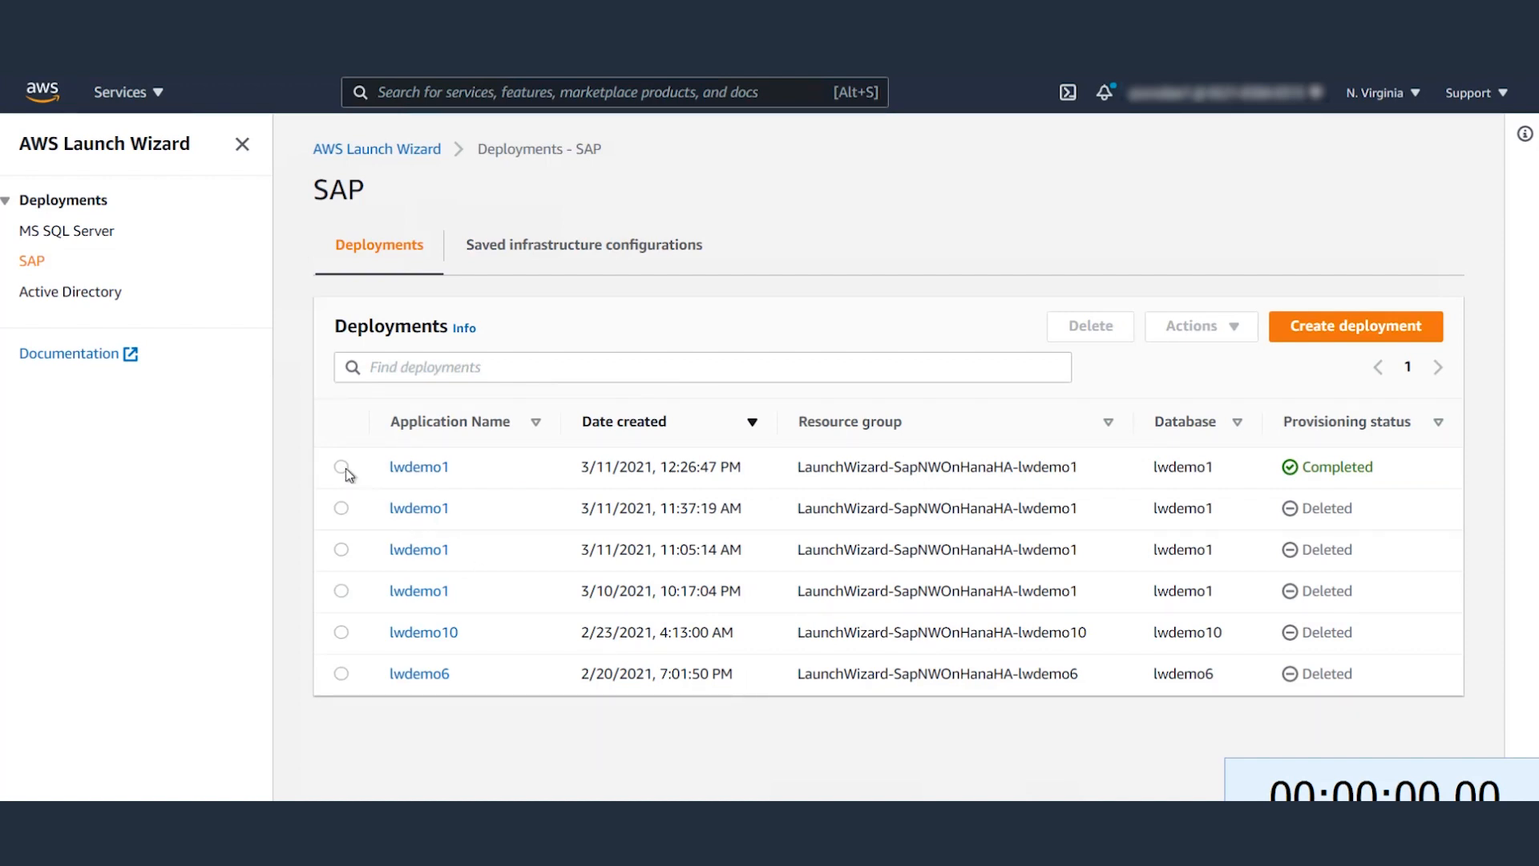
Select lwdemo1 and inspect its ERS, secondary HANA and primary HANA EC2 instances.
left_click(340, 467)
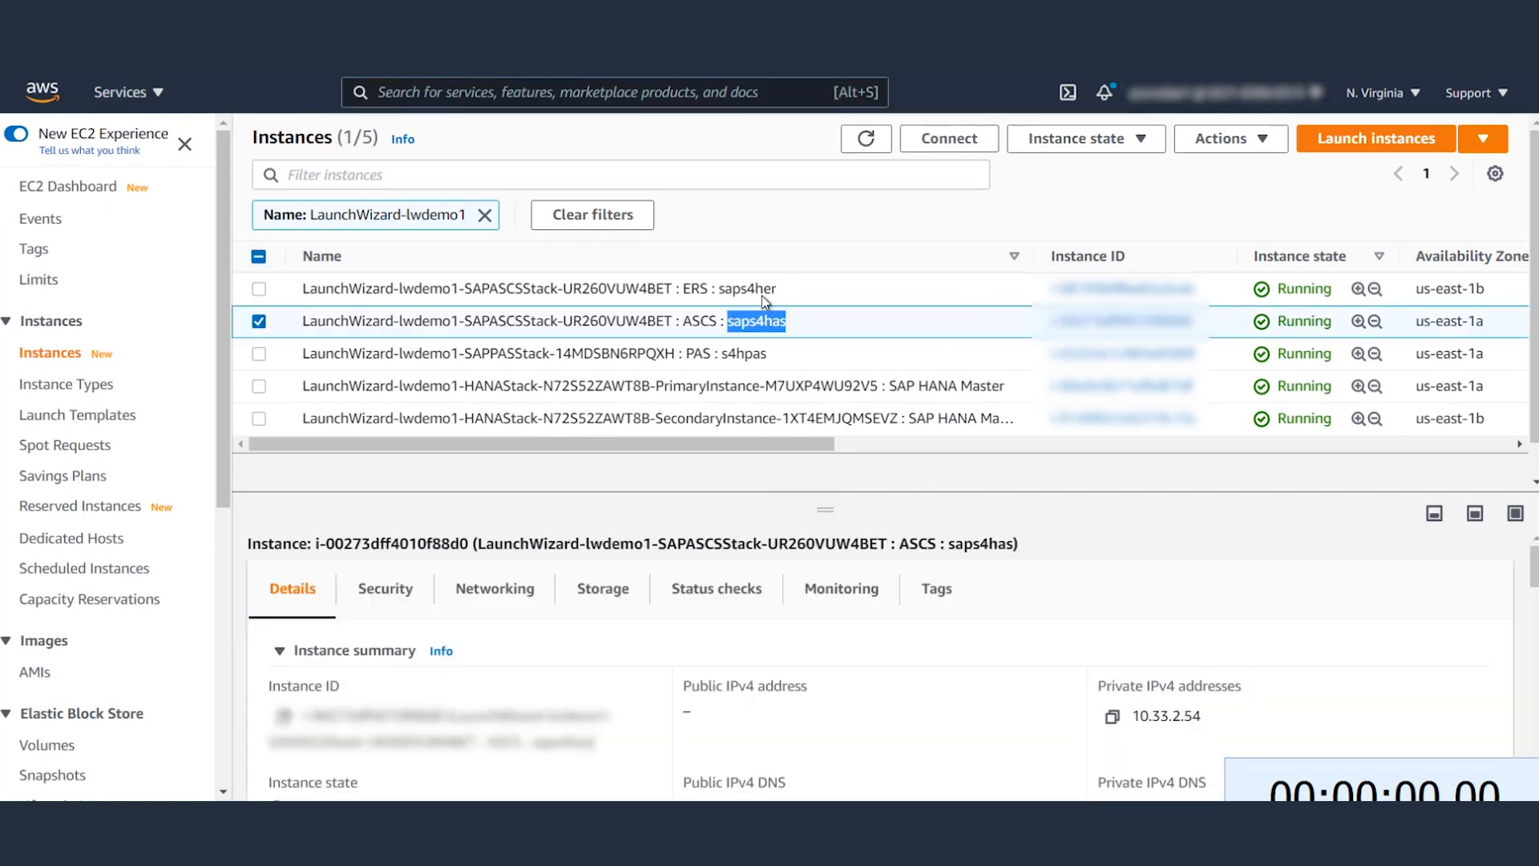
left_click(540, 287)
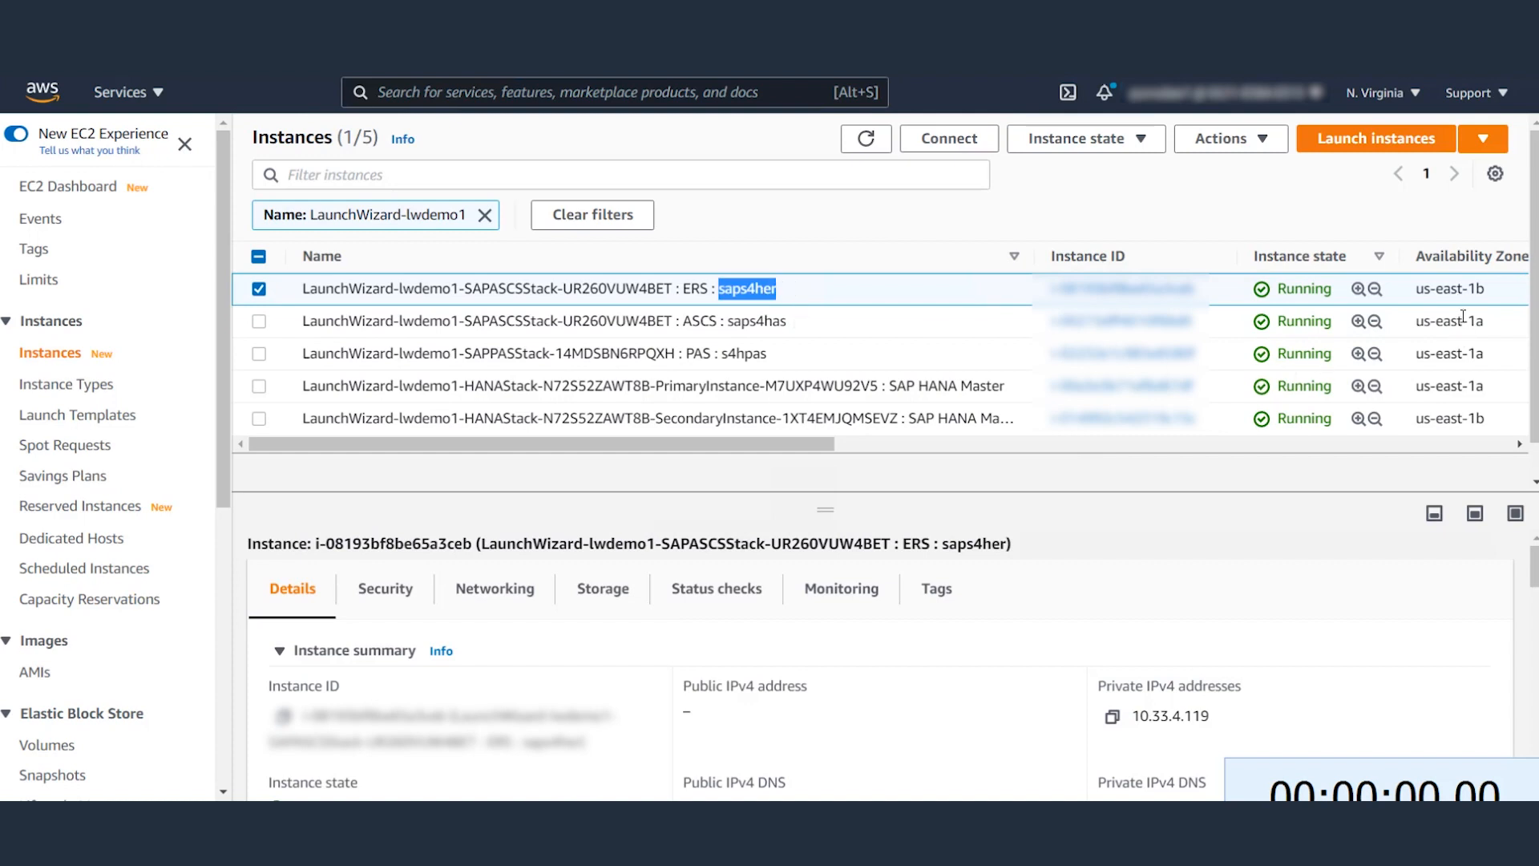
mouse_move(1323, 436)
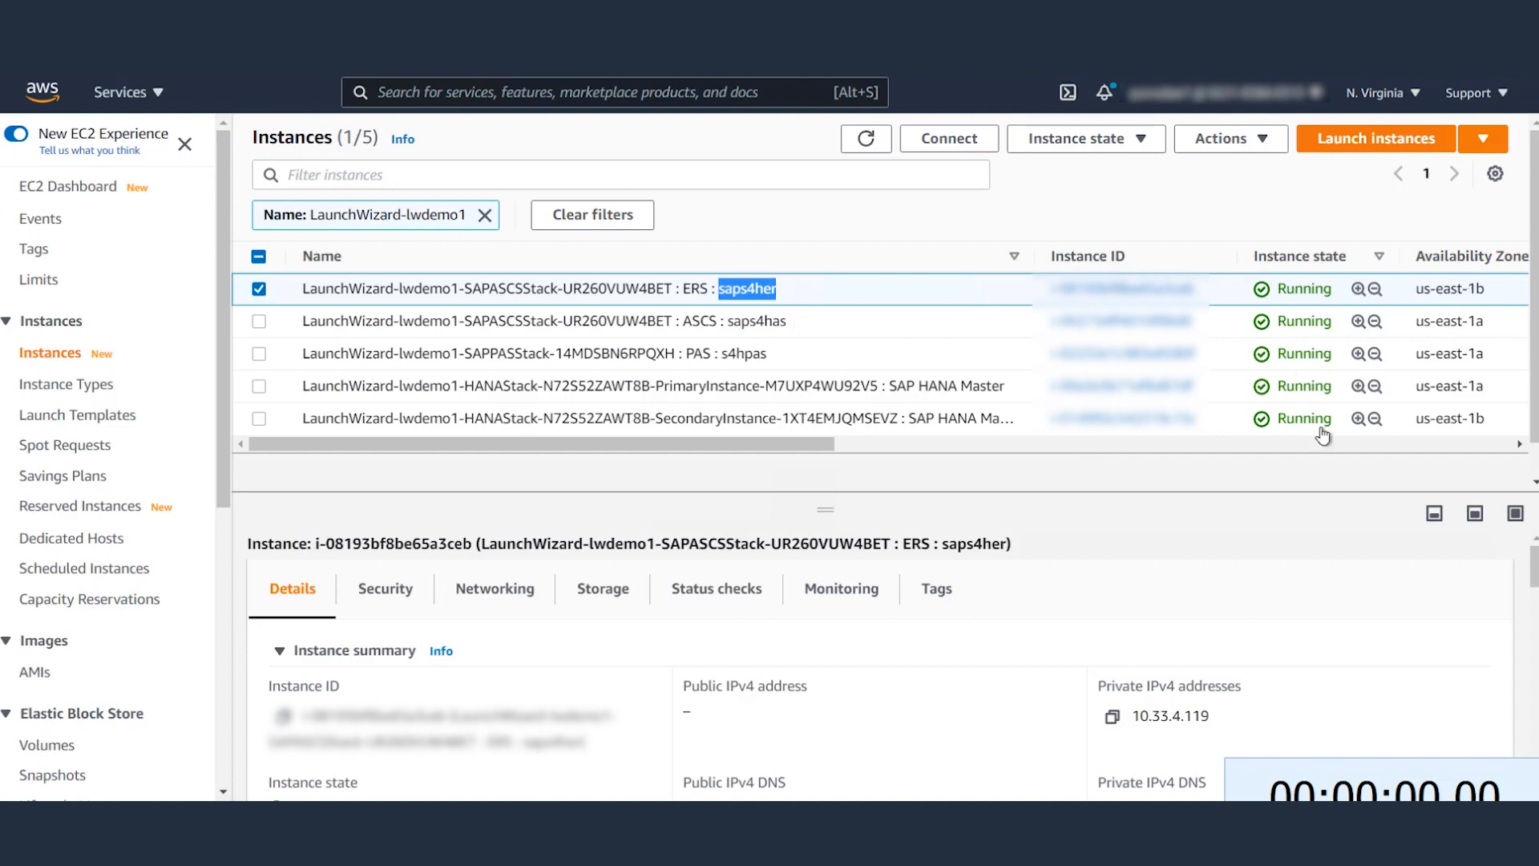
left_click(588, 384)
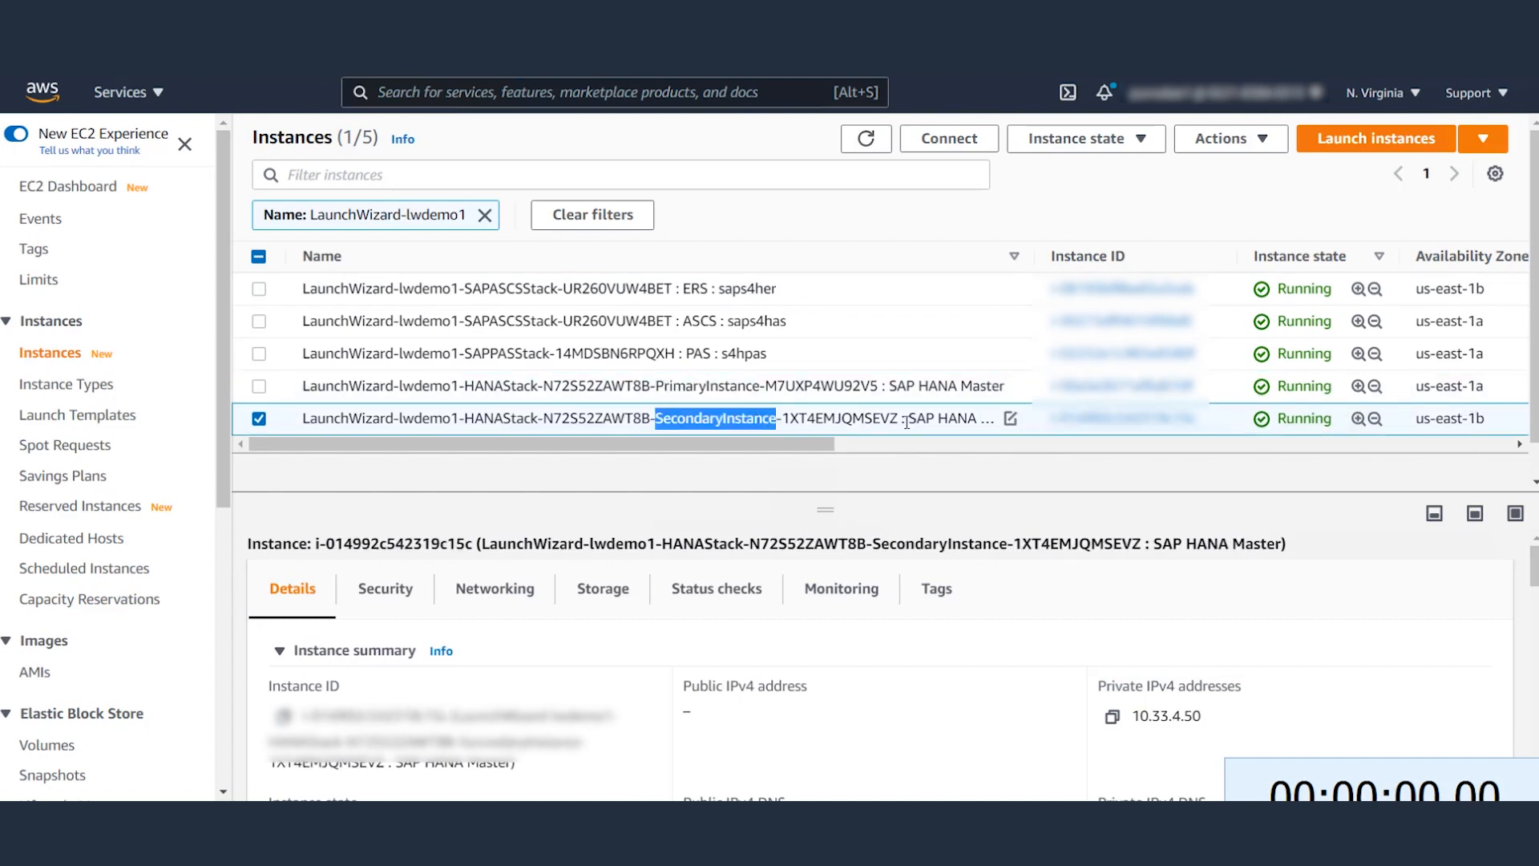
mouse_move(627, 675)
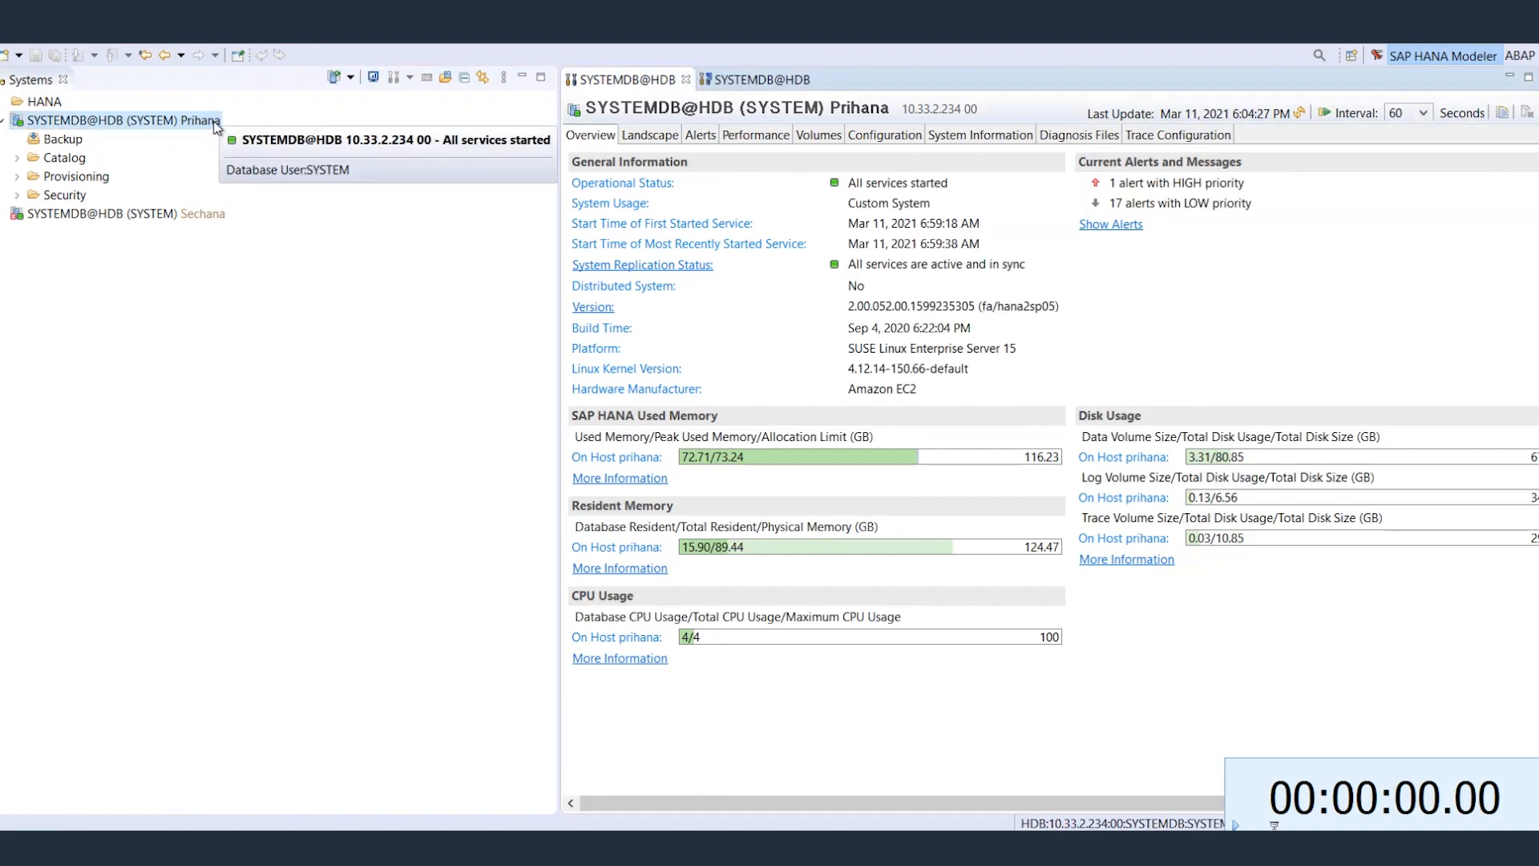
left_click(935, 264)
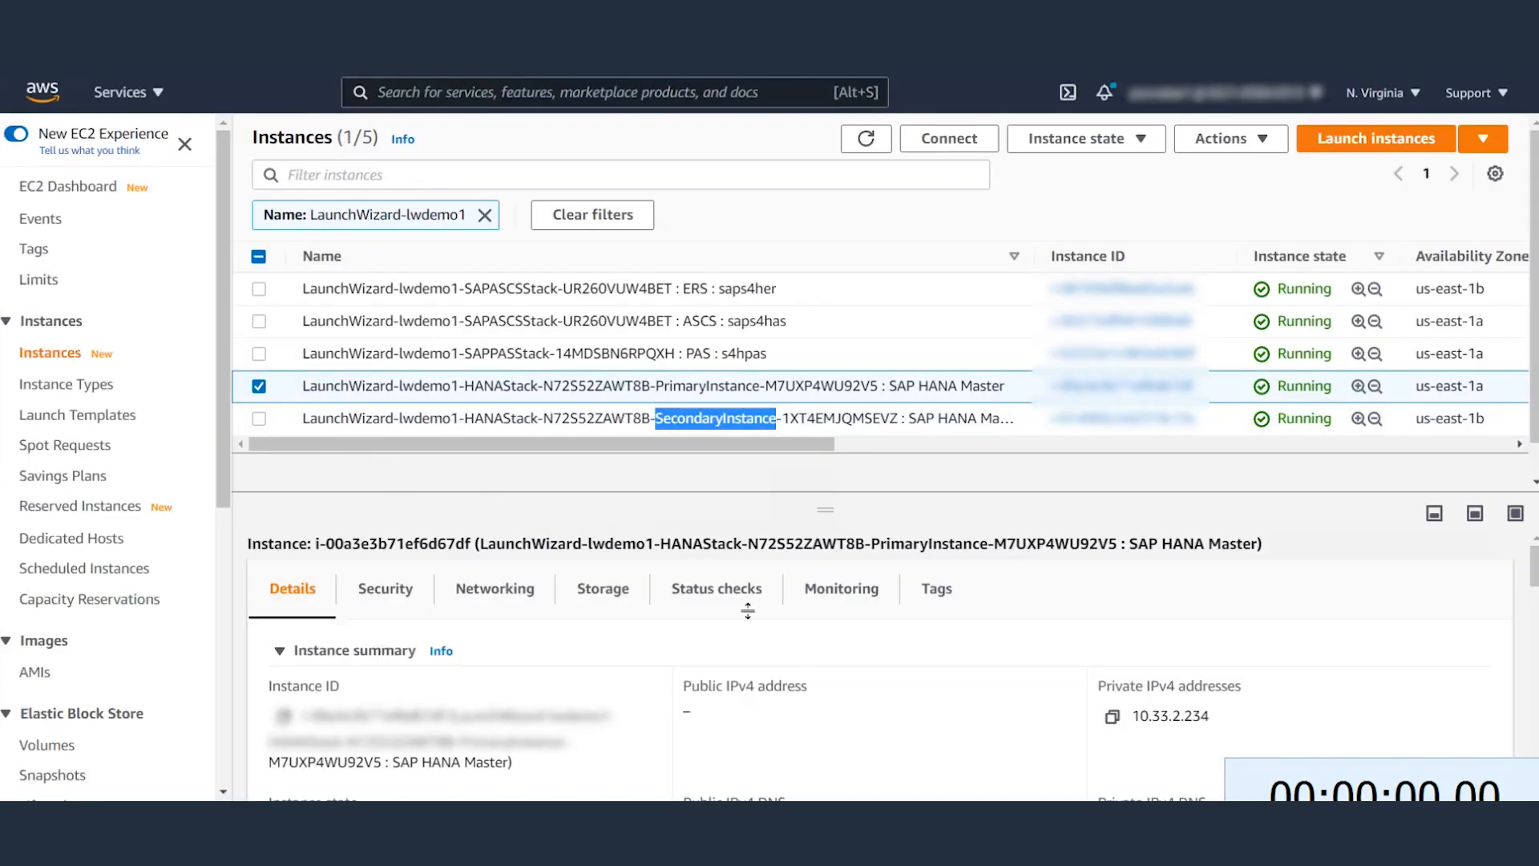
View the HANAStack PrimaryInstance details in the EC2 Instances list.
double_click(1169, 715)
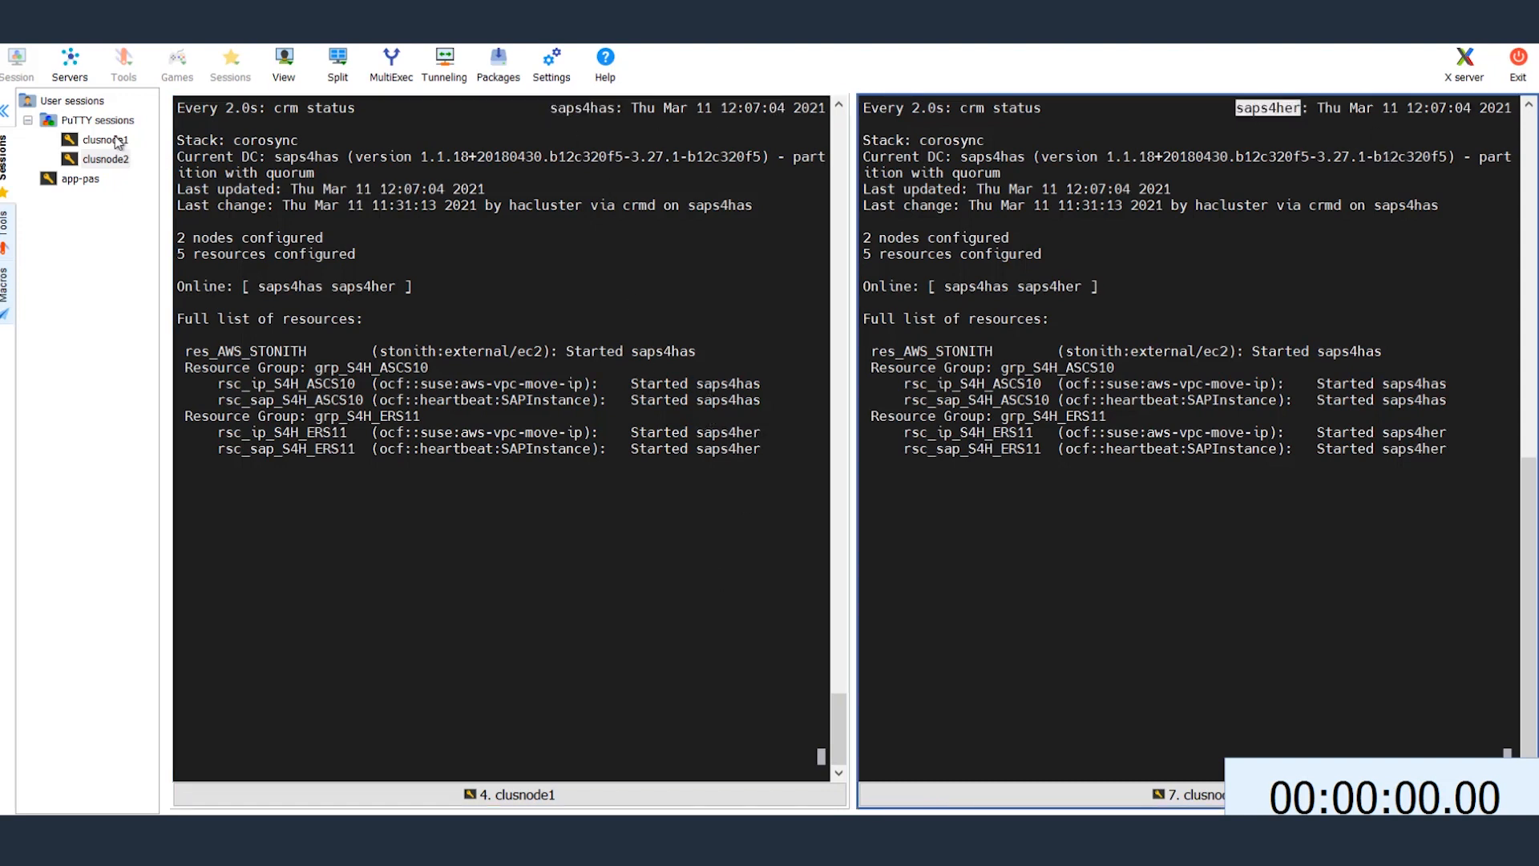
mouse_move(98, 140)
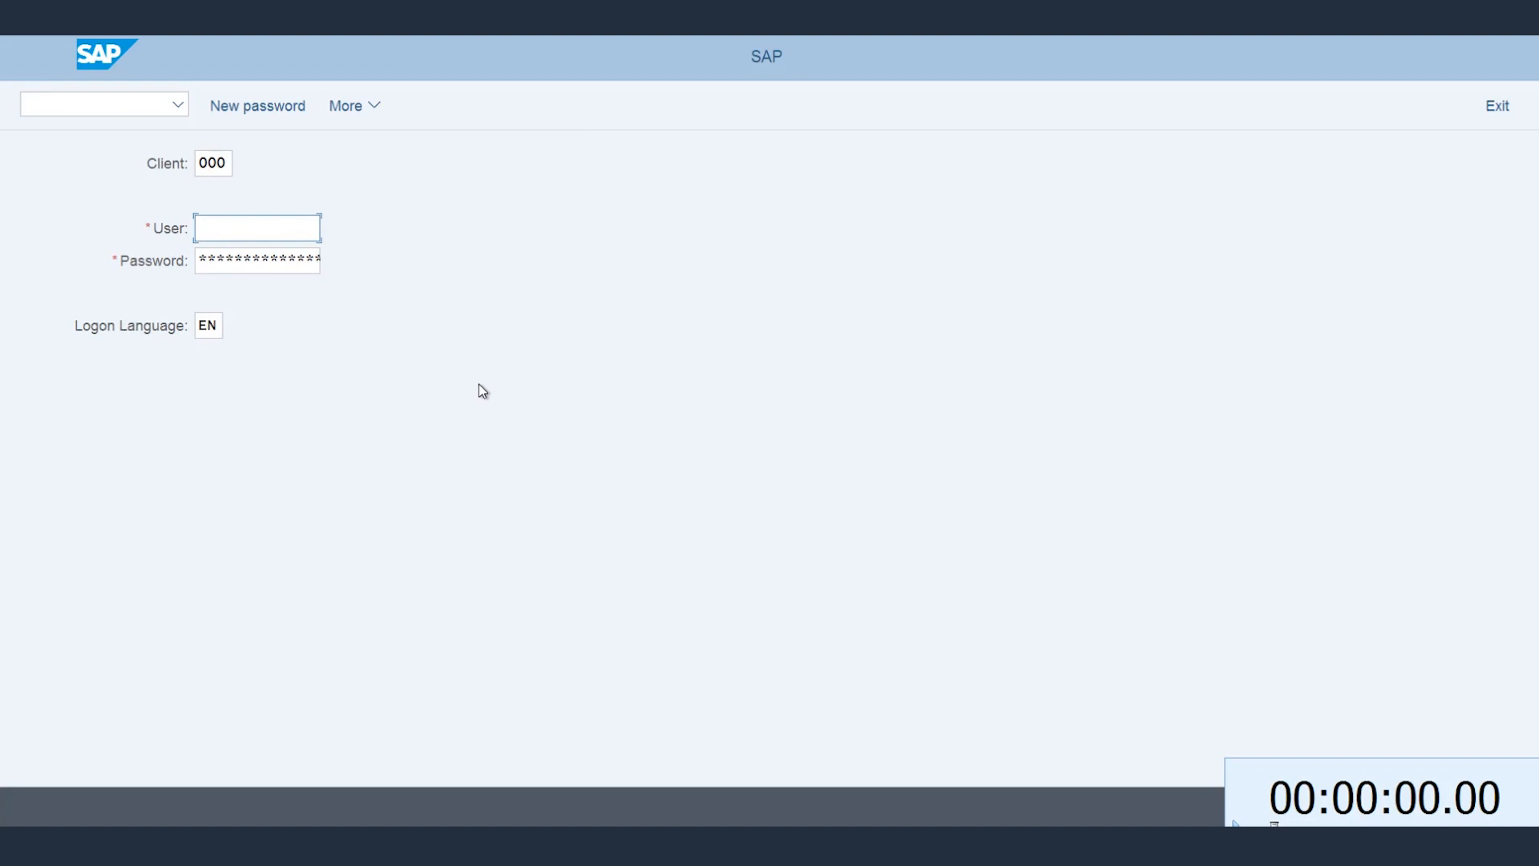
Select user TEST via the SAP* search help and change its last name to demo-test.
type("sap*")
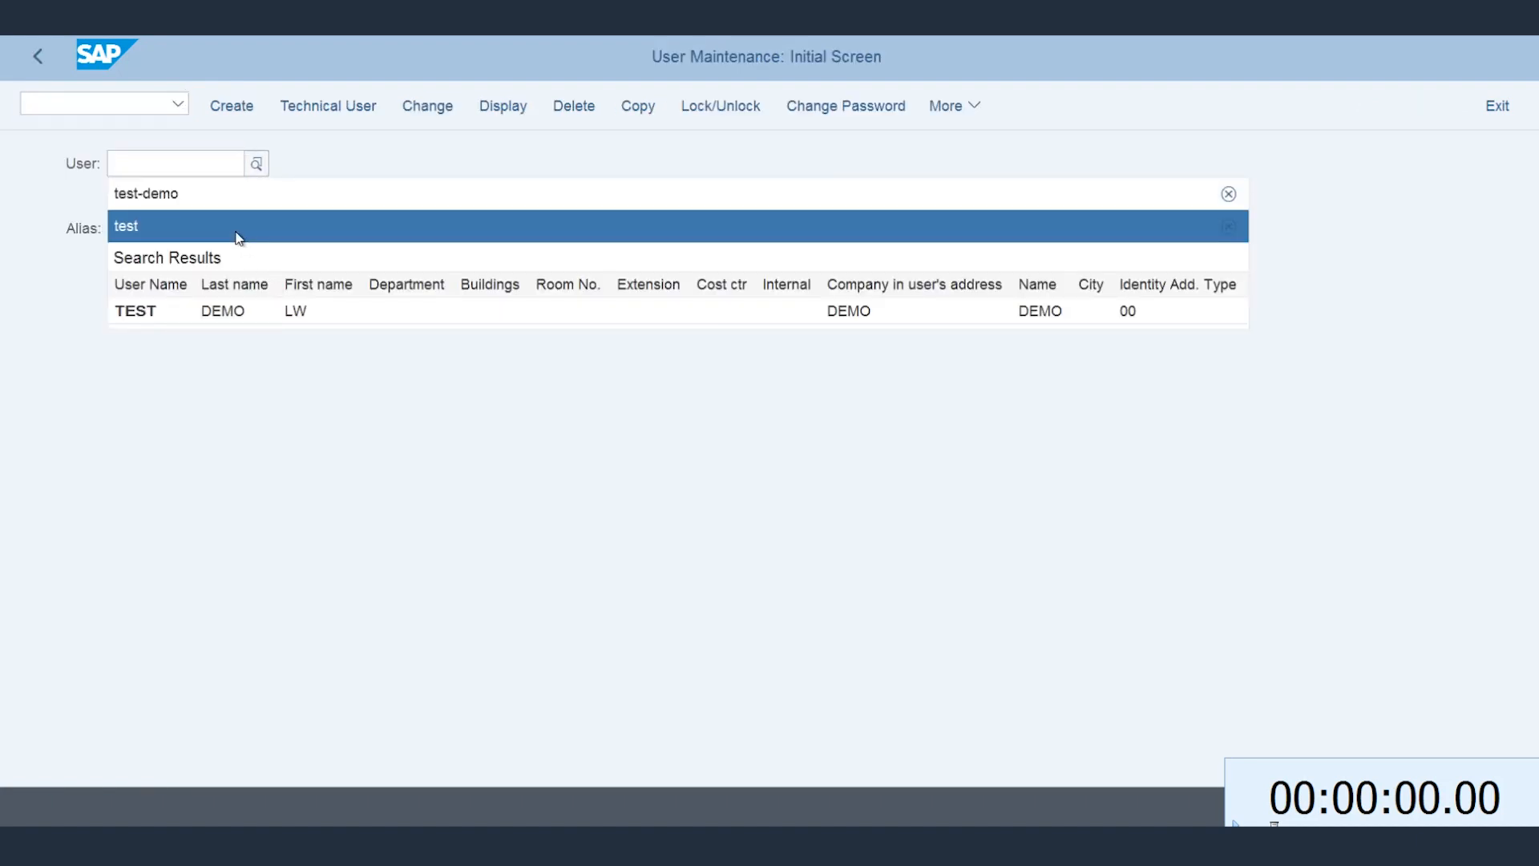
left_click(134, 311)
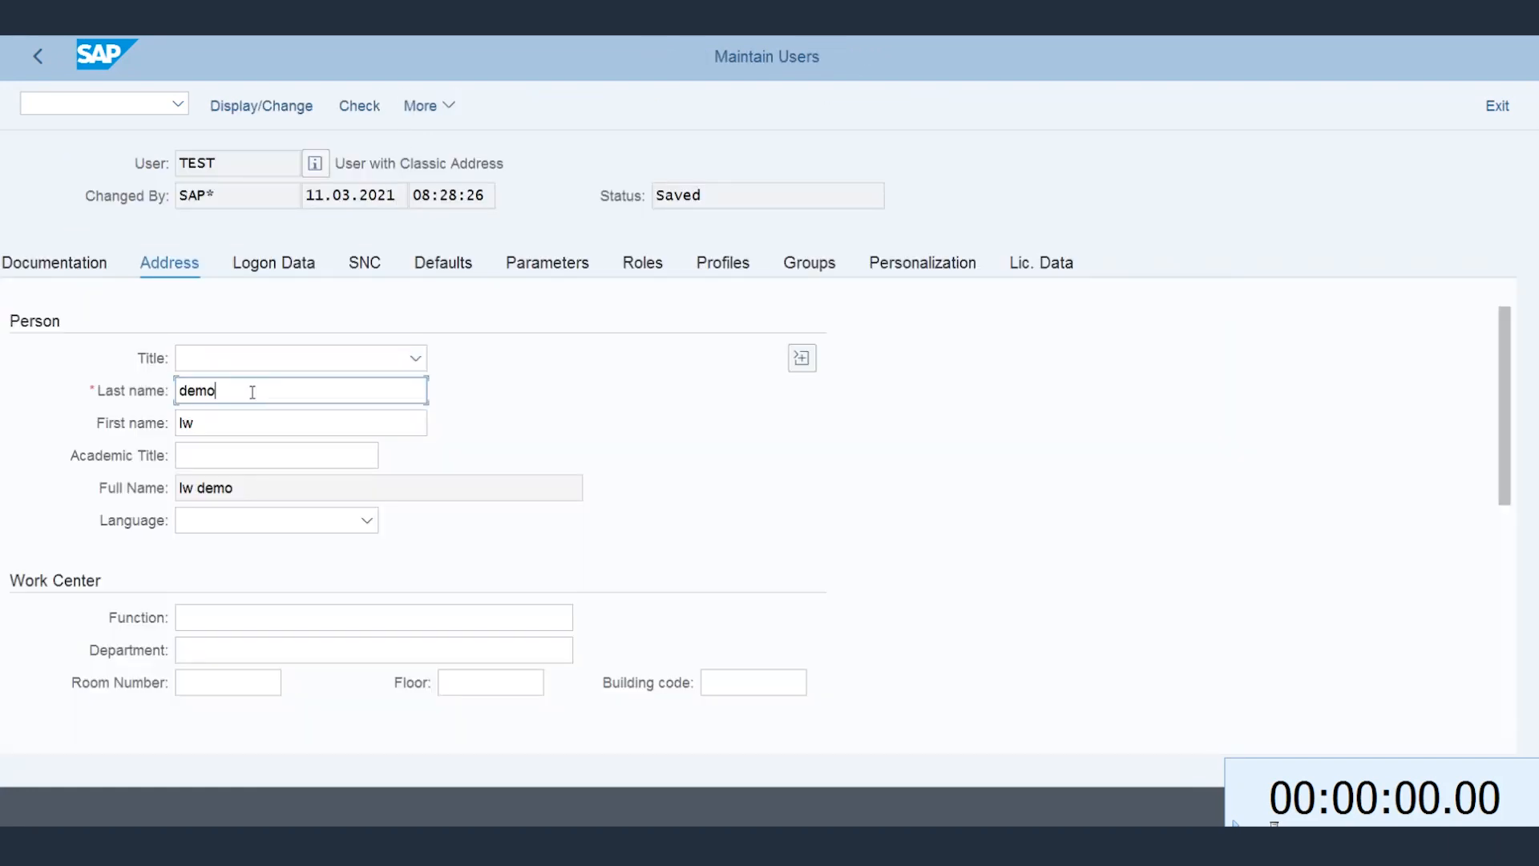
type("-test")
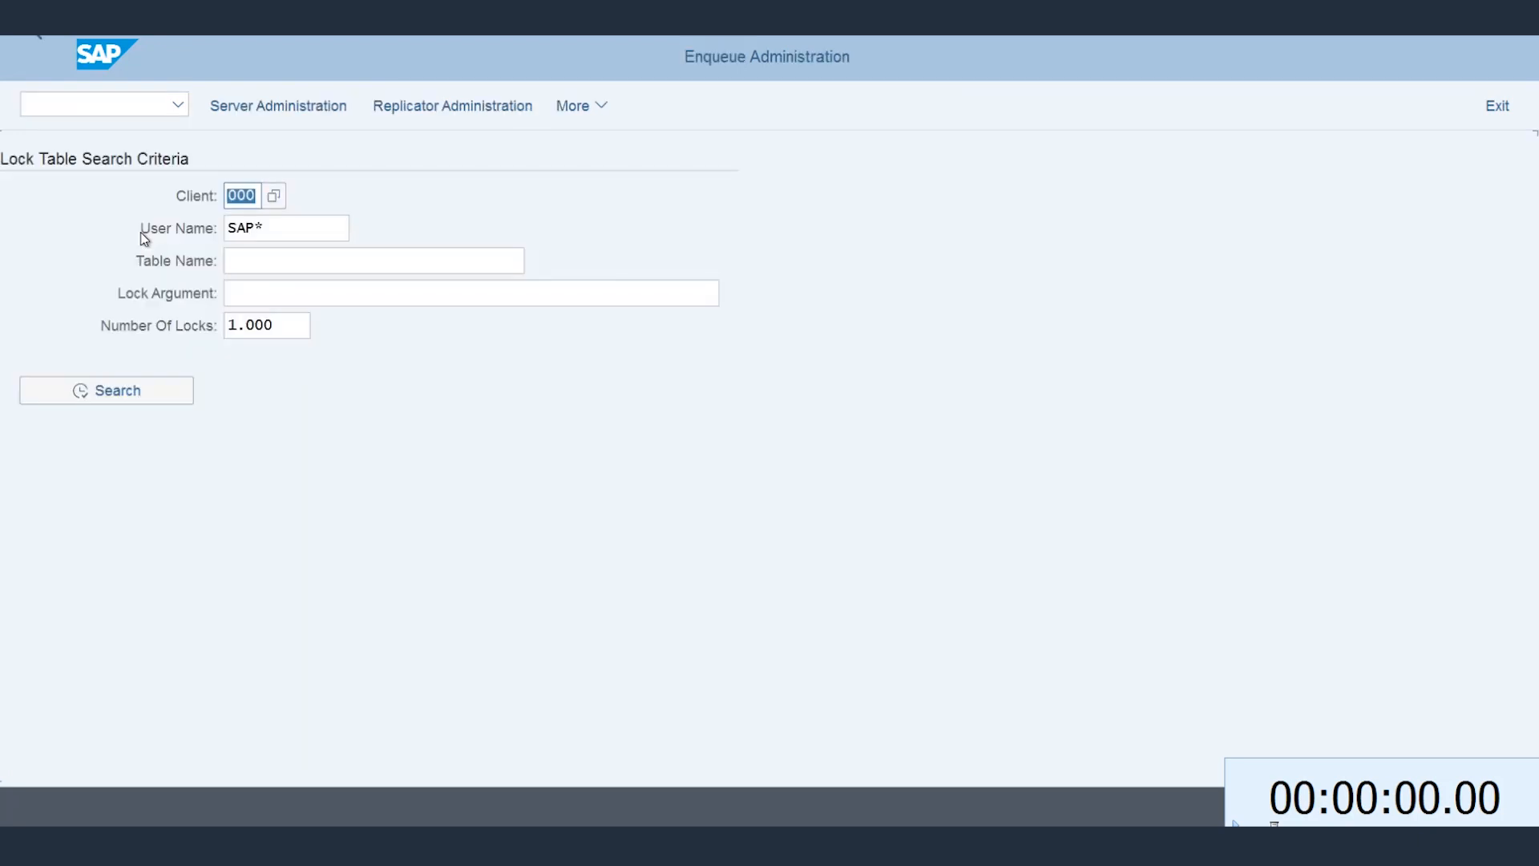
mouse_move(175, 317)
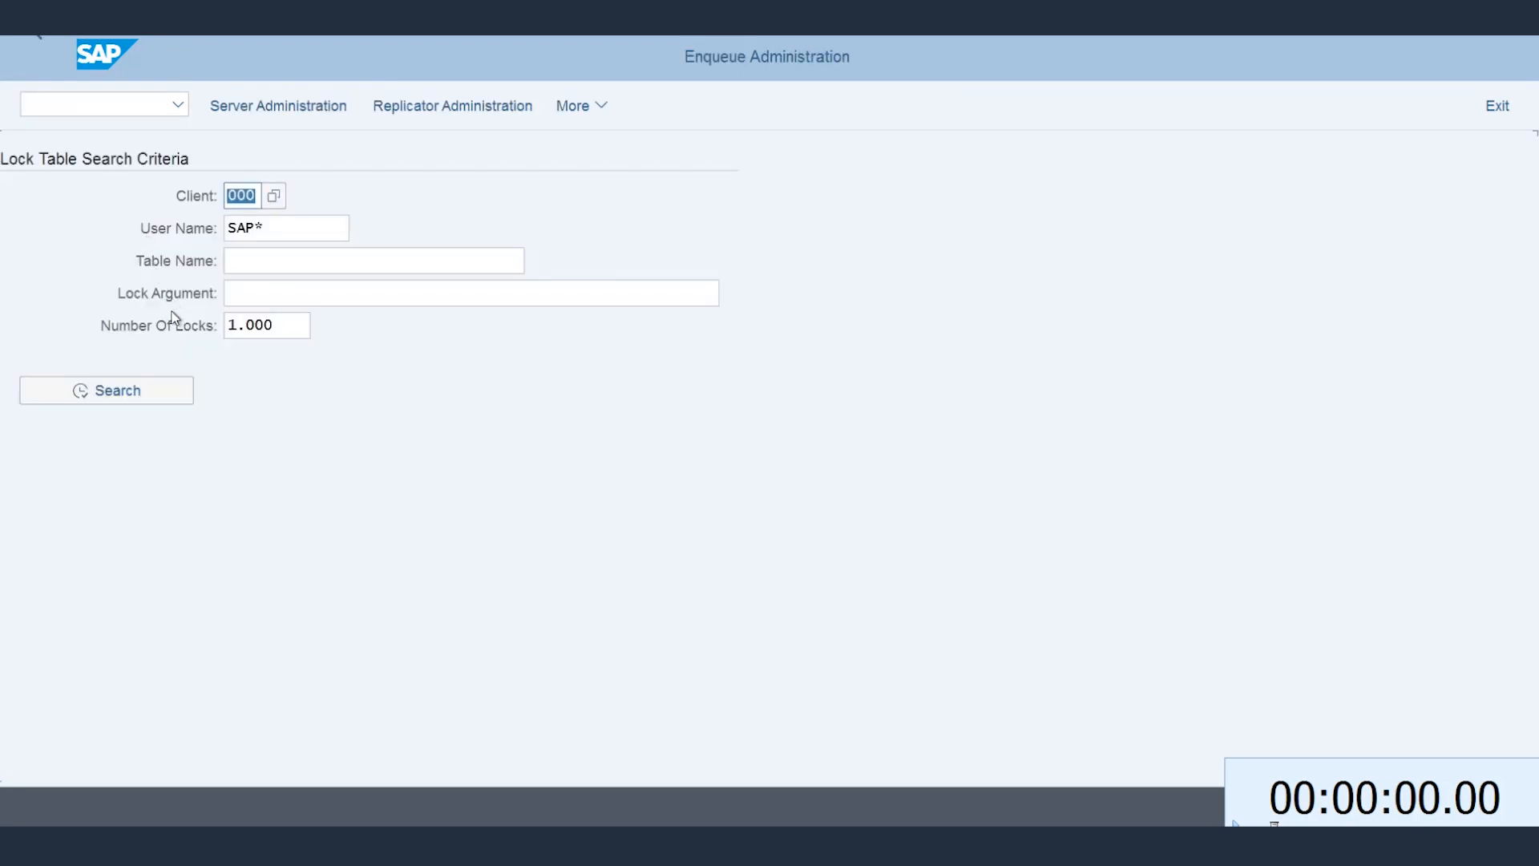
Search the SM12 lock table, showing the USR04 lock on 000TEST held by SAP*.
left_click(106, 389)
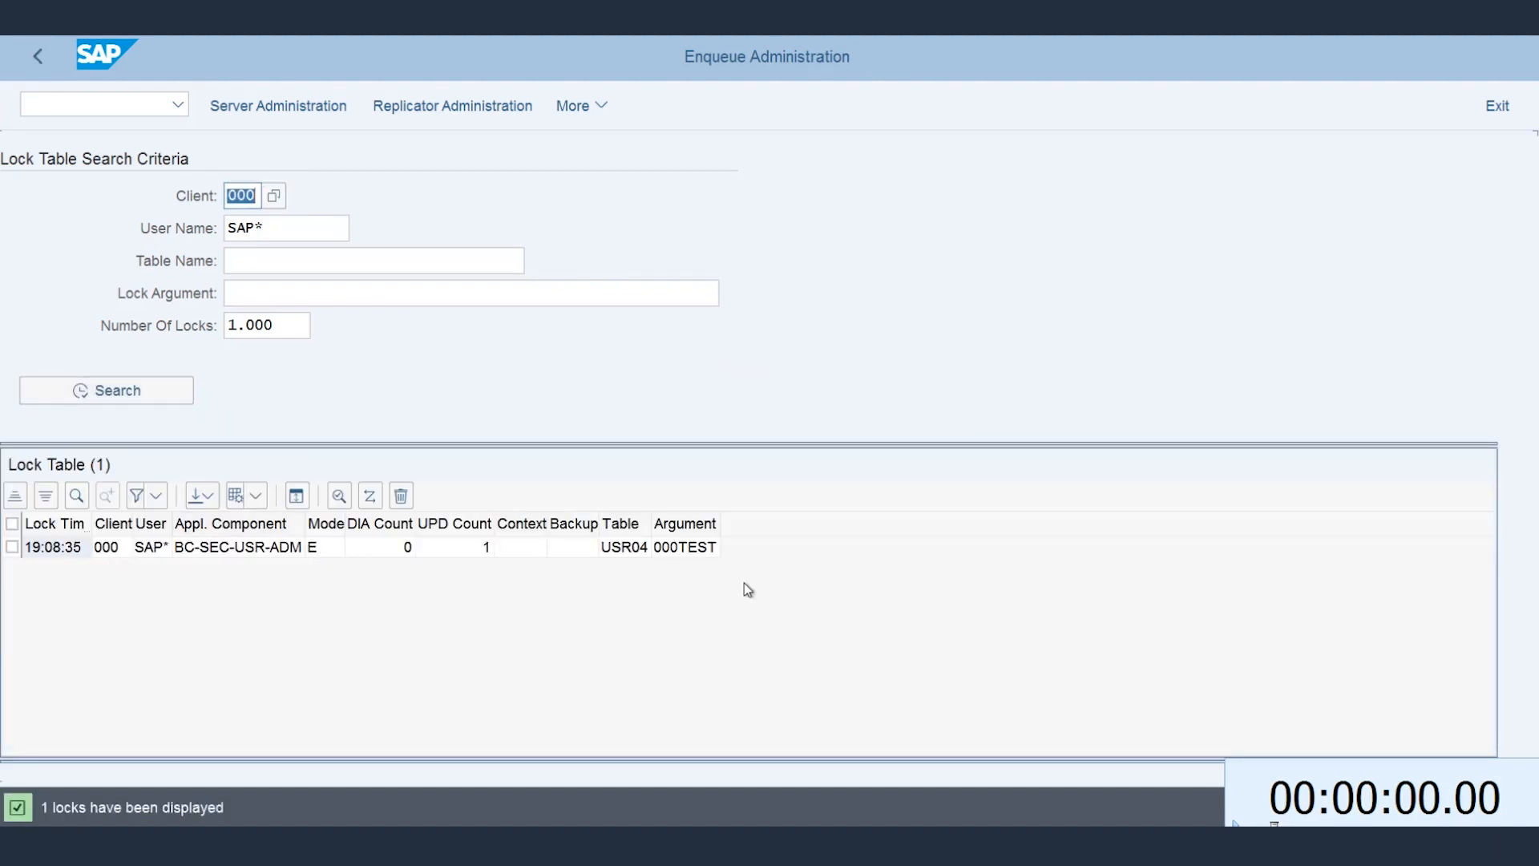
mouse_move(166, 555)
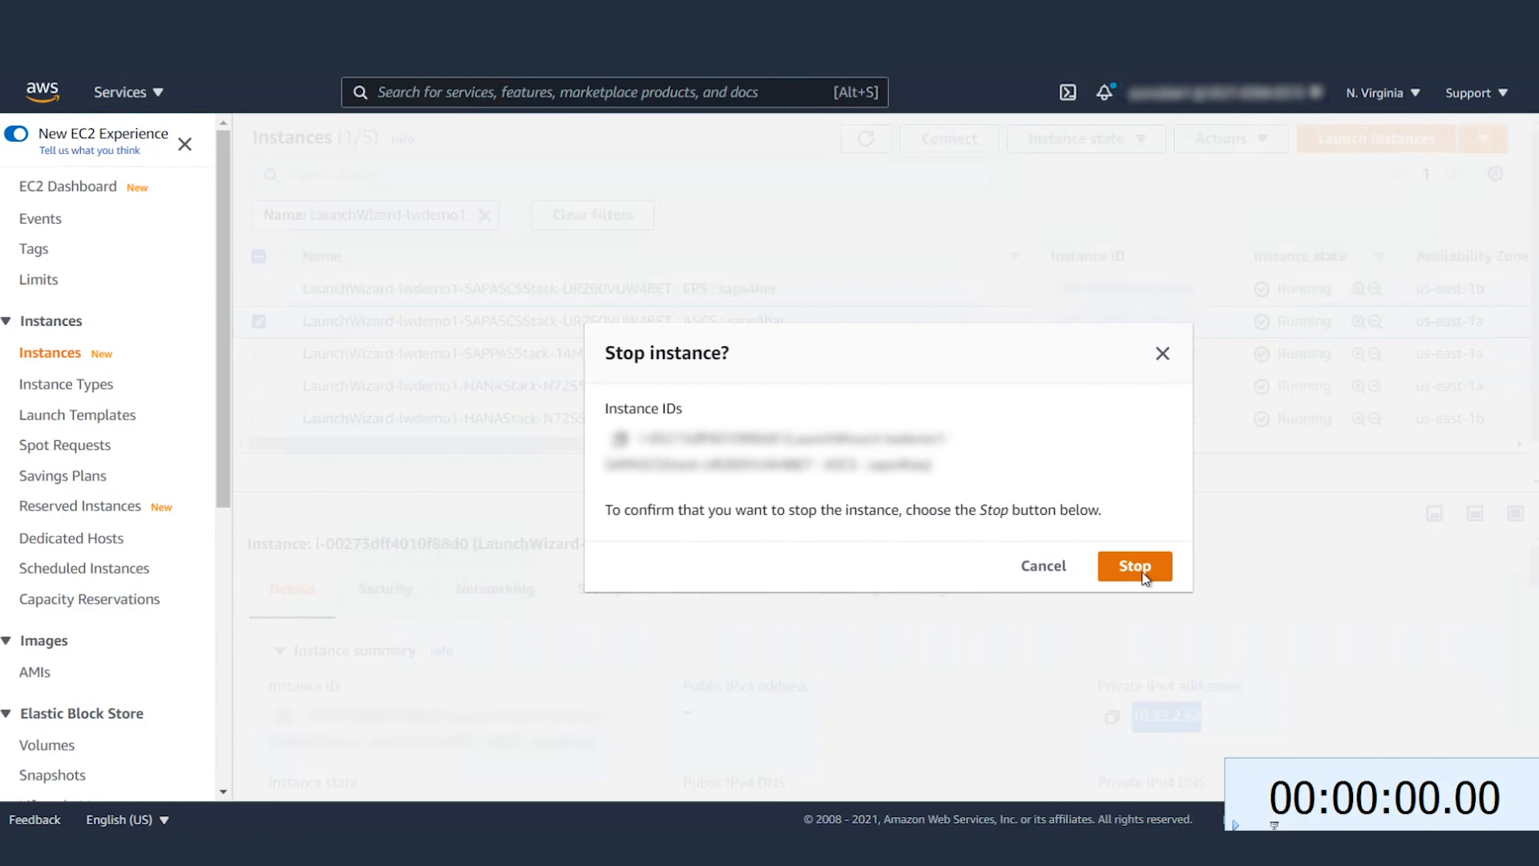
Confirm stopping the ASCS EC2 instance to force the cluster failover.
left_click(1134, 566)
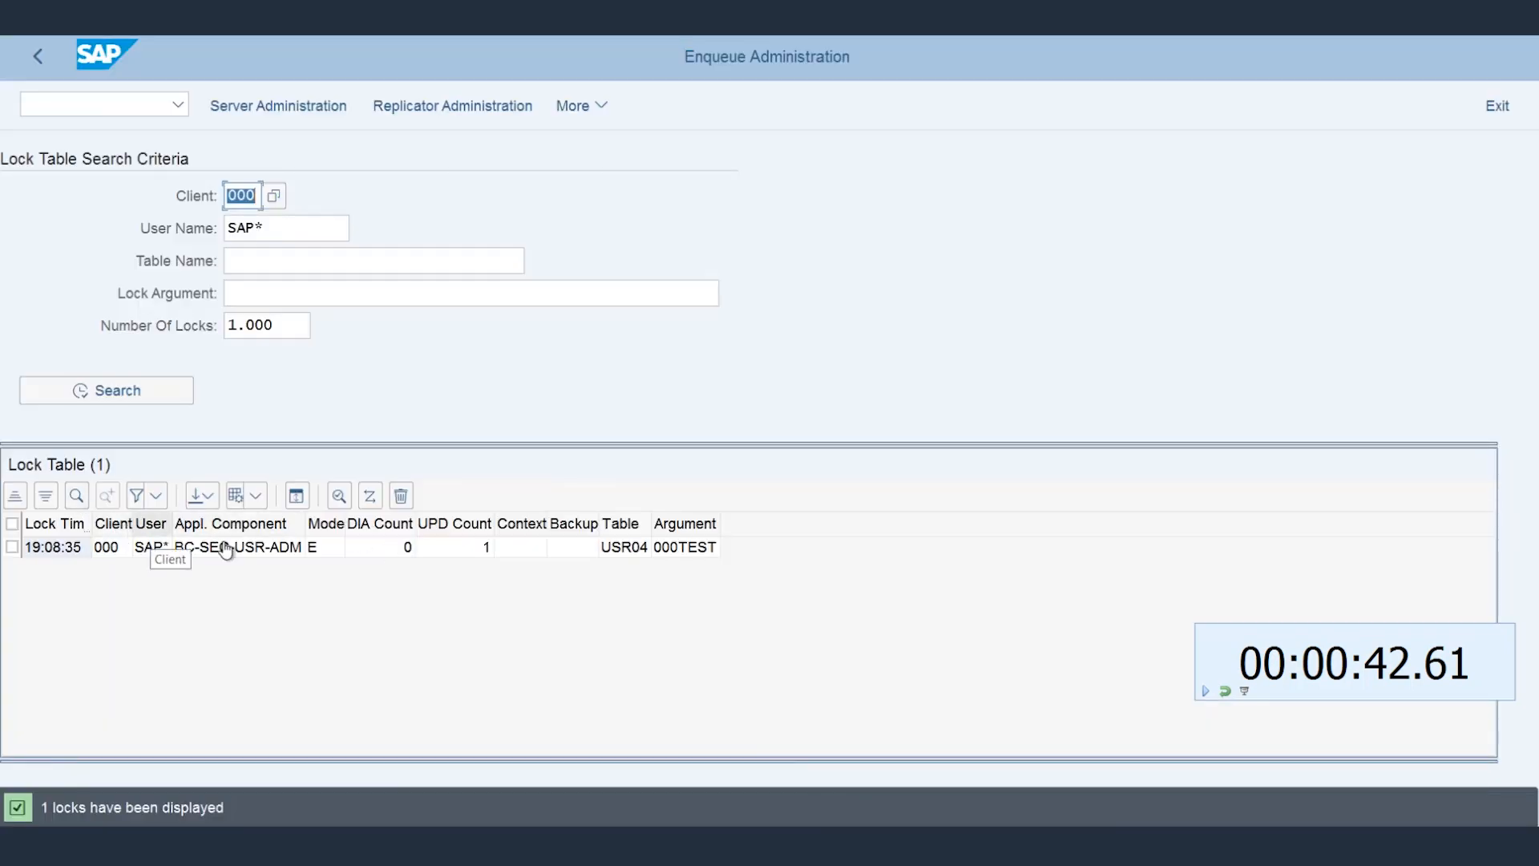
mouse_move(211, 570)
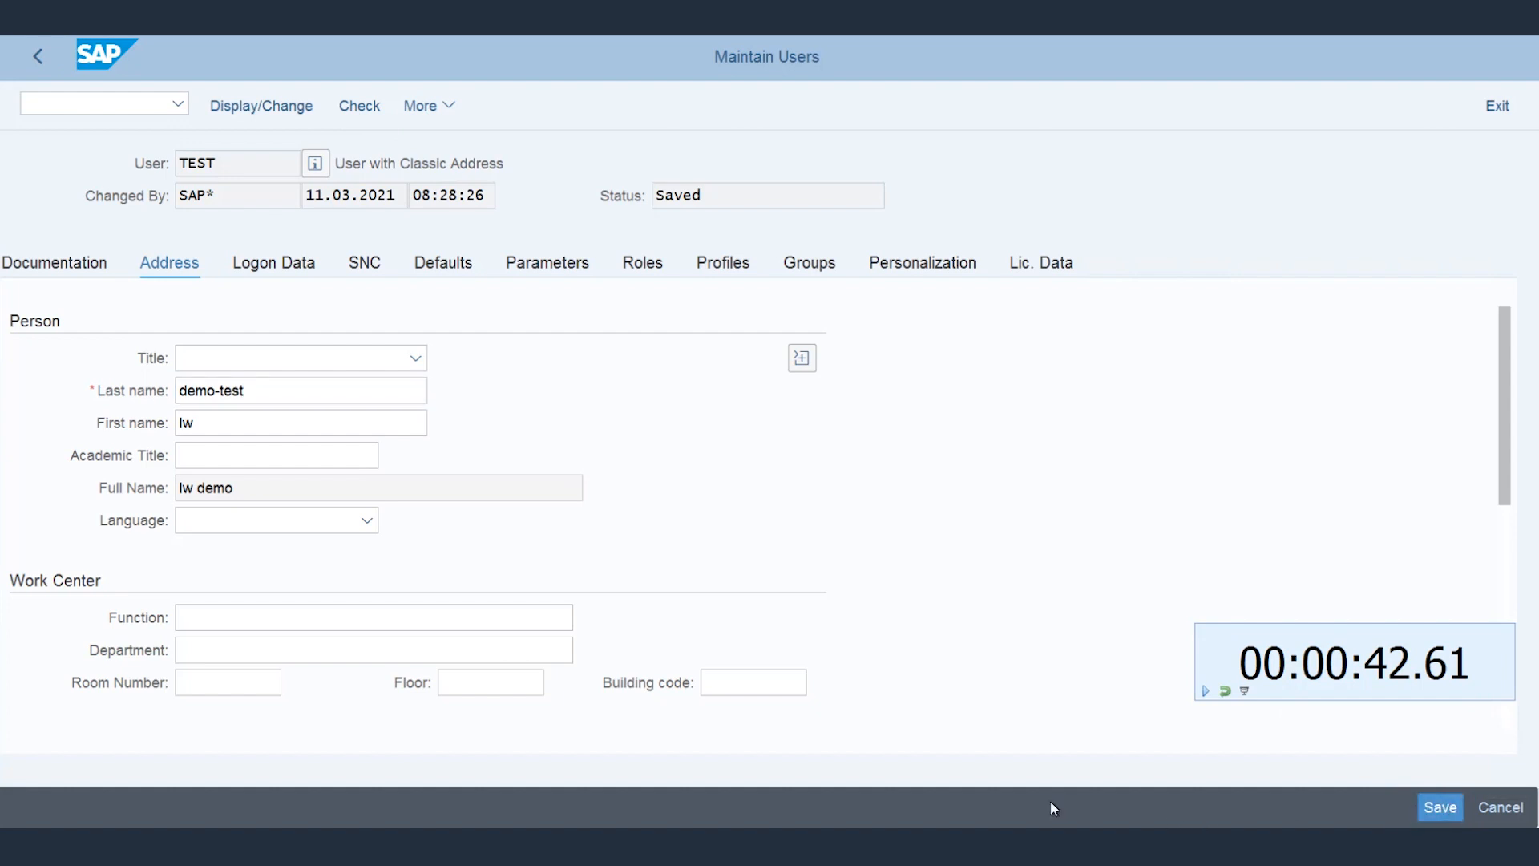
Save user TEST after the failover and display its record showing full name lw demo-test.
left_click(1438, 807)
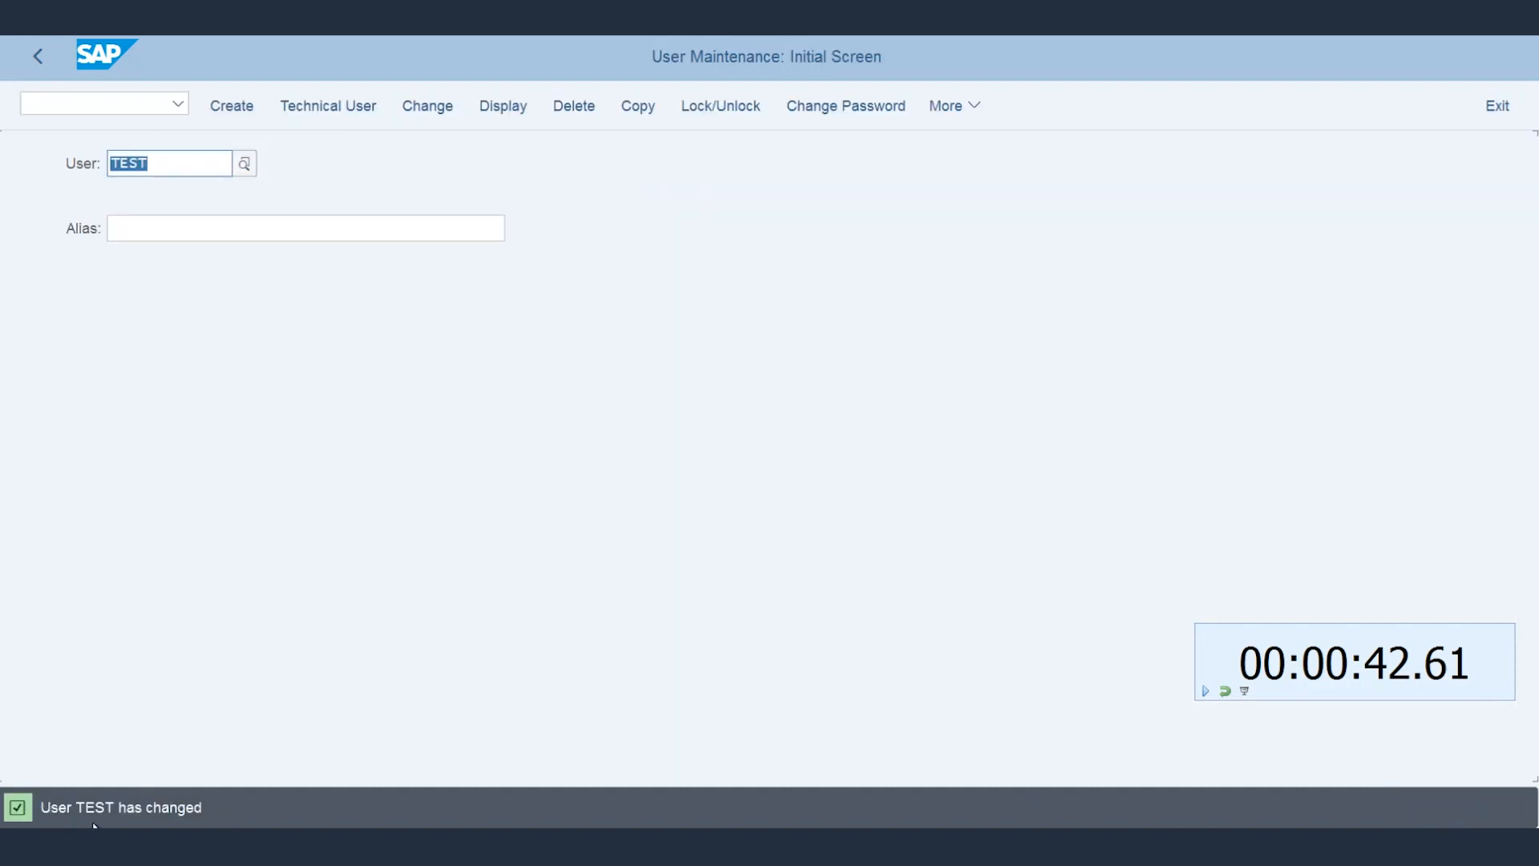
left_click(502, 106)
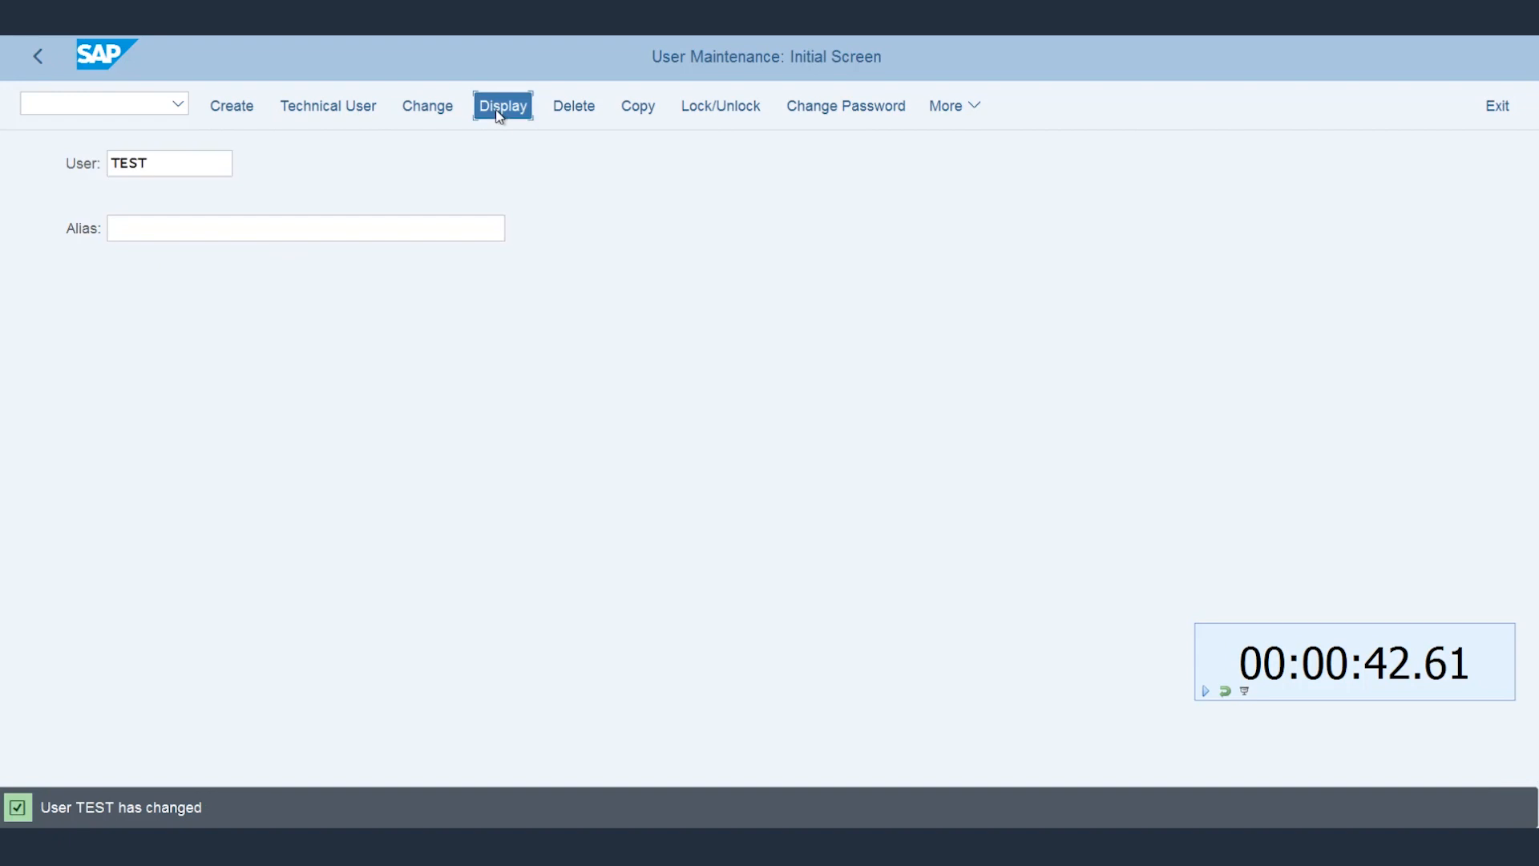
left_click(502, 106)
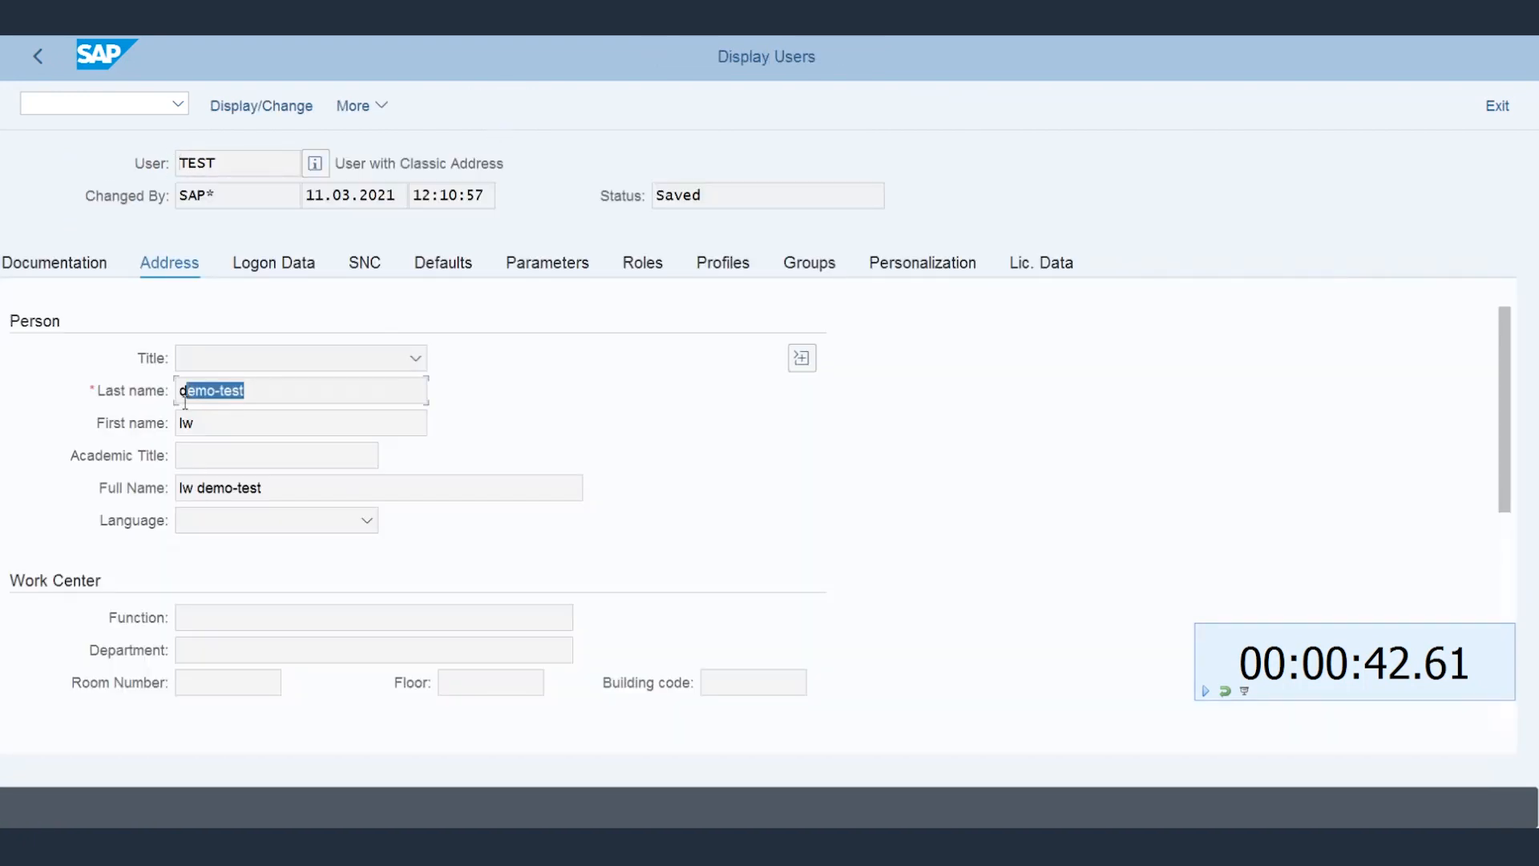